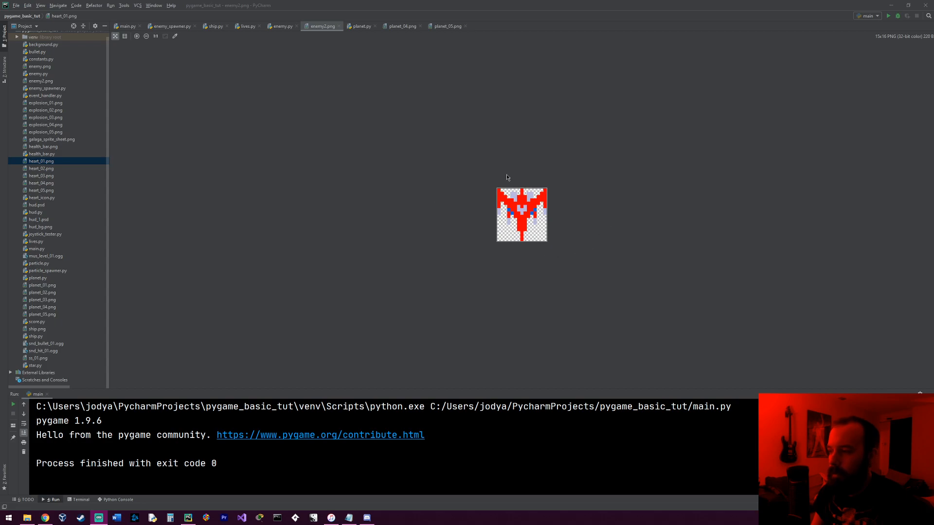
pyautogui.moveTo(516, 159)
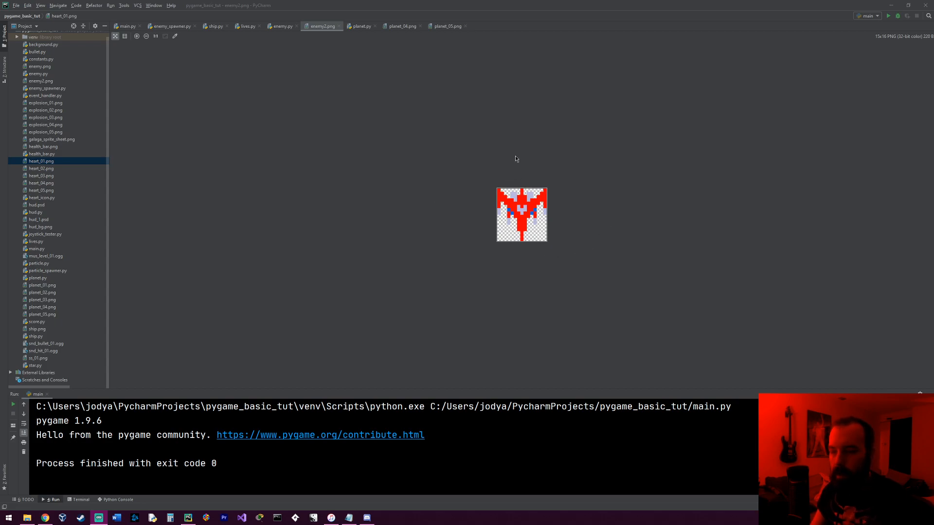
pyautogui.moveTo(615, 159)
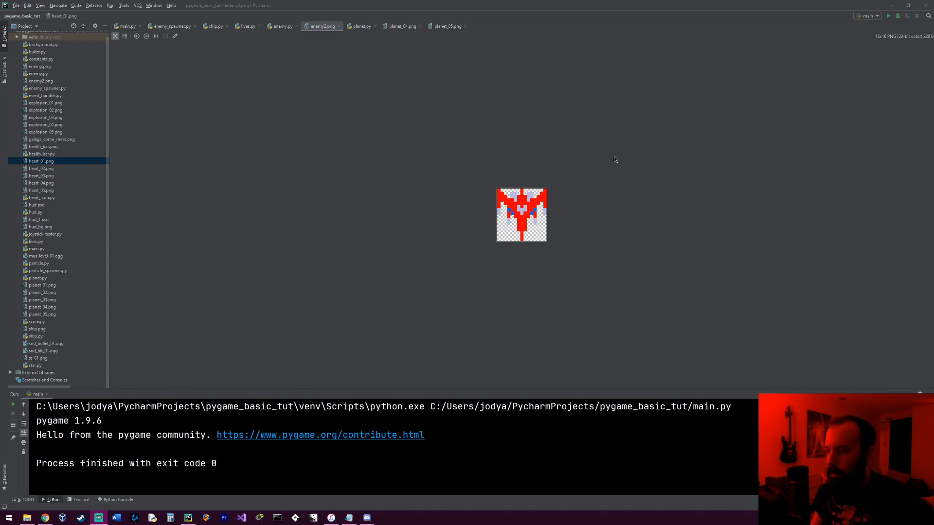
pyautogui.moveTo(527, 208)
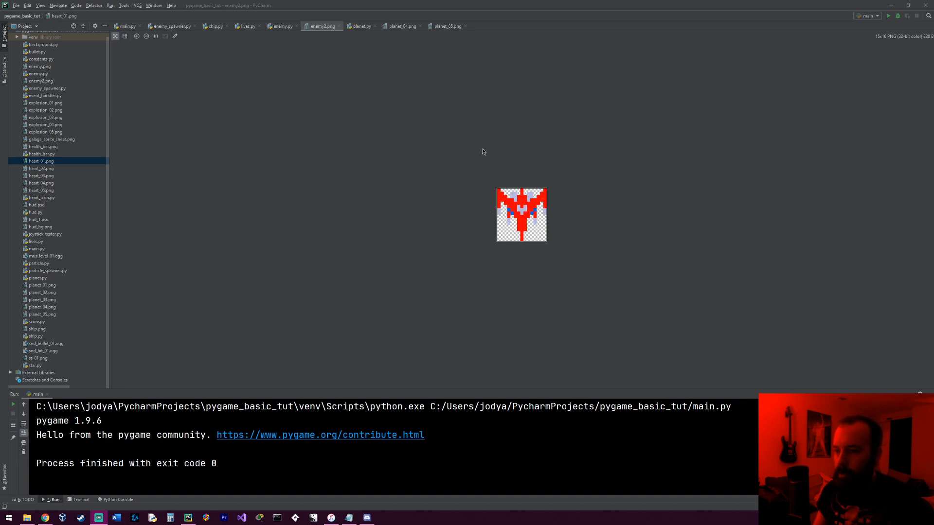
pyautogui.moveTo(545, 212)
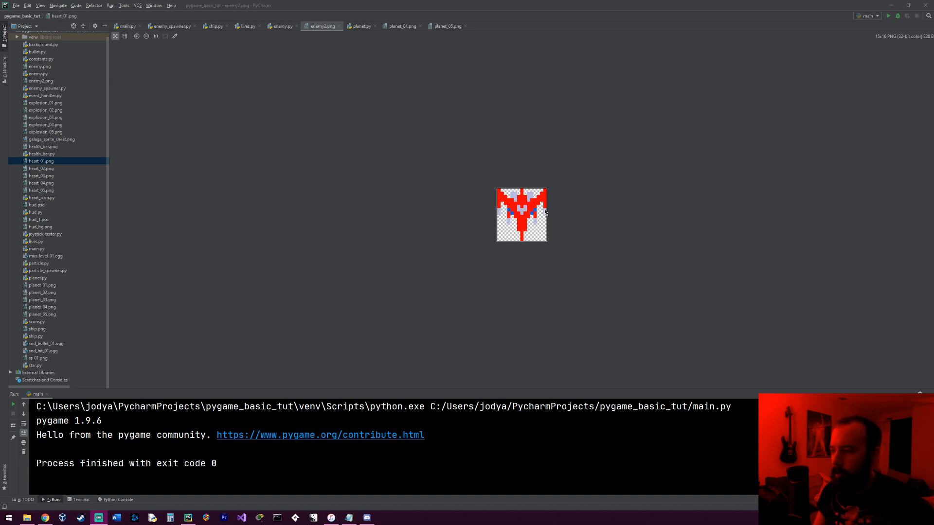
pyautogui.moveTo(515, 211)
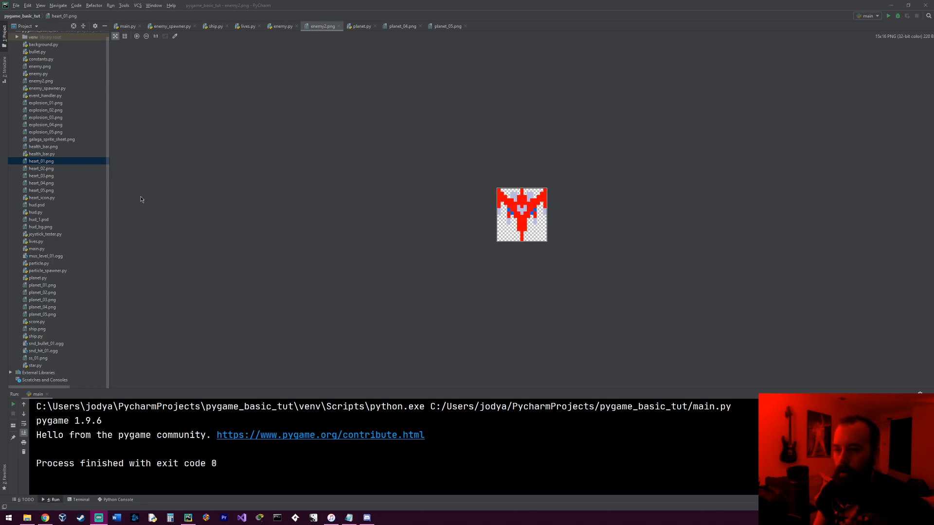
pyautogui.moveTo(44, 154)
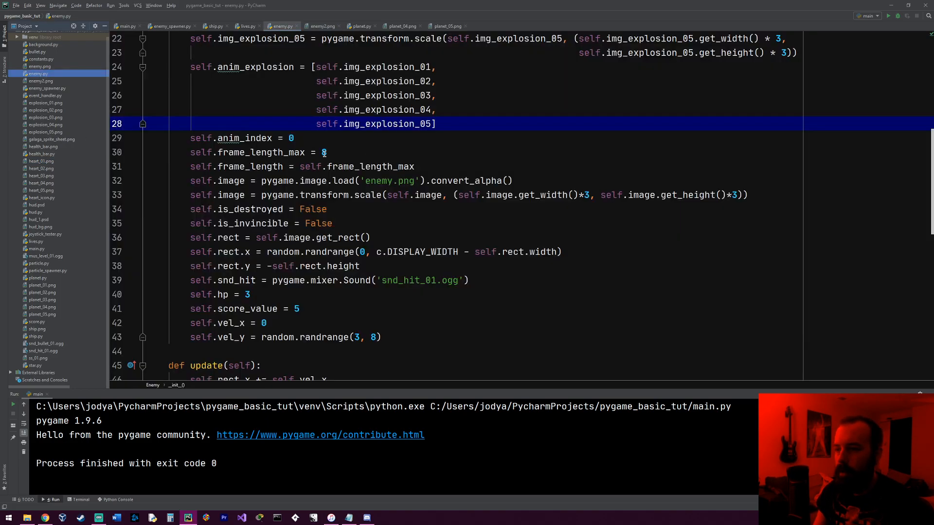
pyautogui.scroll(-3)
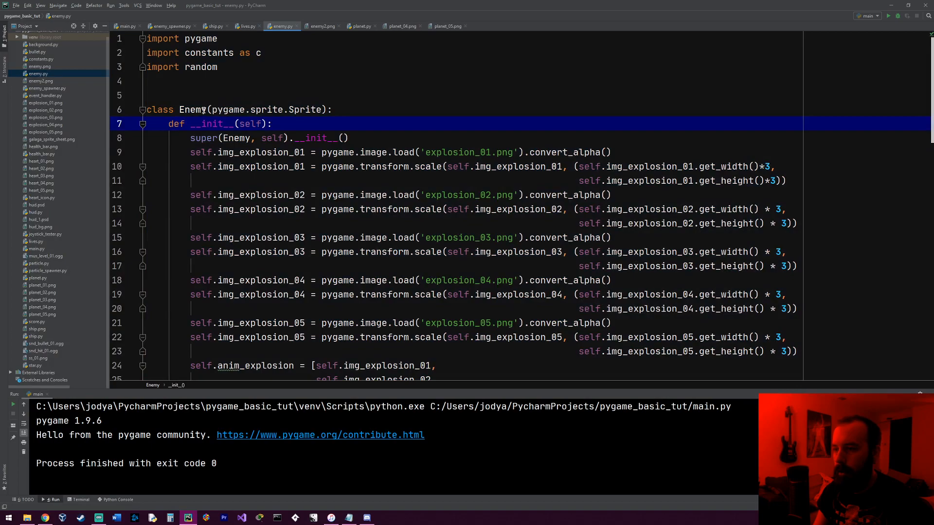
pyautogui.moveTo(181, 109)
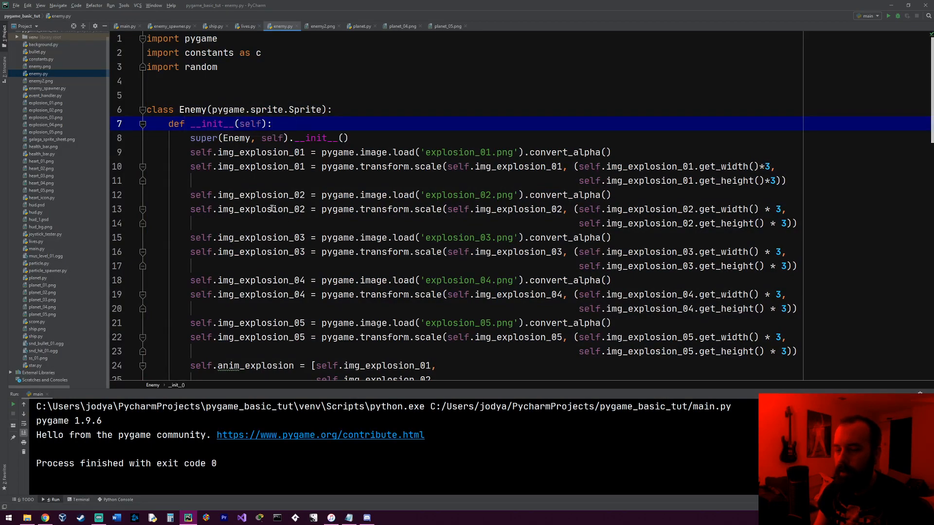
pyautogui.scroll(-3)
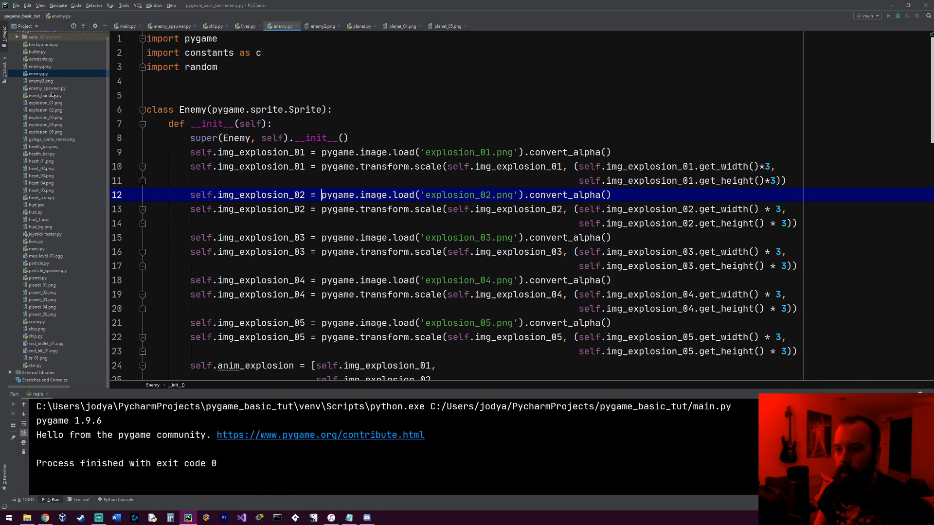
pyautogui.click(40, 81)
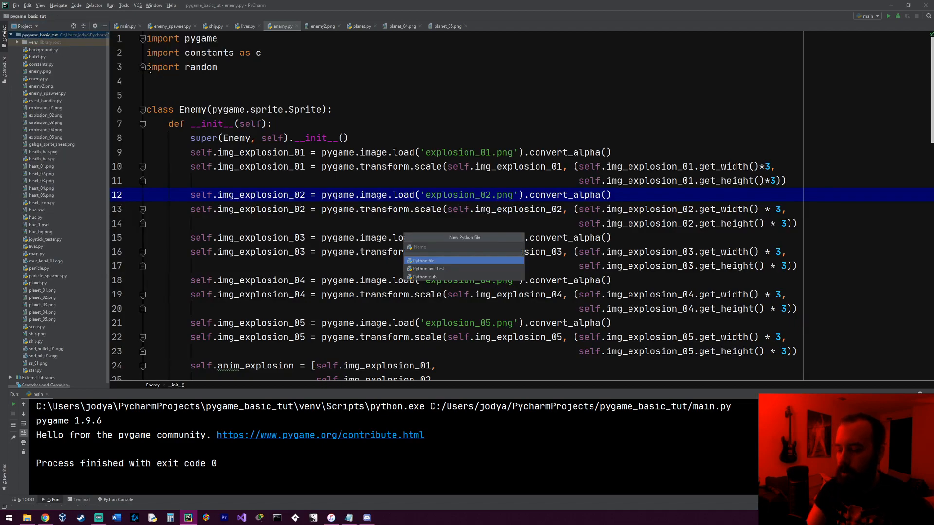
# - Name the new Python file enemy_2 and paste in the Enemy code renamed Enemy2
pyautogui.write('enemy_2')
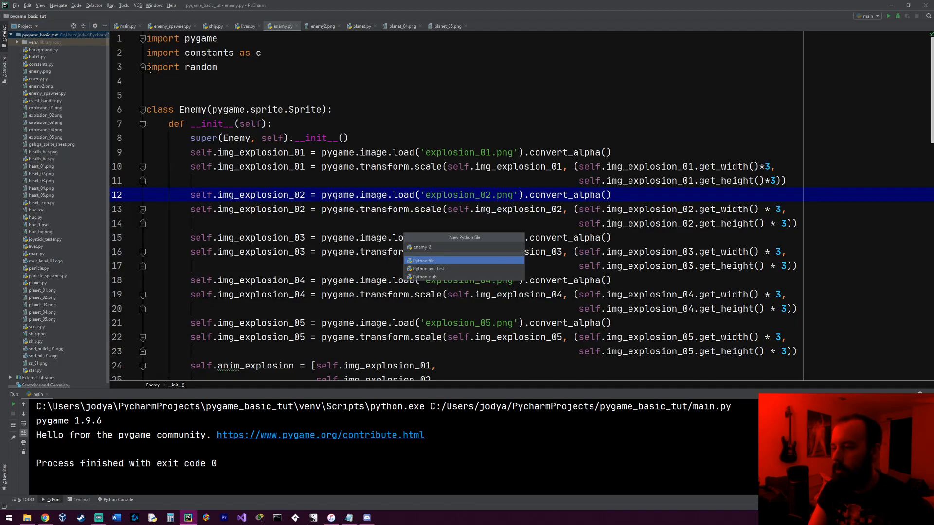
pyautogui.press('Enter')
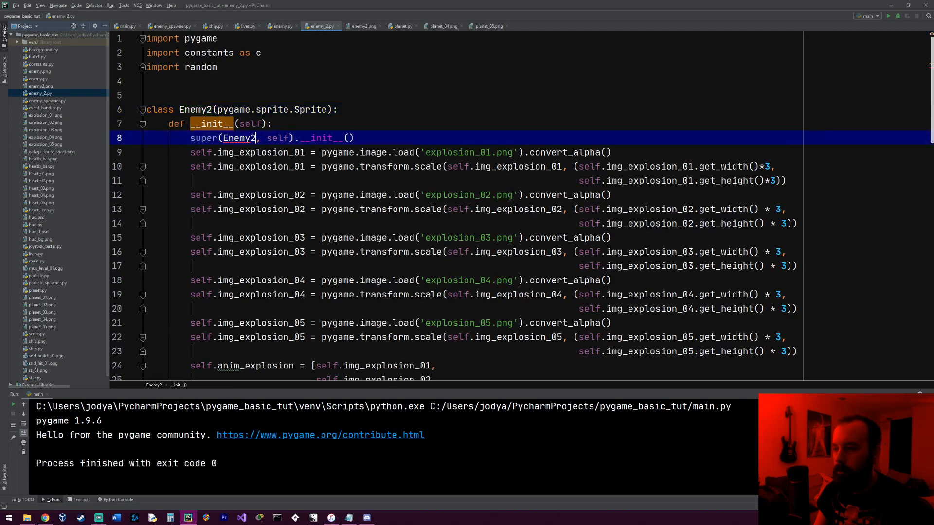
pyautogui.scroll(-3)
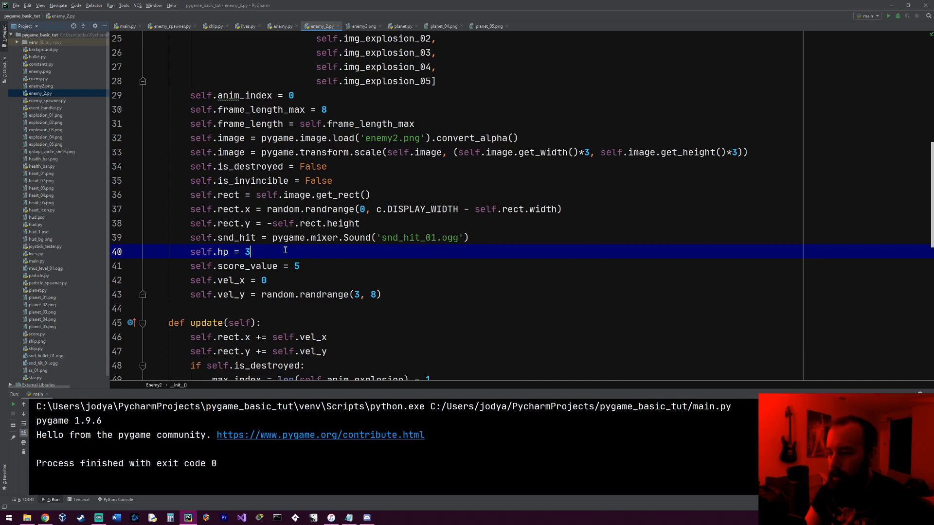
# - Add self.bullets = pygame.sprite.Group() to Enemy2's constructor
pyautogui.press('Enter')
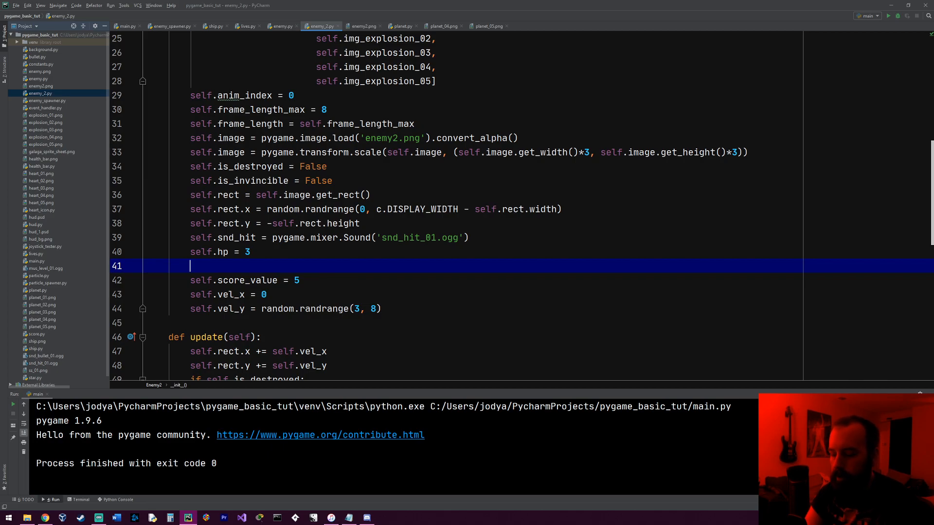
pyautogui.write('self.b')
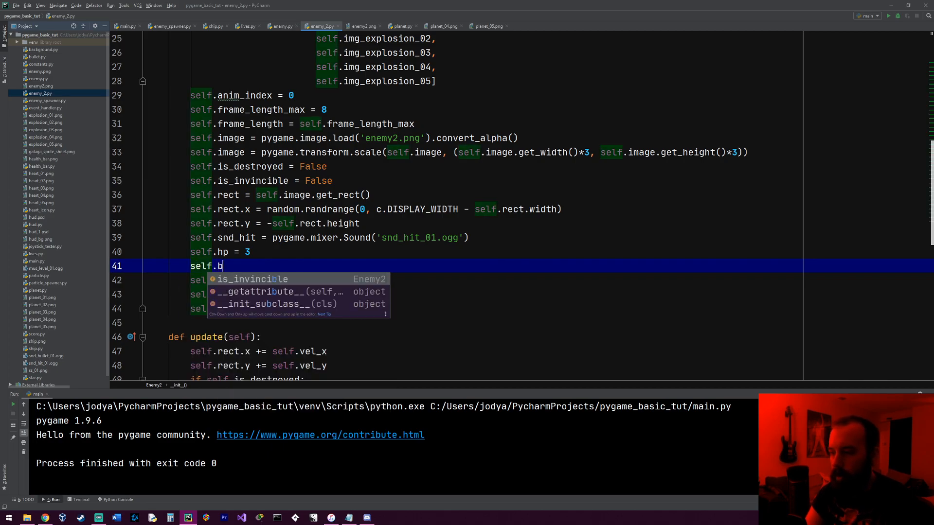
pyautogui.write('ullets = pyg')
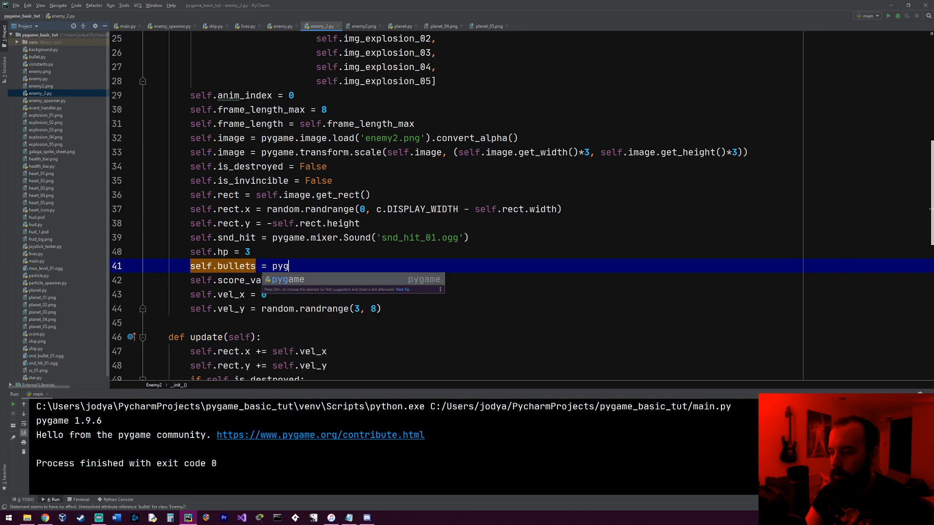
pyautogui.write('ame.sprite.Group')
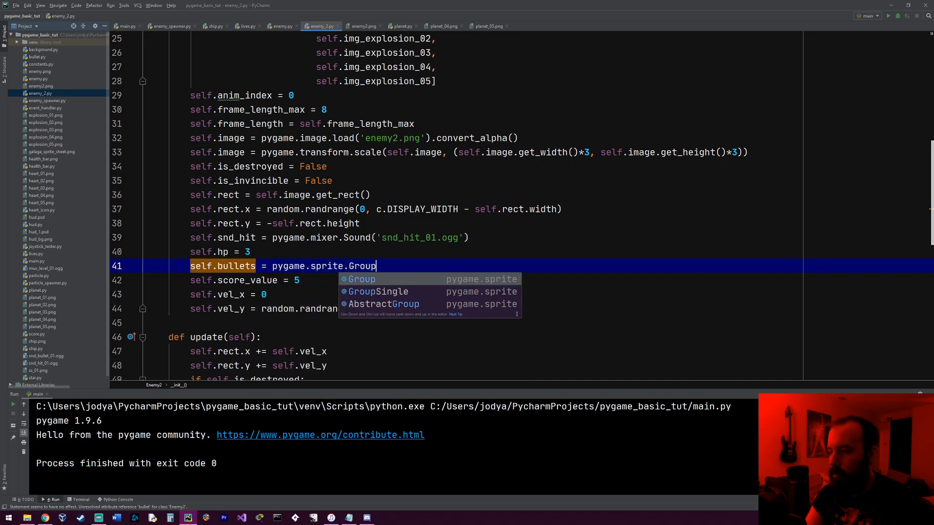
pyautogui.press('Enter')
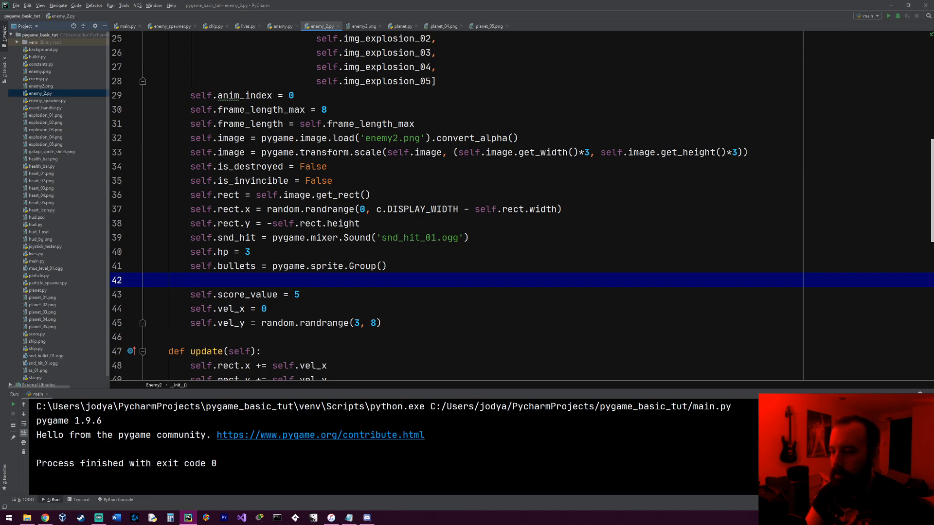
# - Add self.bullet_timer_max = 60 and self.bullet_timer = self.bullet_timer_max
pyautogui.write('self.bullet')
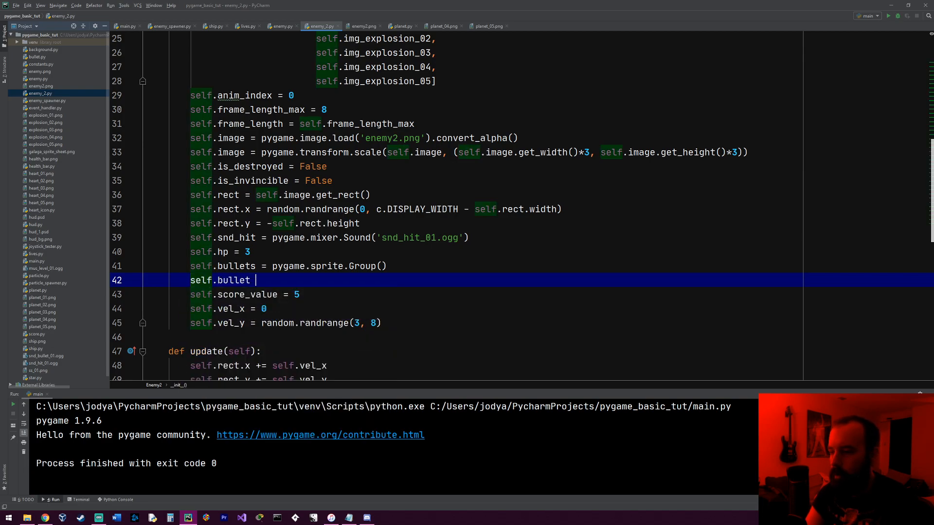
pyautogui.write('_timer_max = 60')
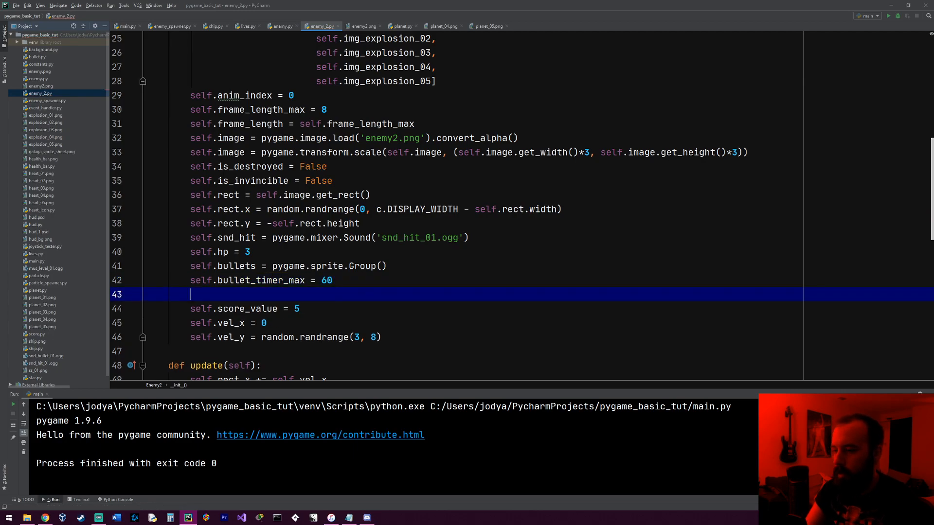
pyautogui.write('self.bullet_t')
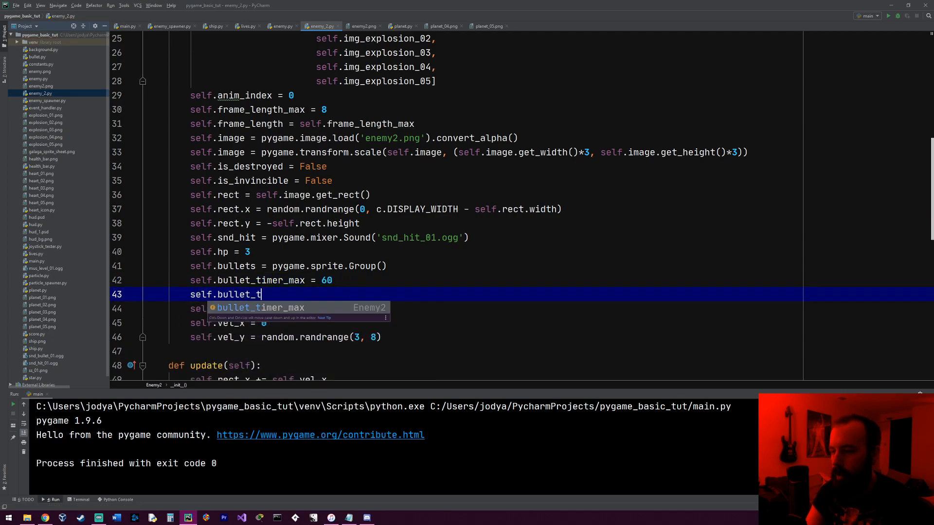
pyautogui.write('imer = _self.')
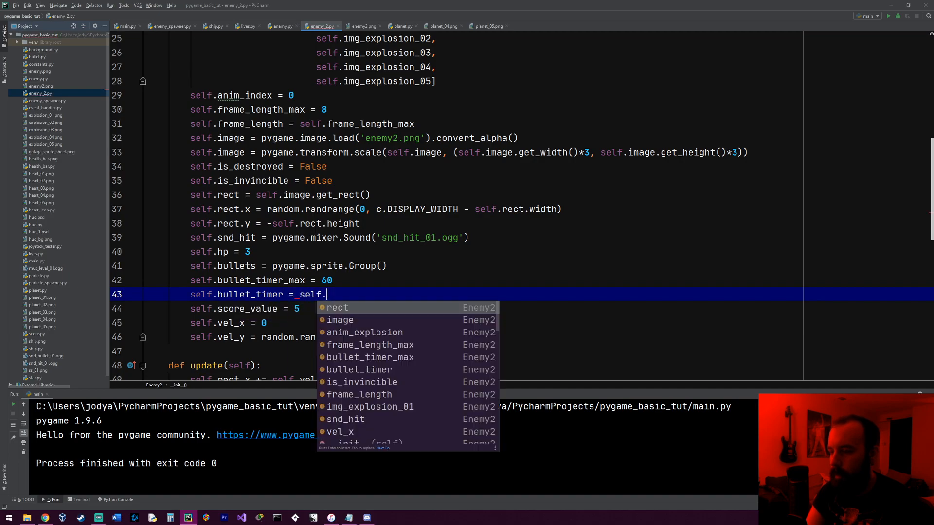
pyautogui.write('bullet_')
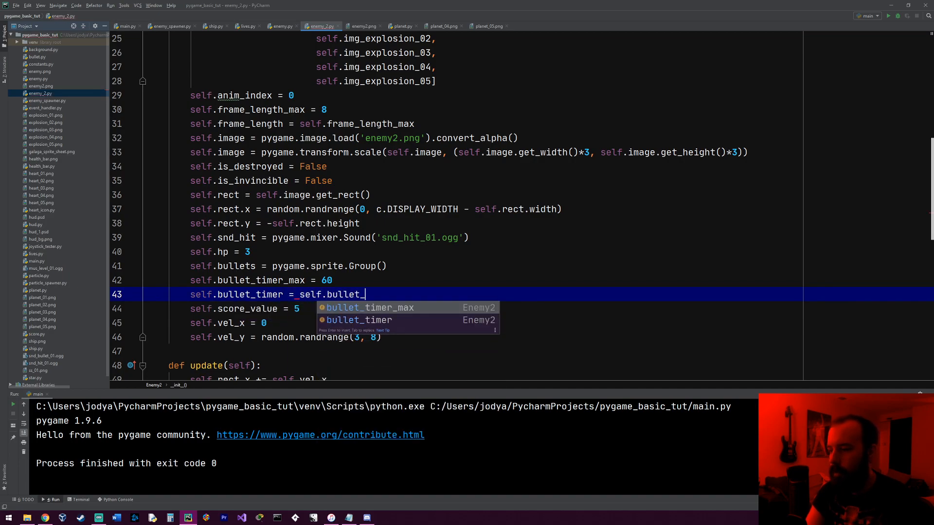
pyautogui.press('Tab')
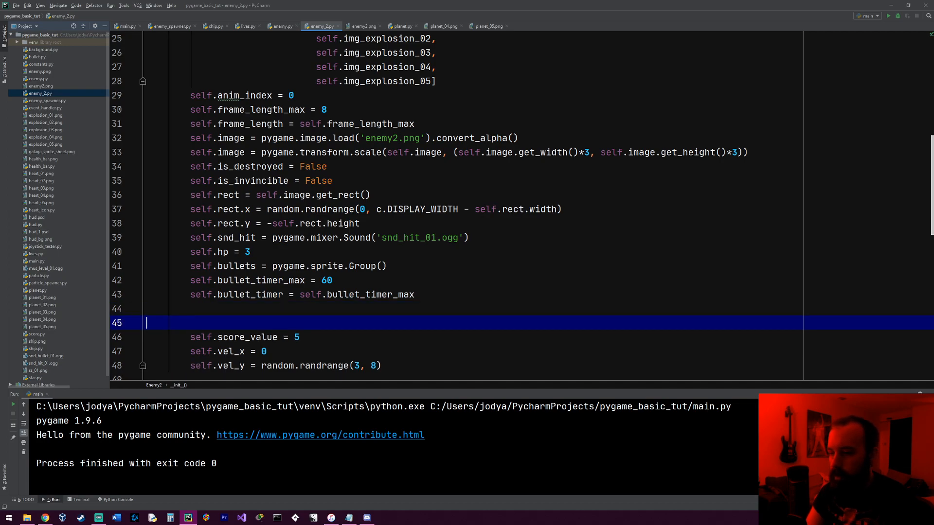
pyautogui.press('Backspace')
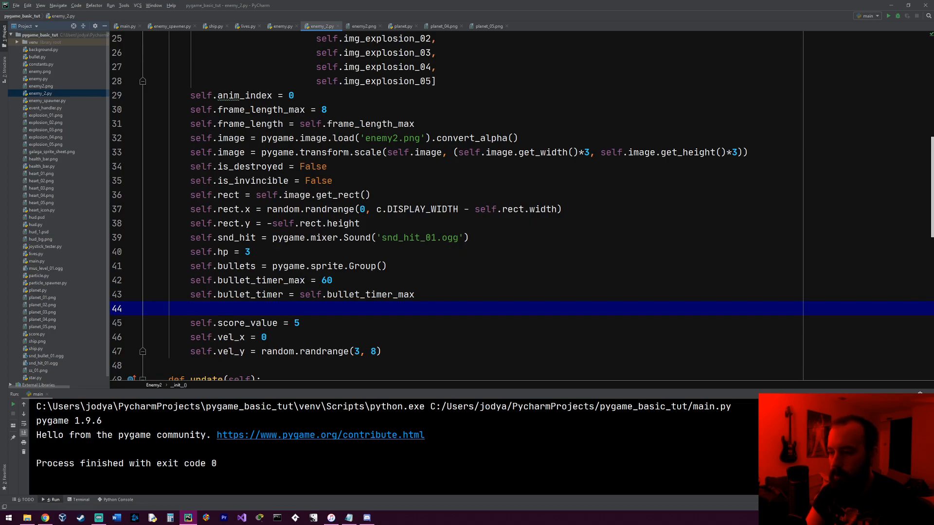
# - Define self.states = {'FLY_DOWN': 'FLY_DOWN', 'ATTACK': 'ATTACK'} in Enemy2's constructor
pyautogui.write('self')
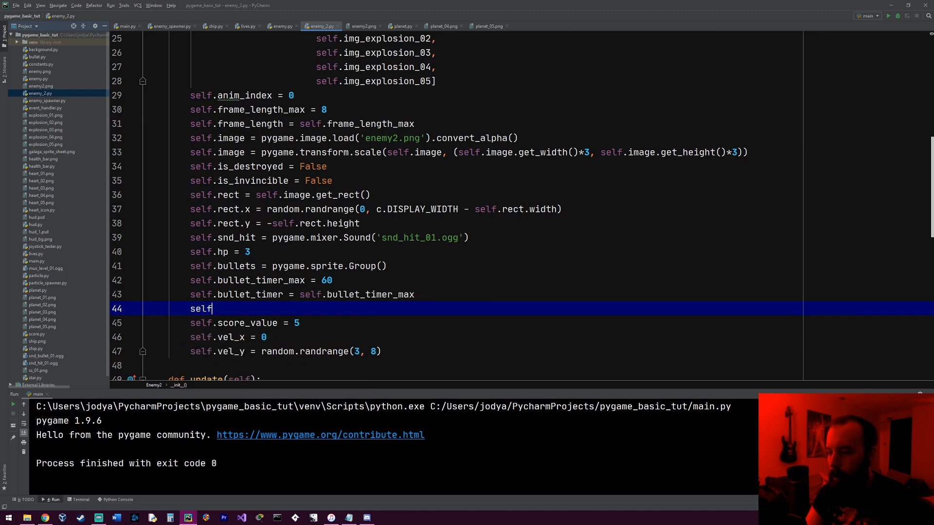
pyautogui.write('.state')
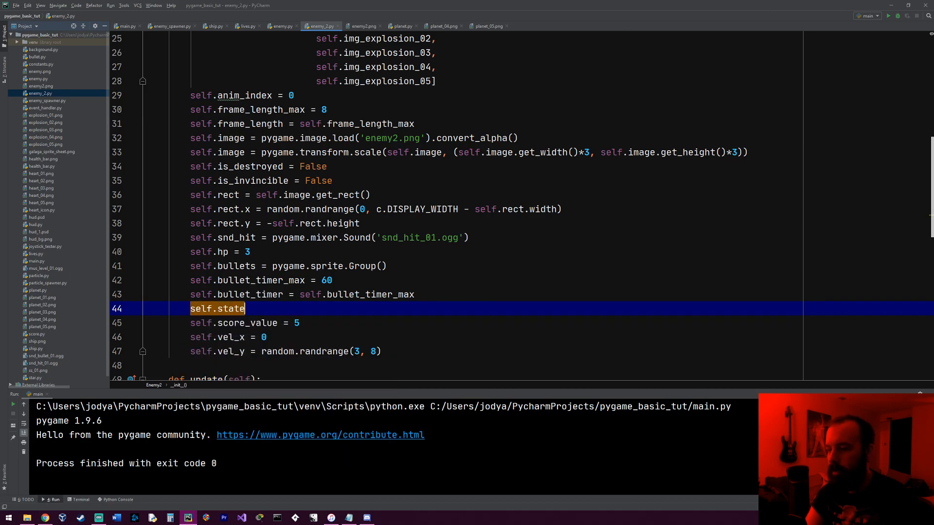
pyautogui.write('s =')
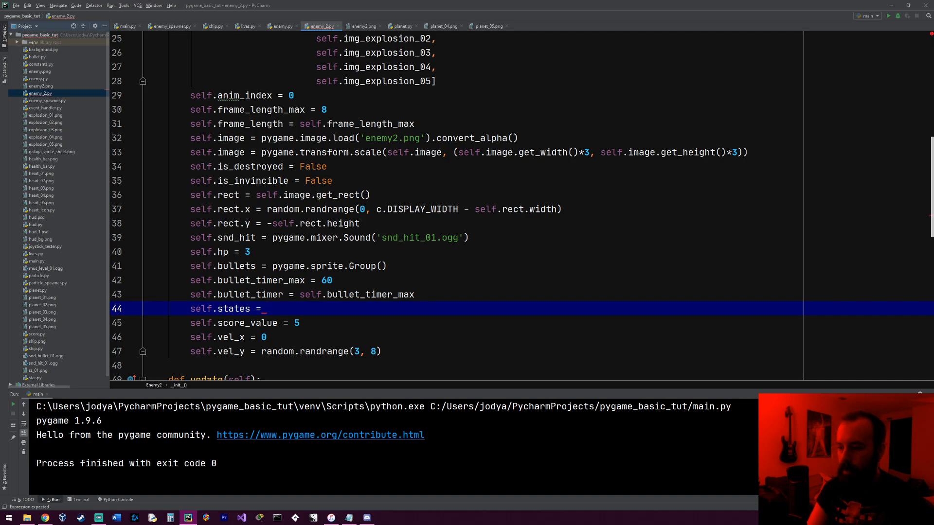
pyautogui.write('{}')
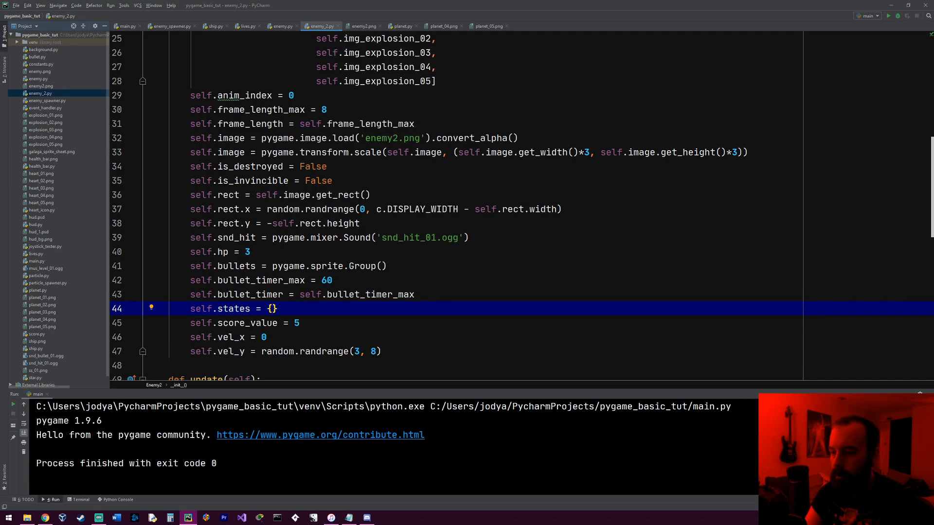
pyautogui.write("'")
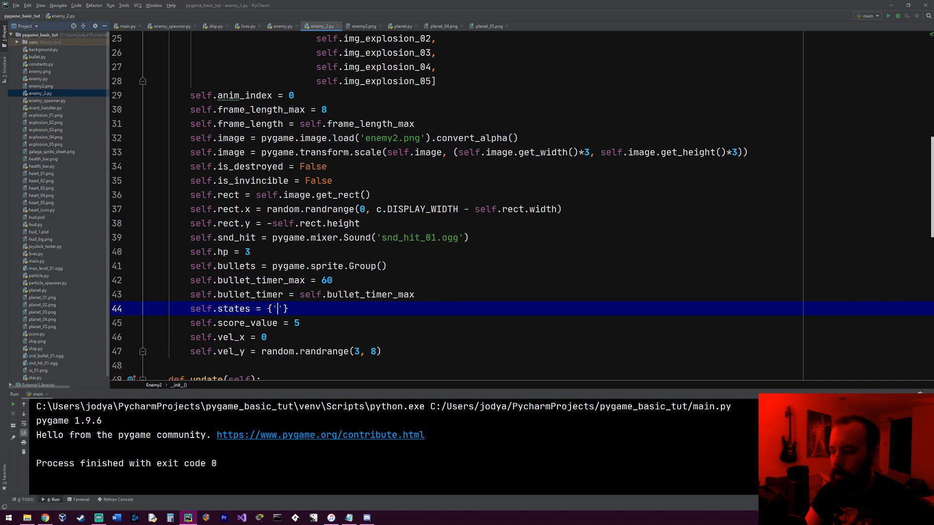
pyautogui.write('F')
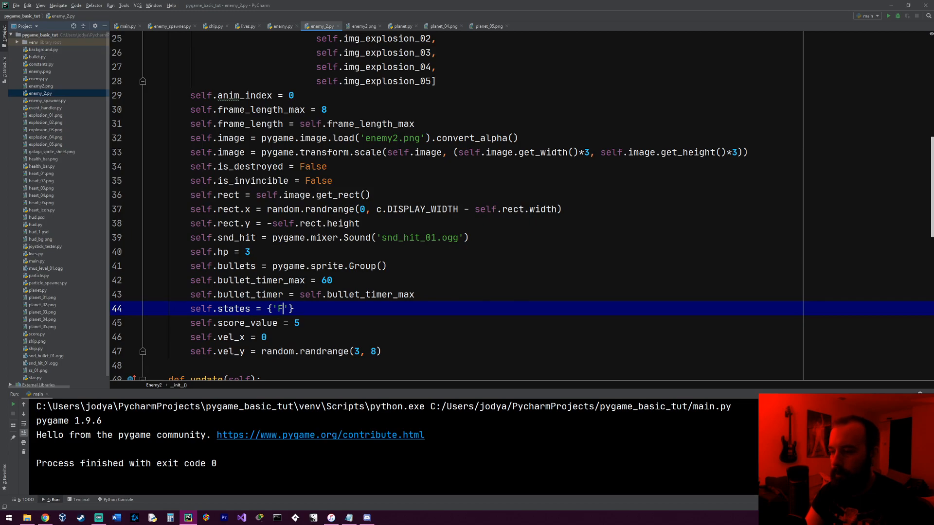
pyautogui.write("LY_DOWN':")
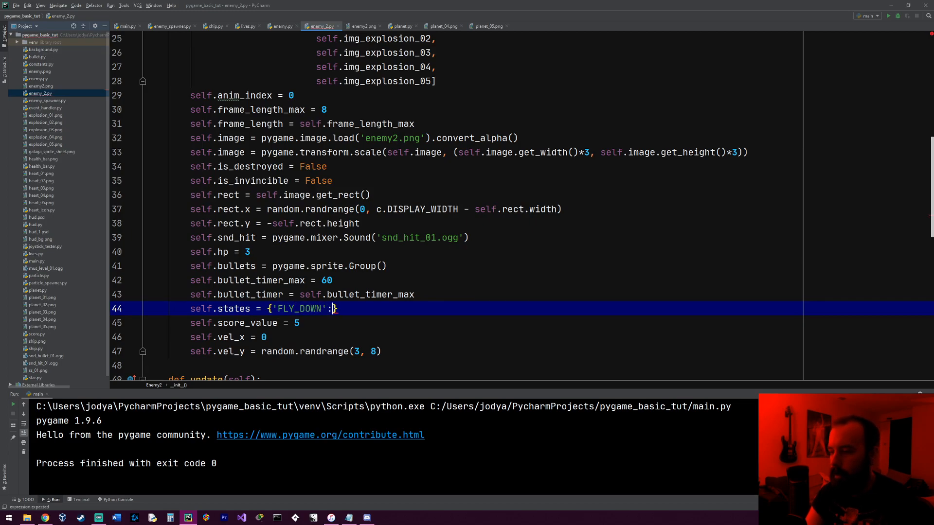
pyautogui.write("'FLY_D")
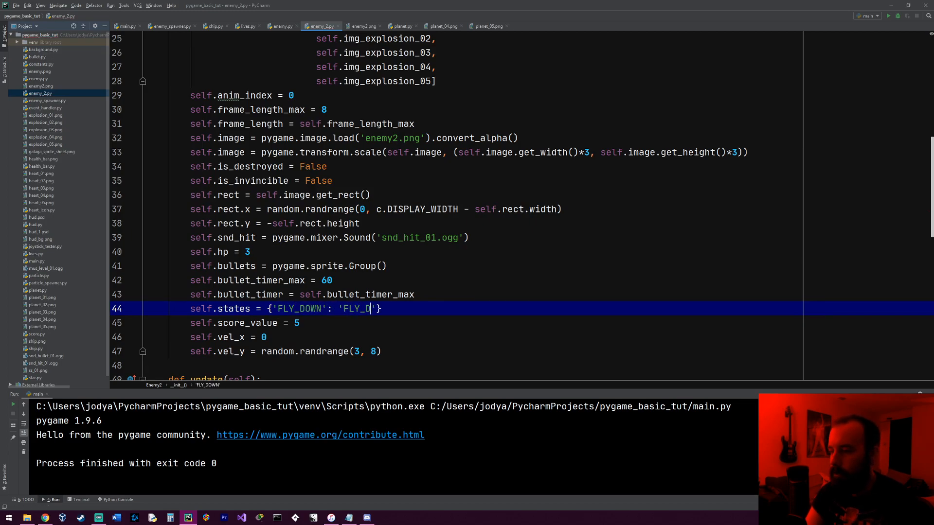
pyautogui.write('OWN')
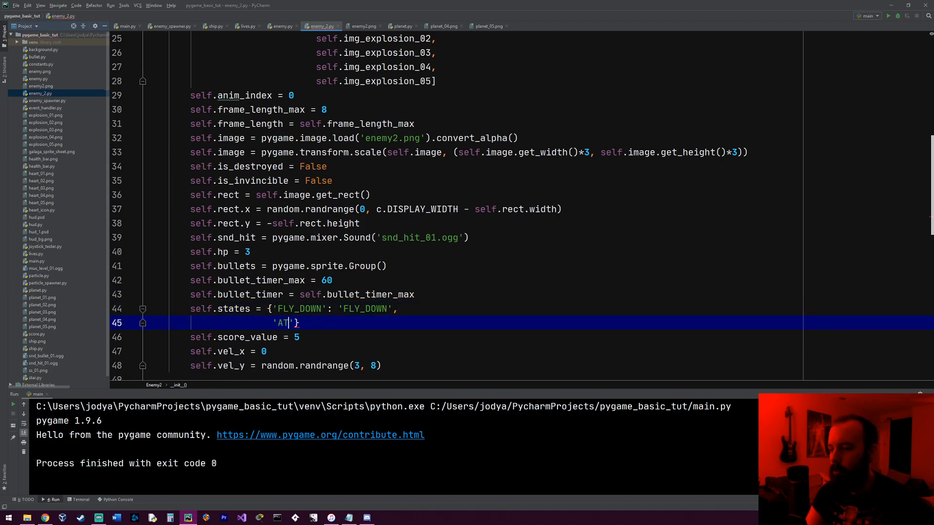
pyautogui.write("TACK':")
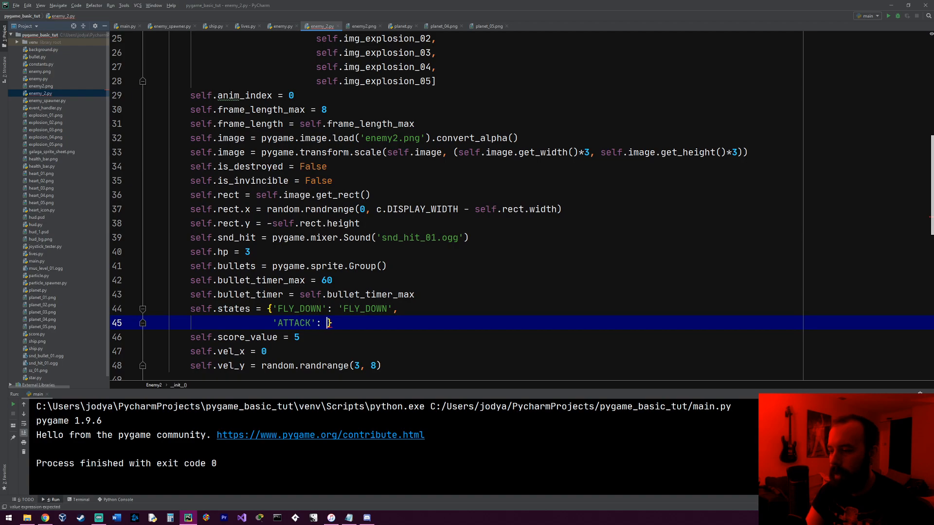
pyautogui.write("'")
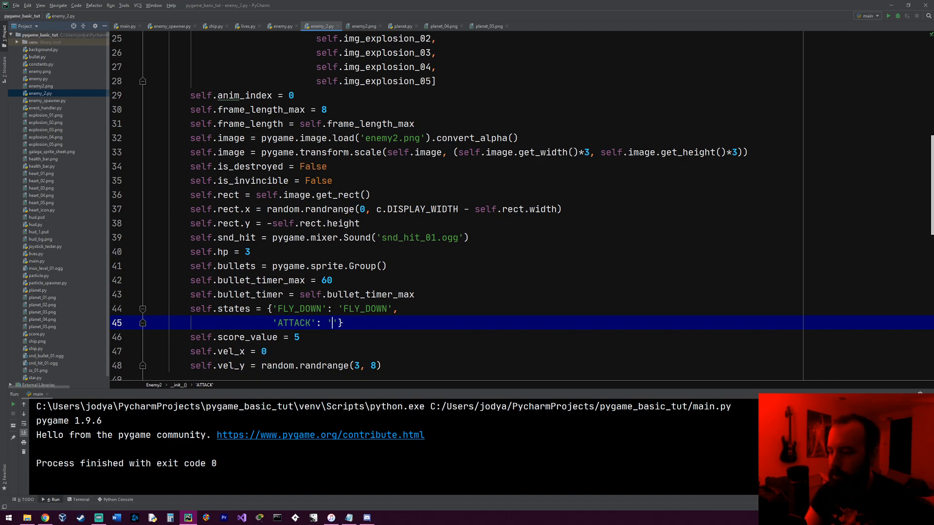
pyautogui.write('ATTACK')
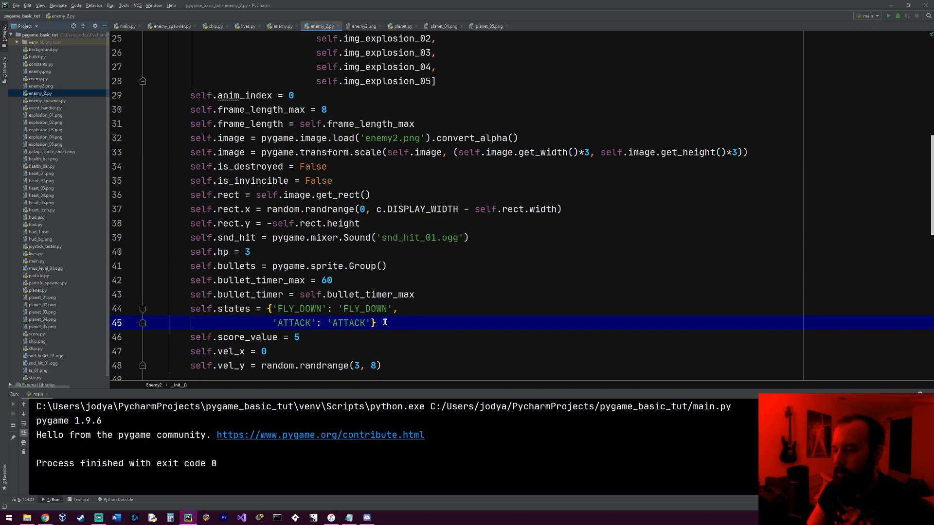
# - Set self.state = self.states['FLY_DOWN'] as the starting state
pyautogui.write('self.')
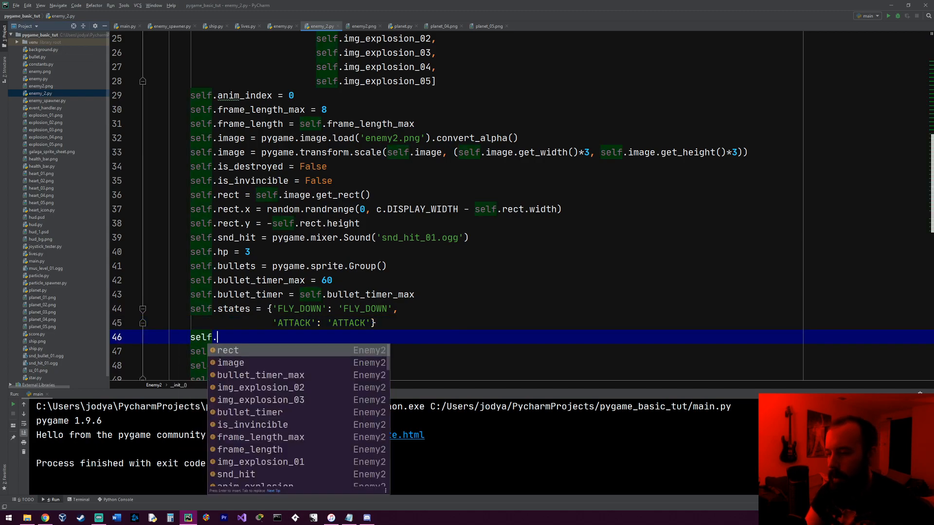
pyautogui.write('state')
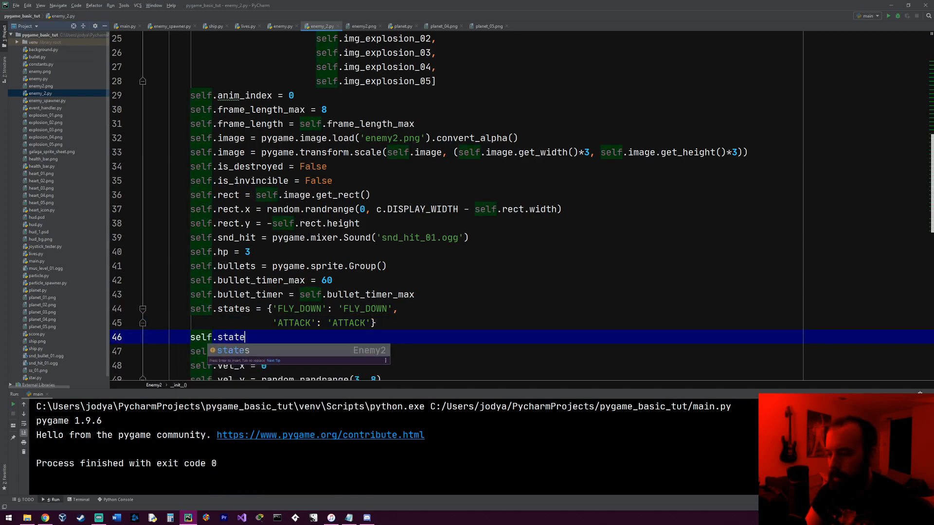
pyautogui.write('=')
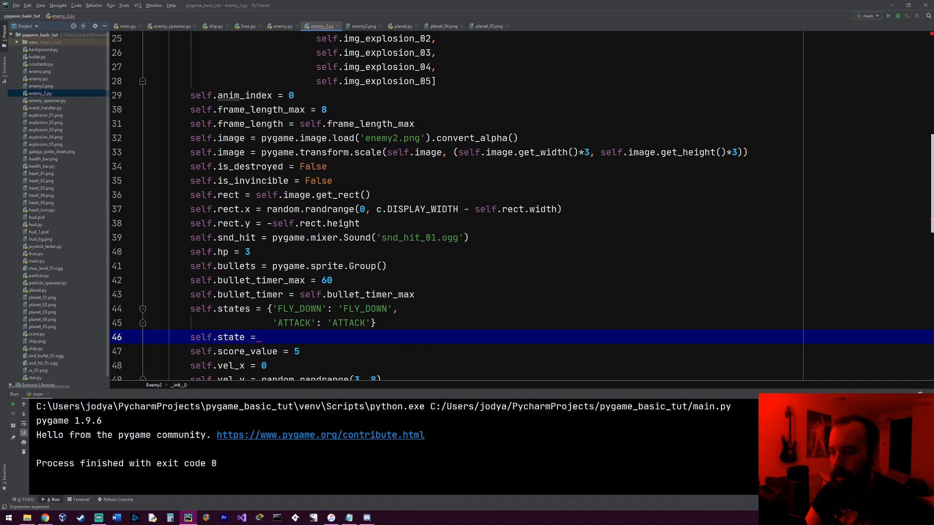
pyautogui.write('self.sstates[')
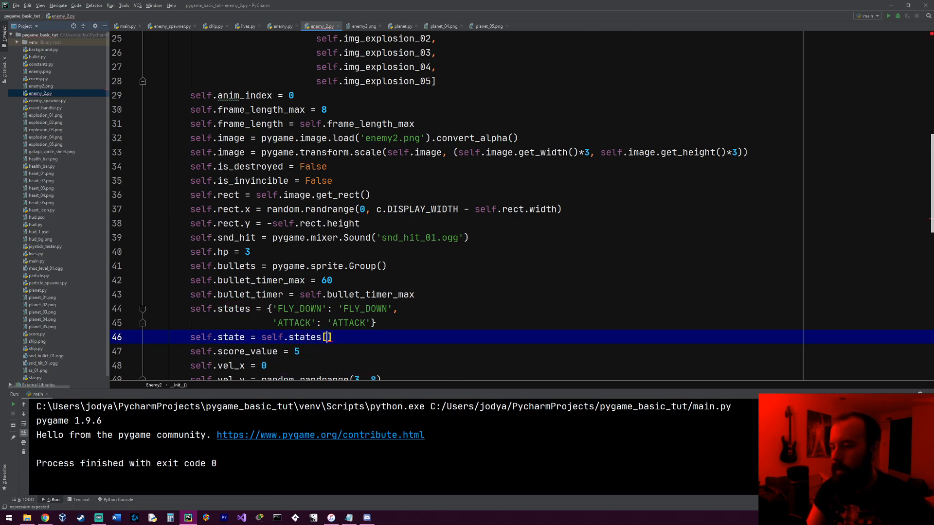
pyautogui.write("'FLY_DOWN'")
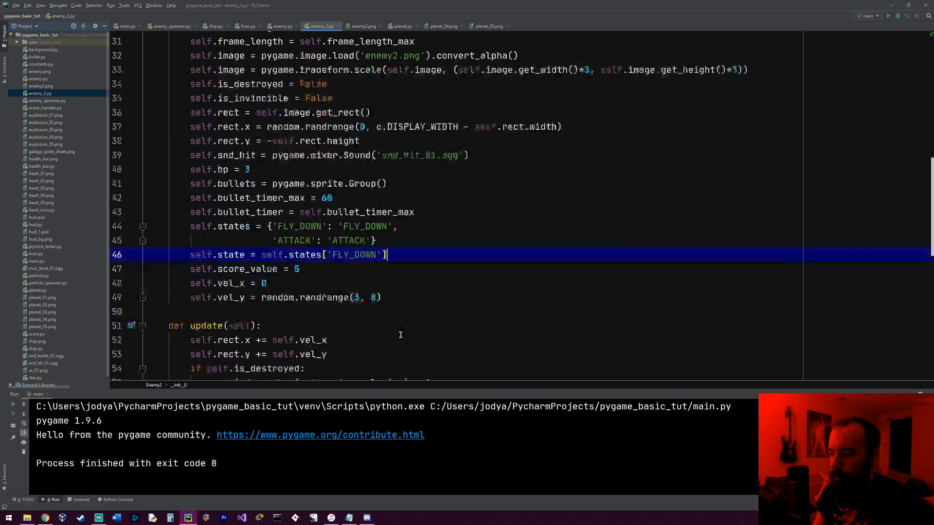
# - Add self.init_state = True to the constructor and leave a blank line starting update
pyautogui.scroll(-3)
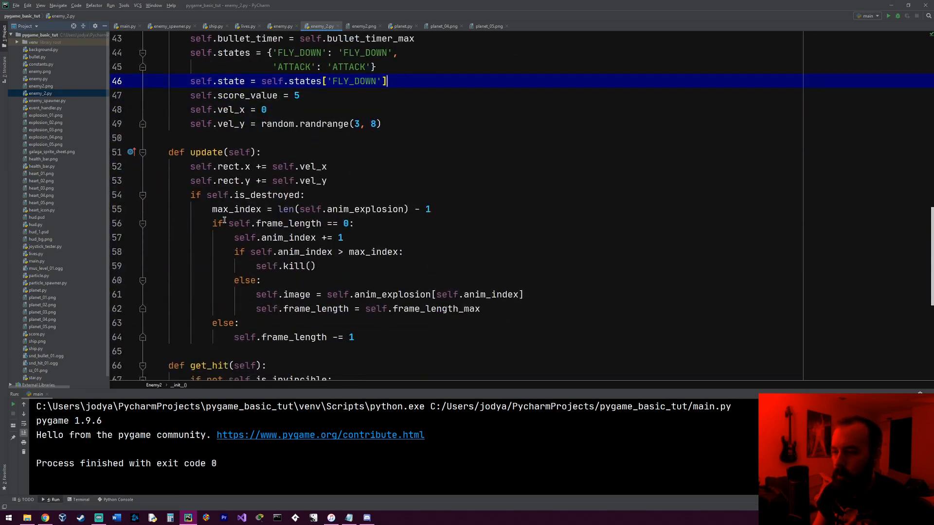
pyautogui.moveTo(268, 230)
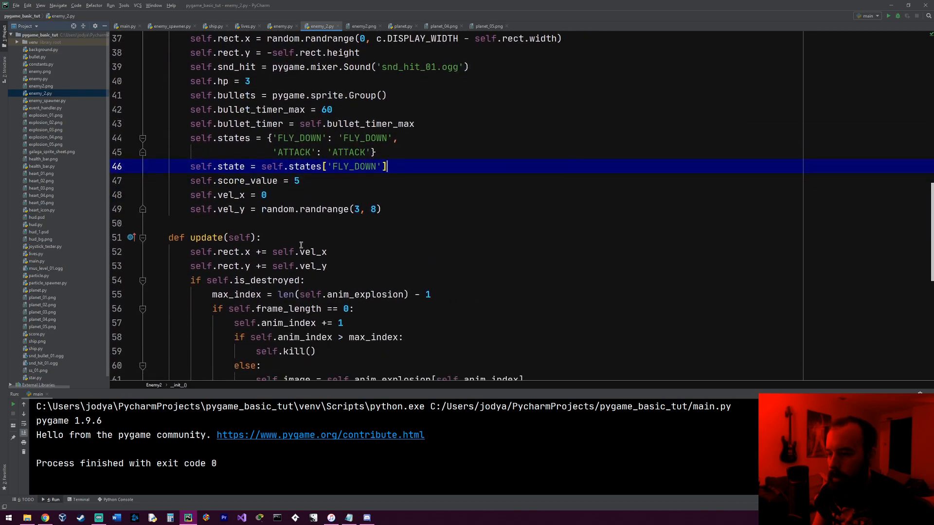
pyautogui.scroll(-3)
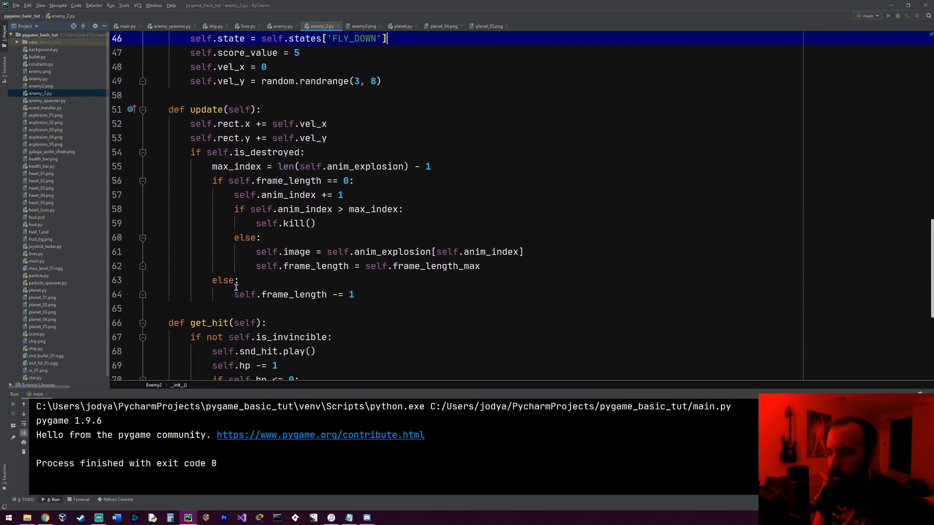
pyautogui.scroll(-3)
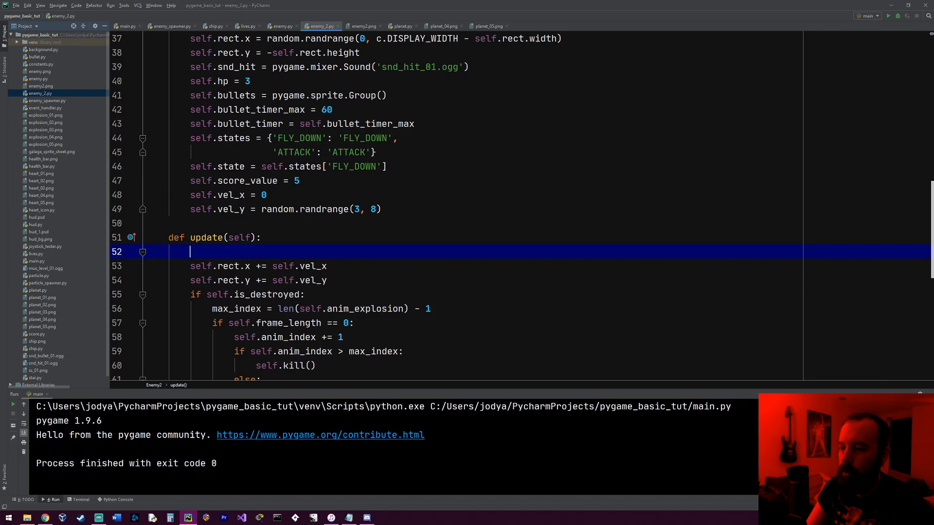
pyautogui.write('if')
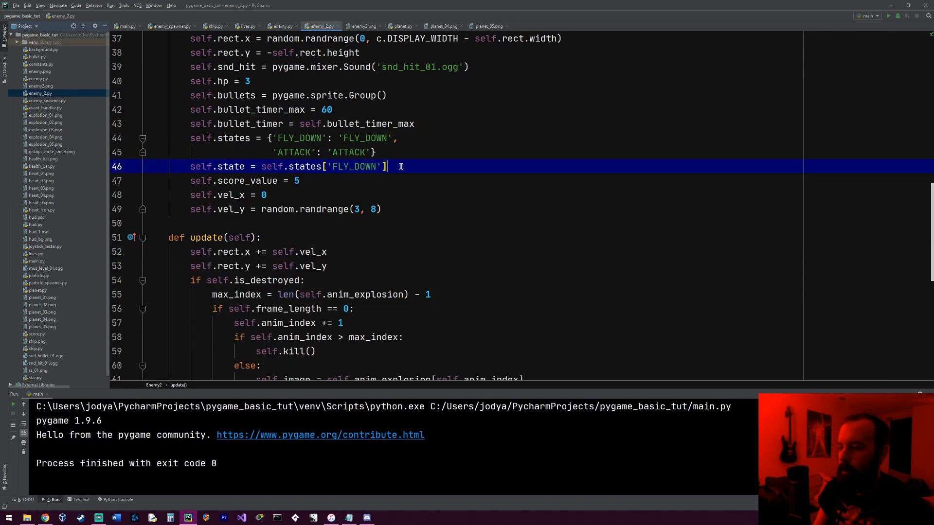
pyautogui.write('self.init_state = True')
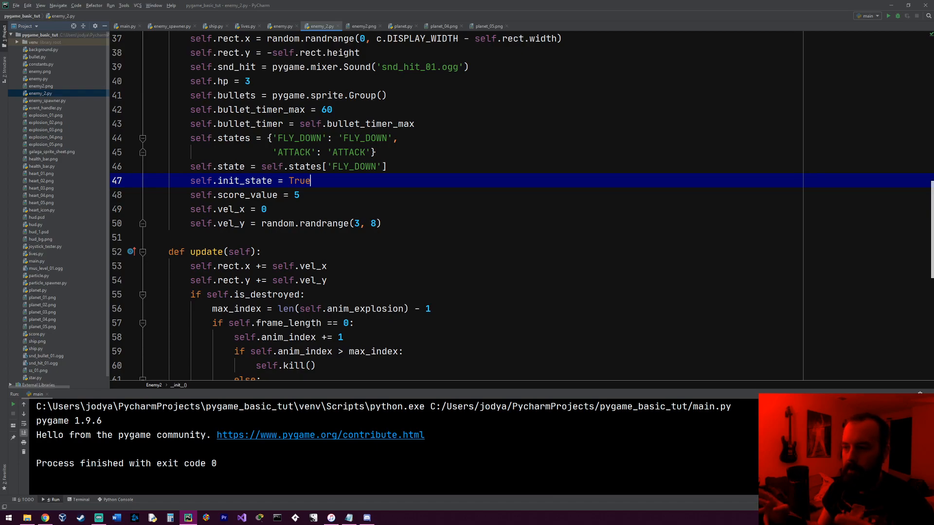
pyautogui.doubleClick(298, 181)
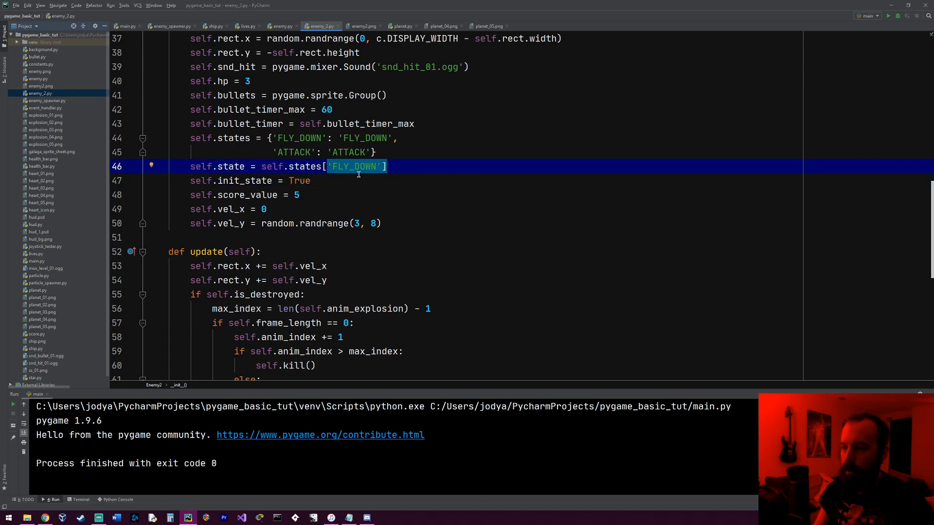
pyautogui.click(316, 181)
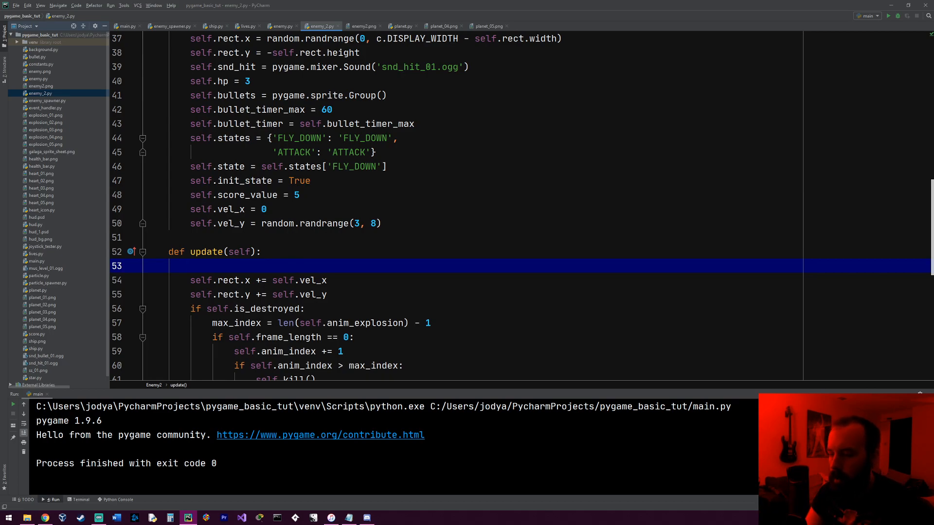
# - In update, call self.state_fly_down() when self.state == 'FLY_DOWN'
pyautogui.write('if self.state')
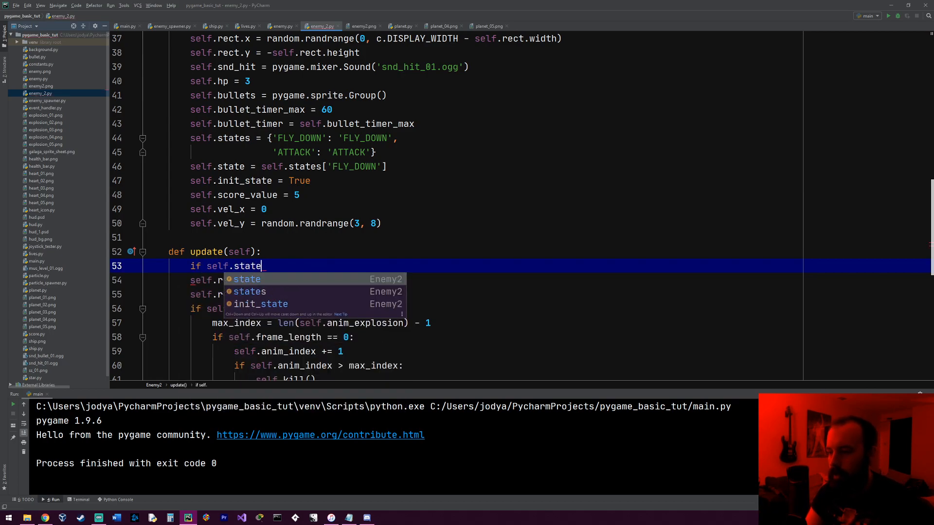
pyautogui.write("== '")
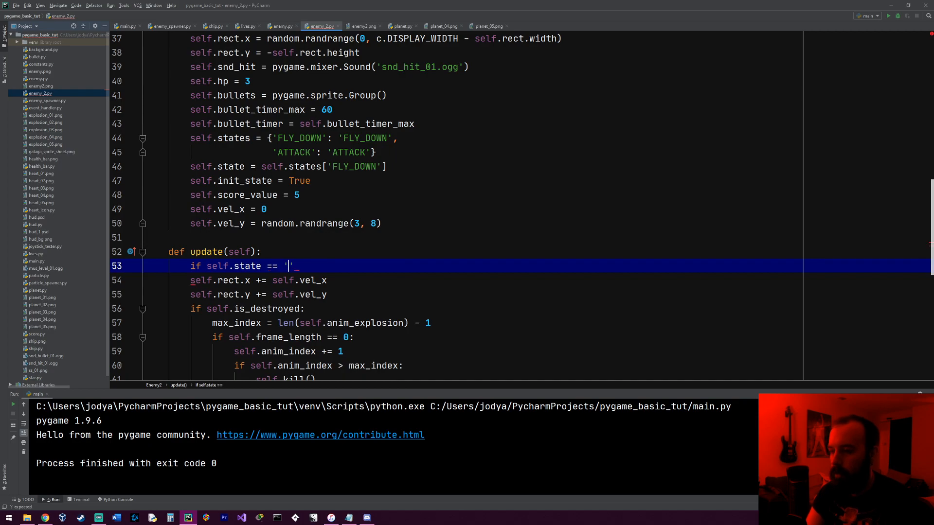
pyautogui.write('FLY_DOWN')
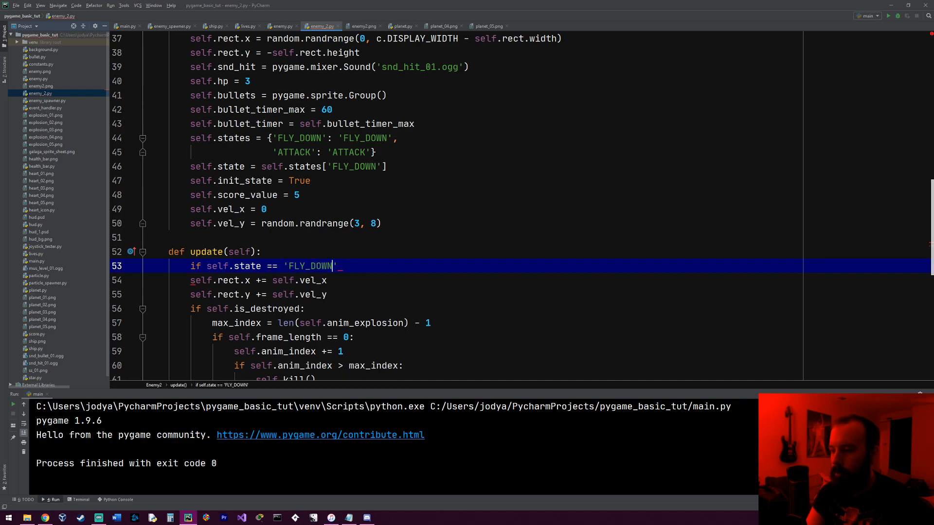
pyautogui.write('self.')
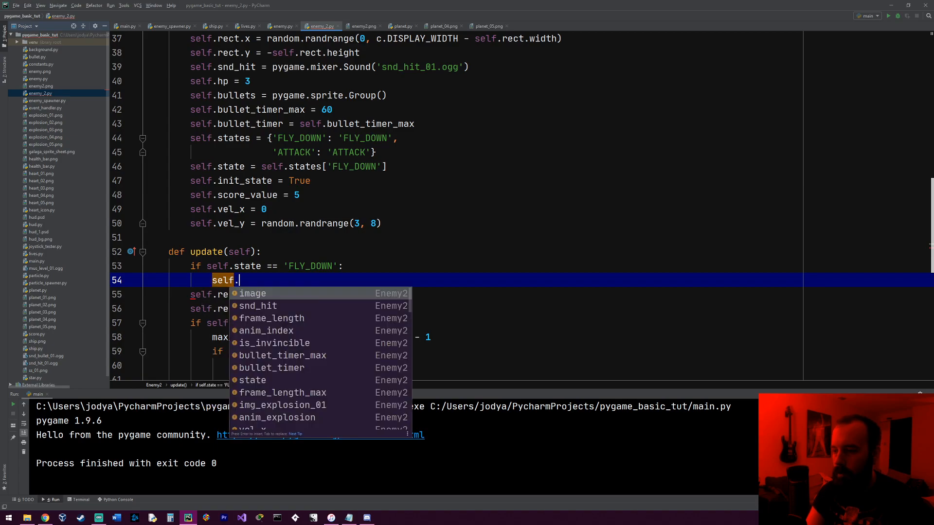
pyautogui.write('state_fly_down(')
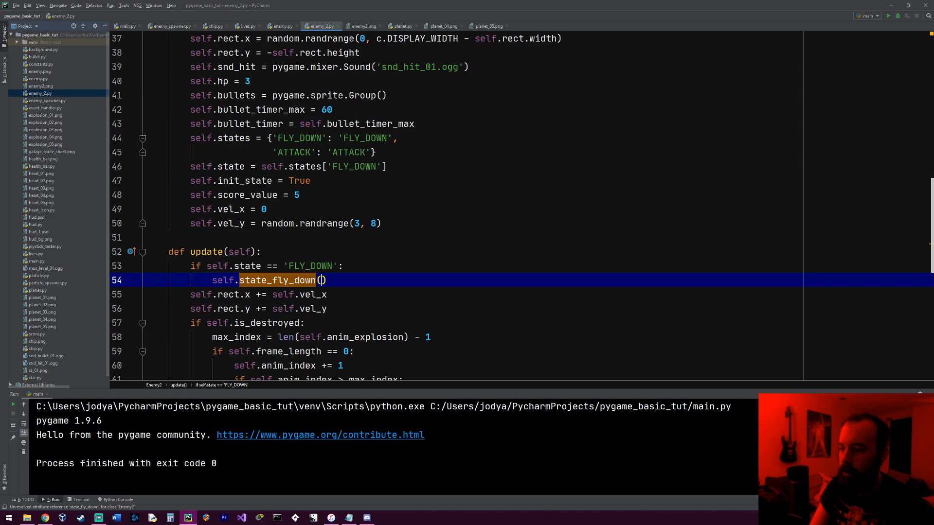
# - Add elif self.state == 'ATTACK': self.state_attack()
pyautogui.write('elif s')
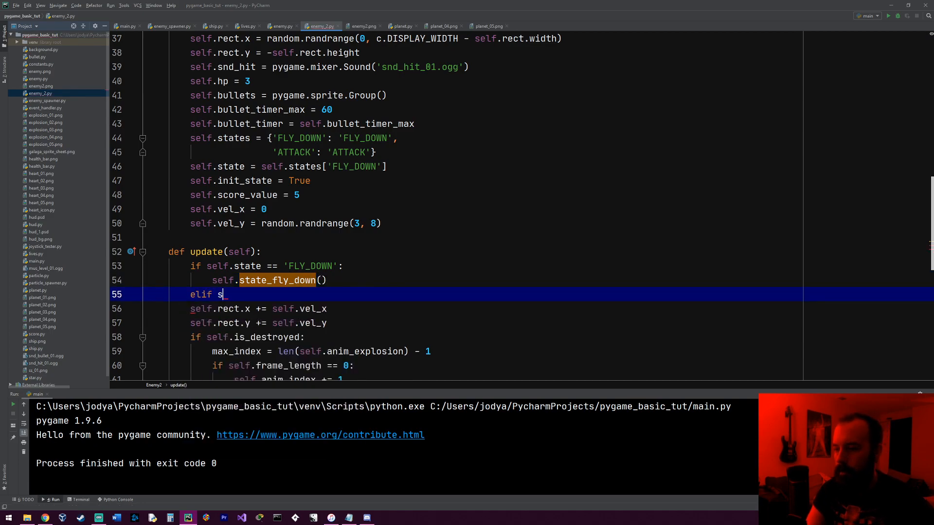
pyautogui.write("elf.state == '")
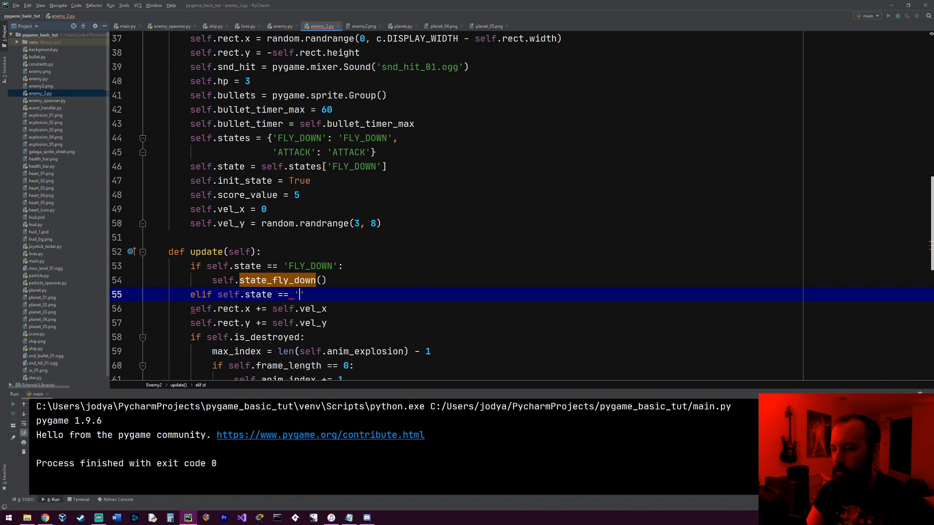
pyautogui.write("'ATTACK':")
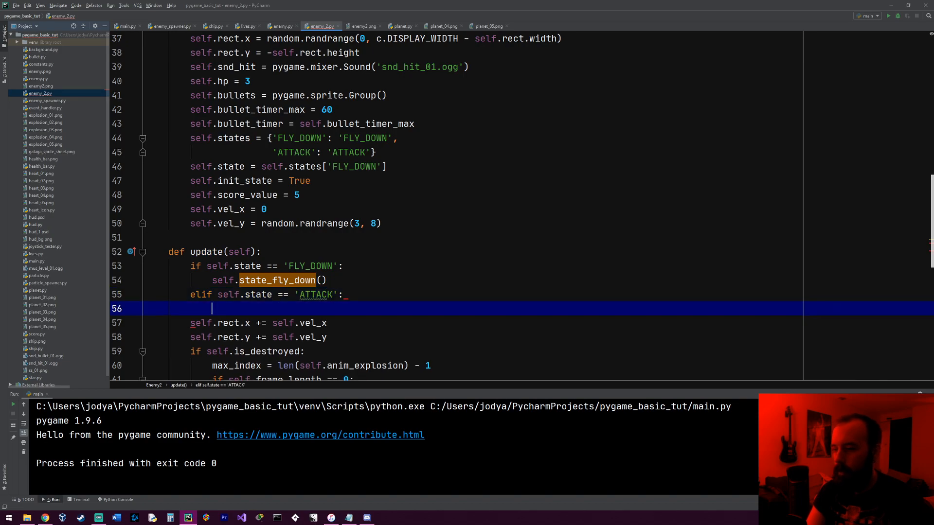
pyautogui.write('self.state_attack')
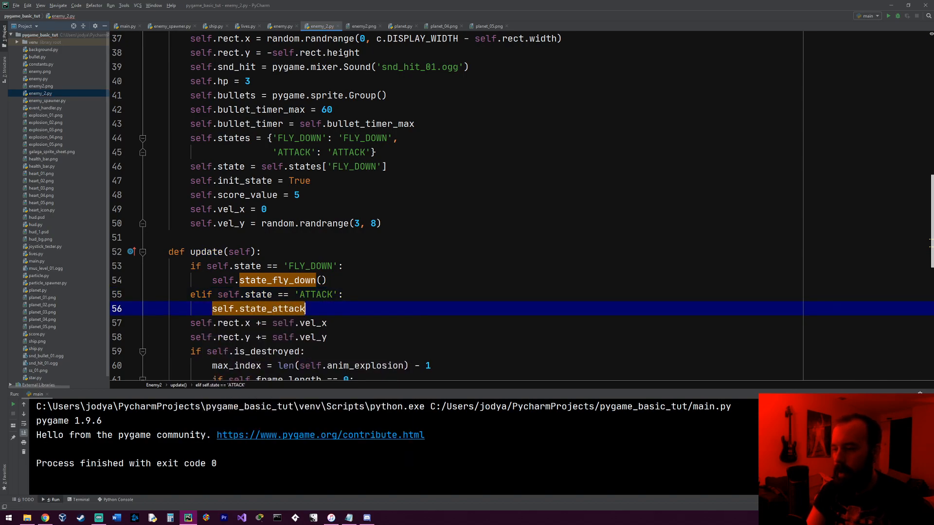
pyautogui.write('()')
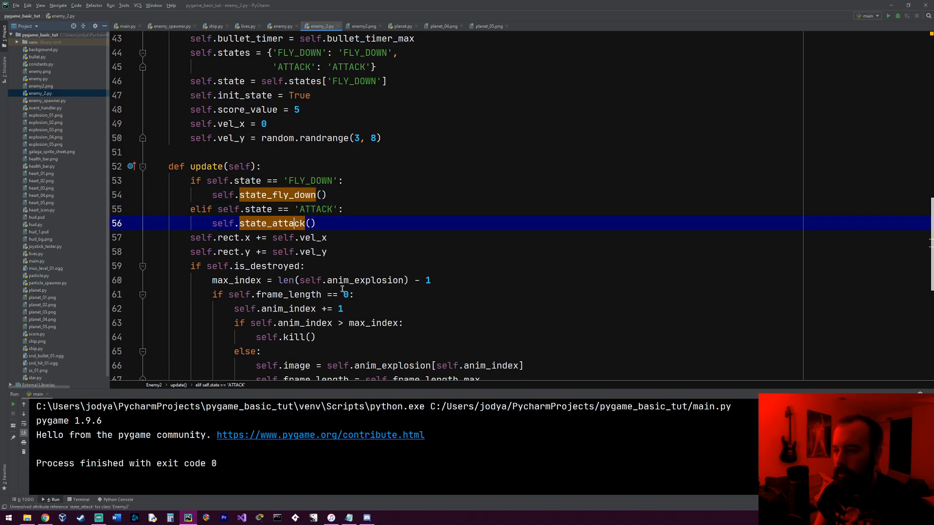
# - Define state_fly_down(self) and state_attack(self) stubs, clearing fly-down's pass for new code
pyautogui.scroll(-3)
pyautogui.write('def state_fly')
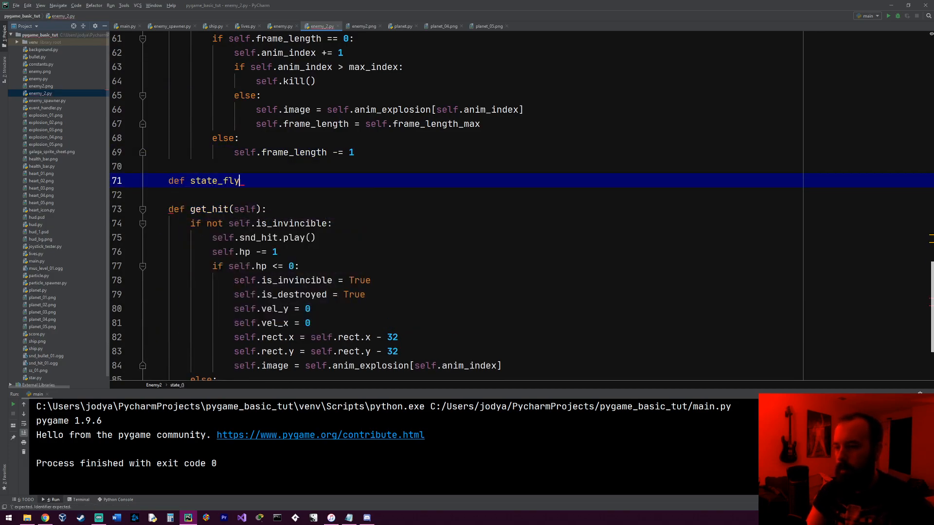
pyautogui.write('_down(self):')
pyautogui.write('def state_a')
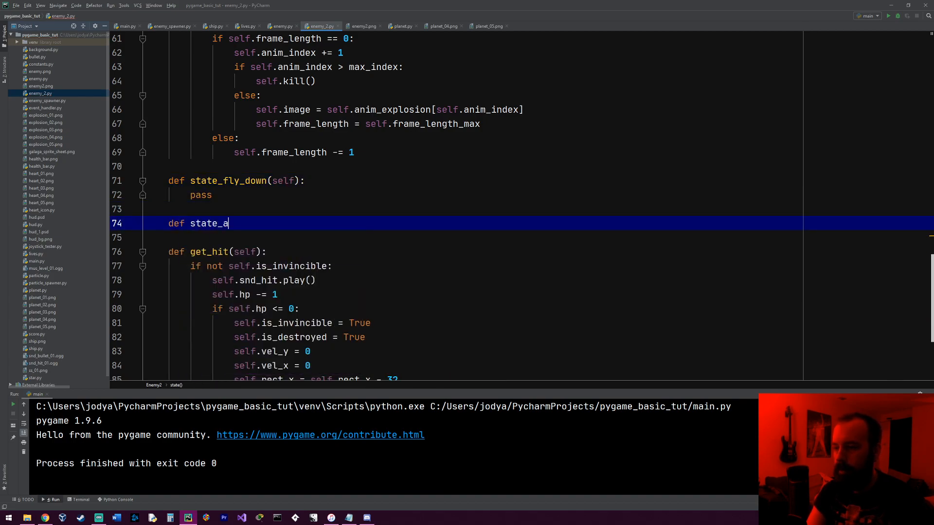
pyautogui.write('ttack(self):')
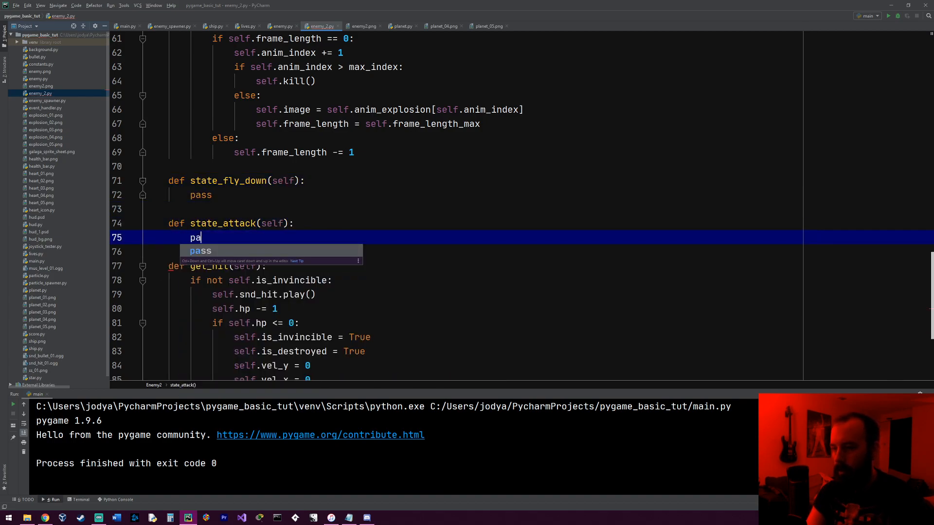
pyautogui.press('Tab')
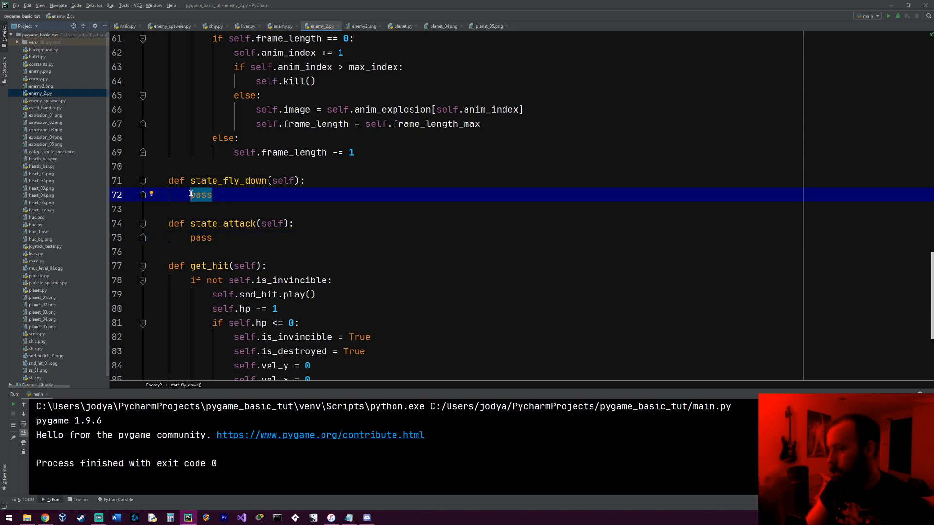
pyautogui.press('Delete')
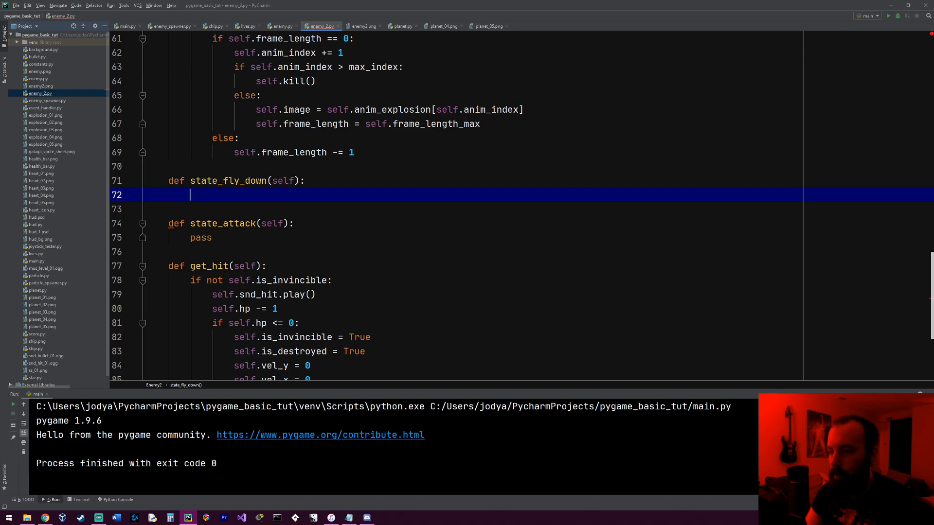
# - Add if self.init_state: self.init_state = False checks to state_fly_down and state_attack
pyautogui.write('if self.init_state:')
pyautogui.write('pas')
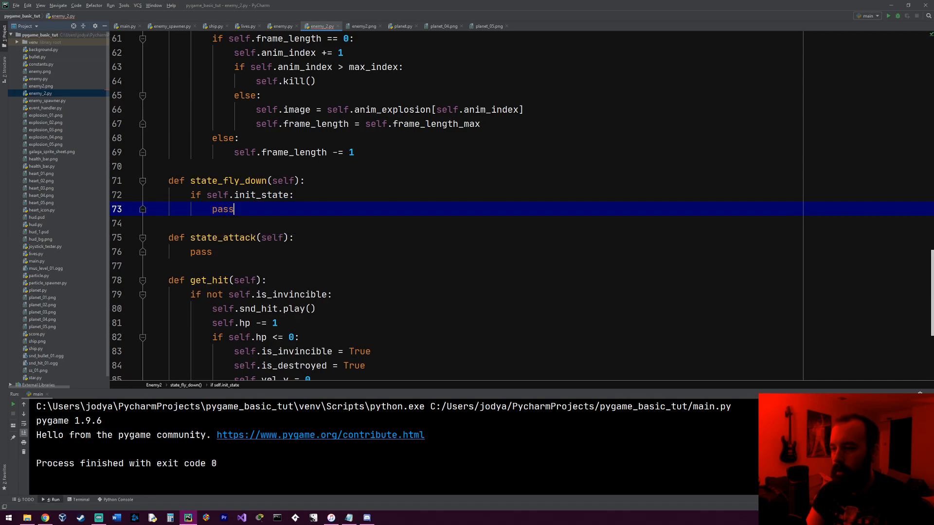
pyautogui.write('self.')
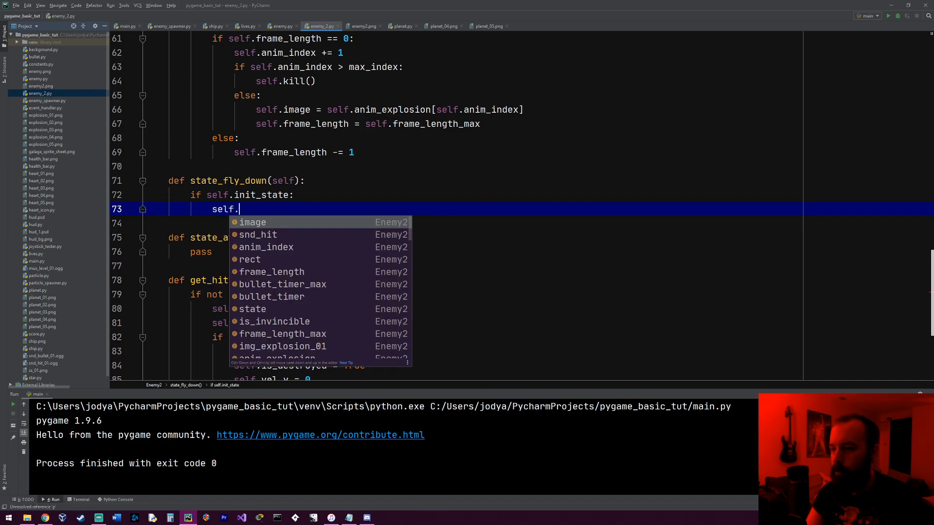
pyautogui.write('init_state = False')
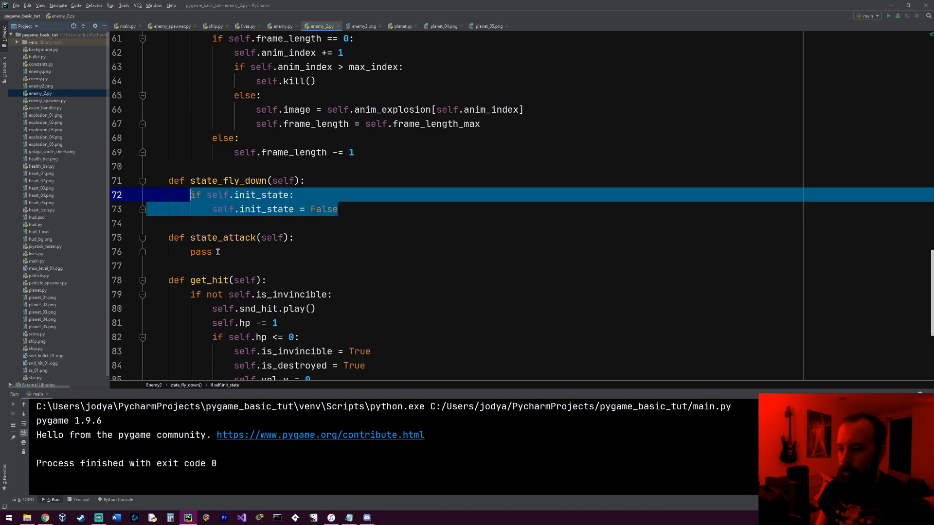
pyautogui.write('if self.init_state:')
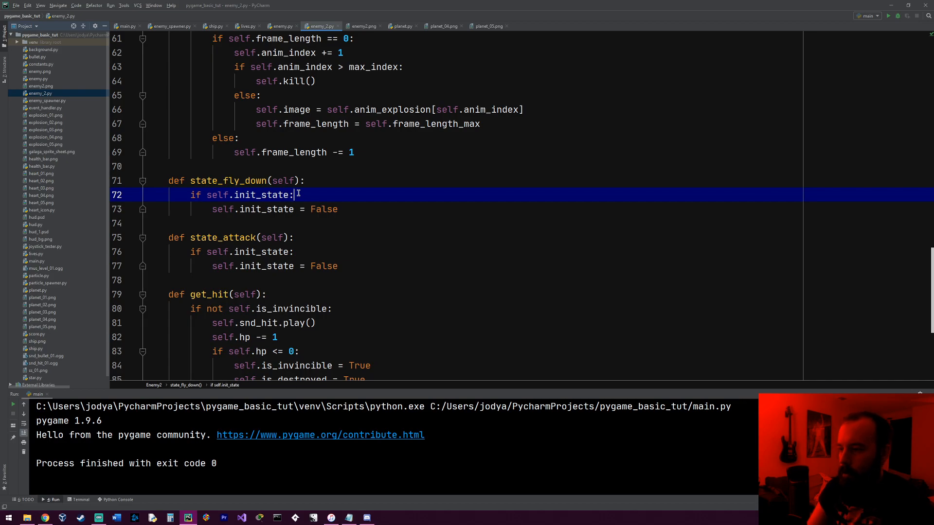
pyautogui.write('dslkfgjdflgkjdfgl;kdjfgl;kdfjg')
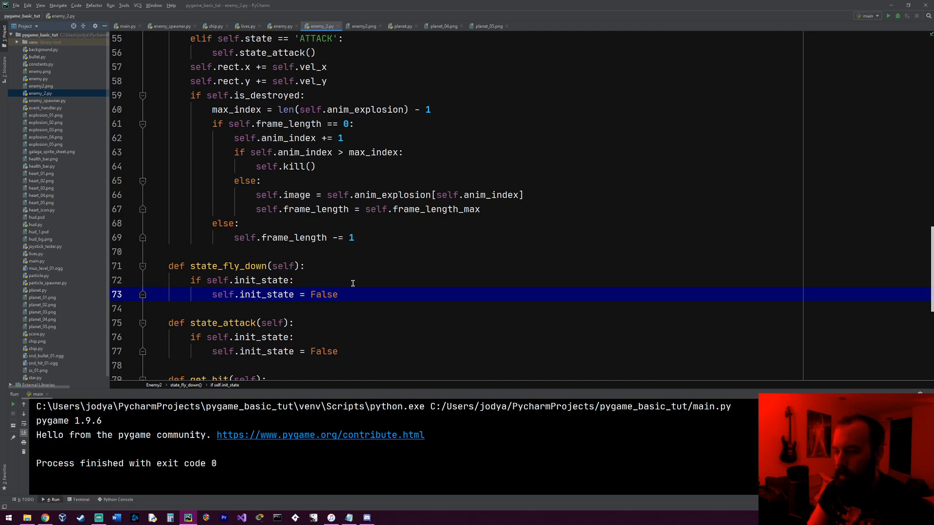
# - Finish init_state = False and start an if self.rect.y >= 200 condition in state_fly_down
pyautogui.press('Enter')
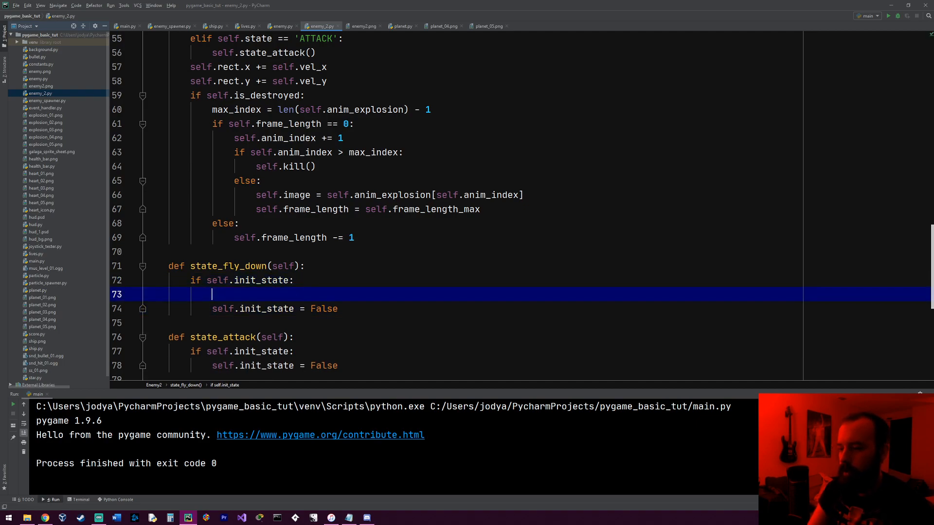
pyautogui.write('self.init_state = False')
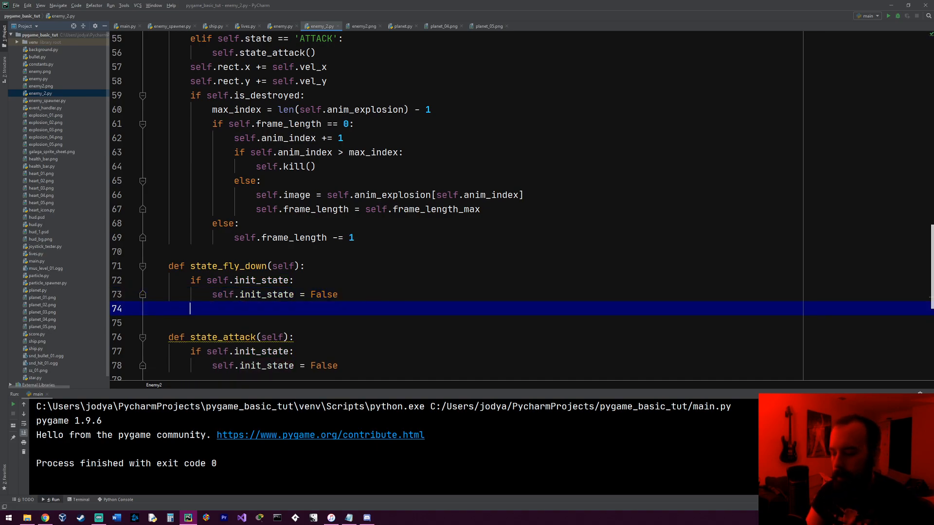
pyautogui.write('if self.rect.y')
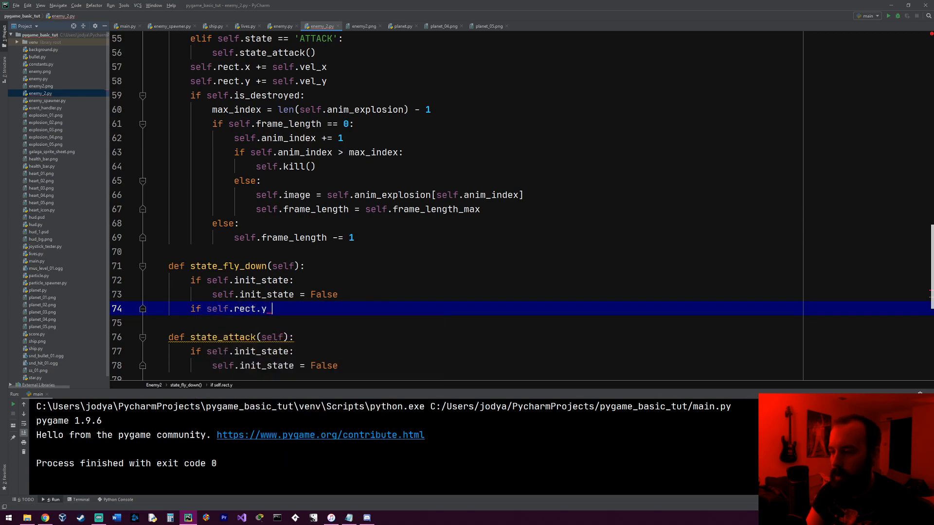
pyautogui.write('>= 2')
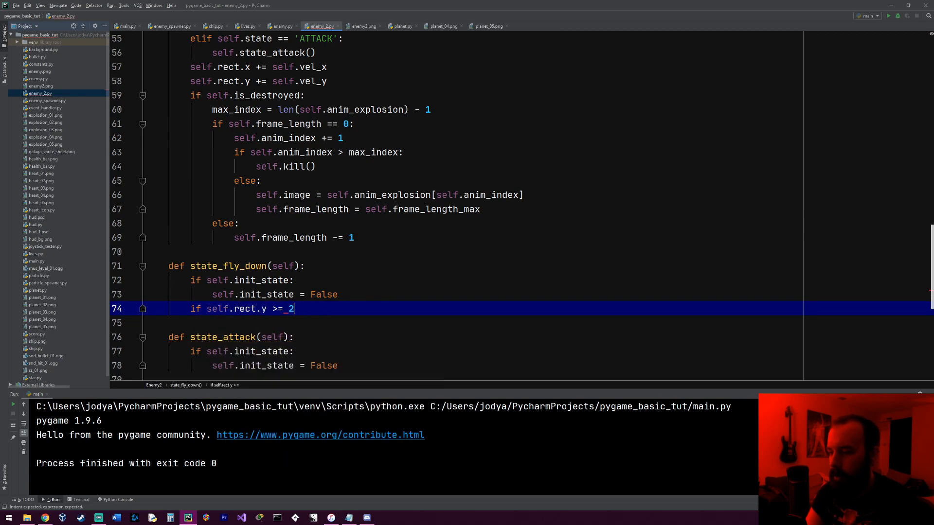
pyautogui.press('Enter')
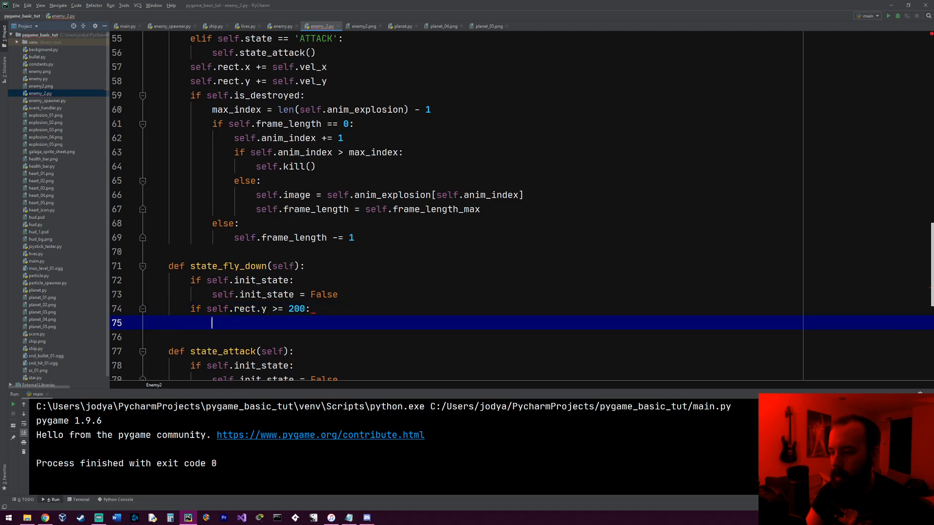
# - Inside it set self.state = self.states['ATTACK'] and self.init_state = True
pyautogui.write('self.state = self.states[')
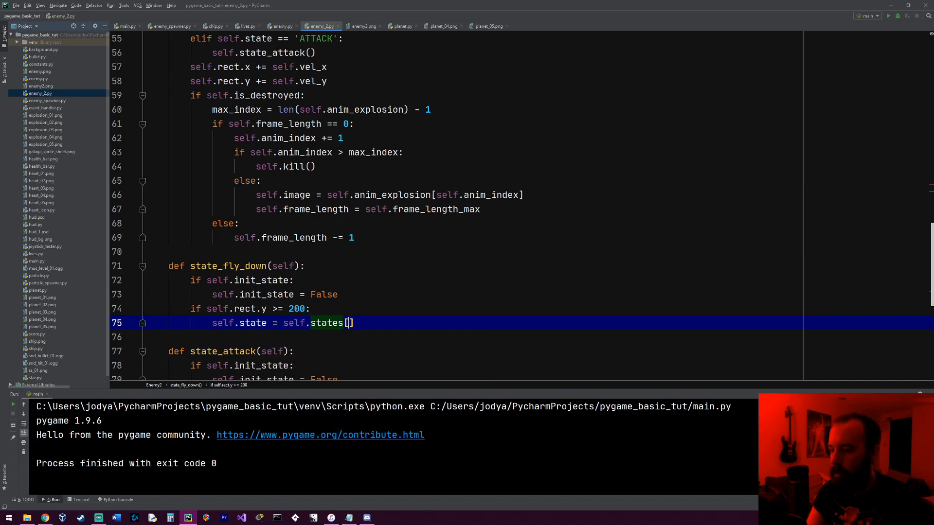
pyautogui.write("'ATTACK'")
pyautogui.write('s')
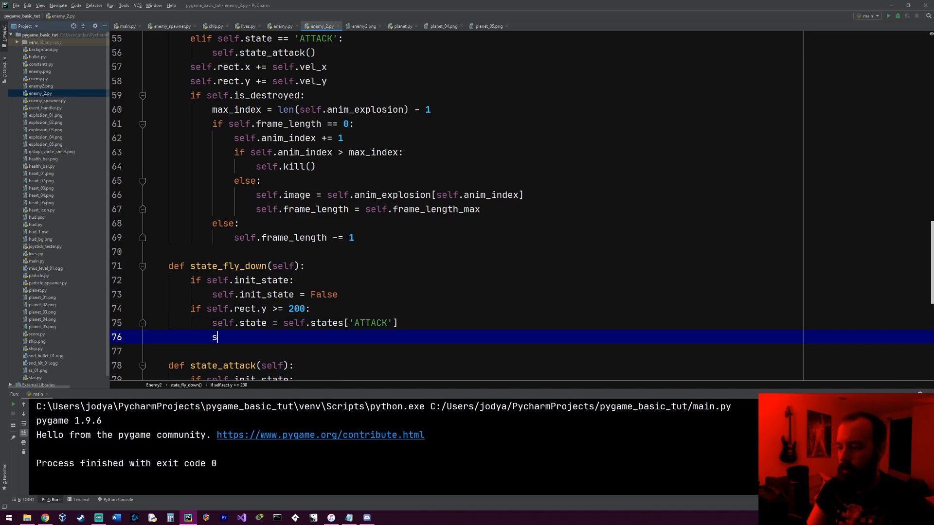
pyautogui.write('elf.init_state = True')
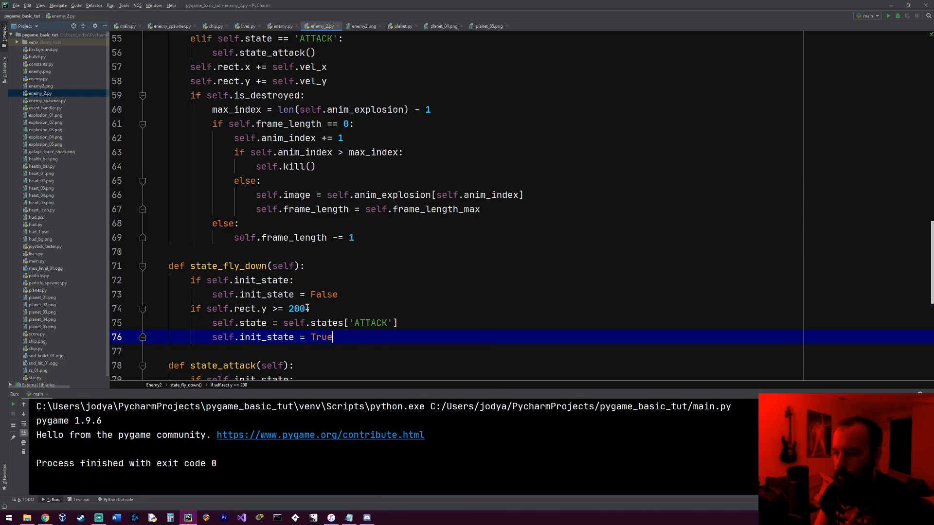
pyautogui.doubleClick(219, 322)
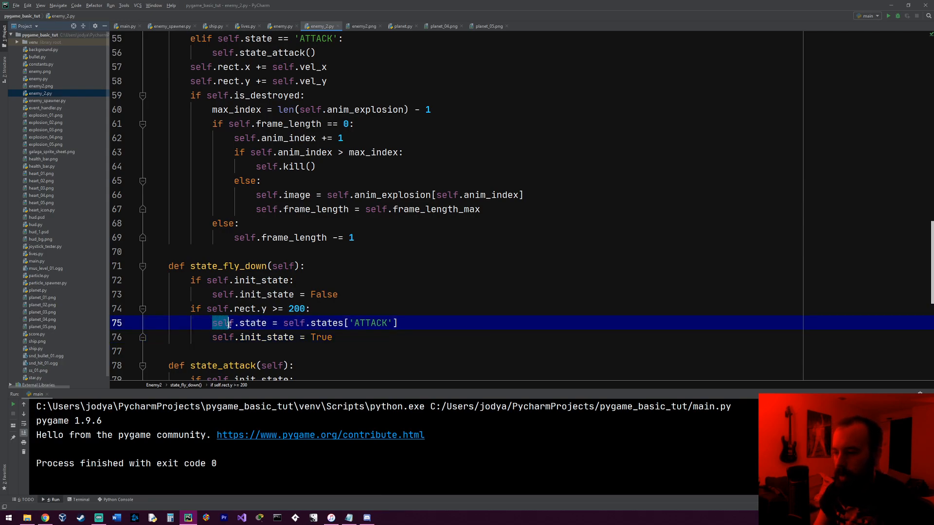
pyautogui.click(389, 323)
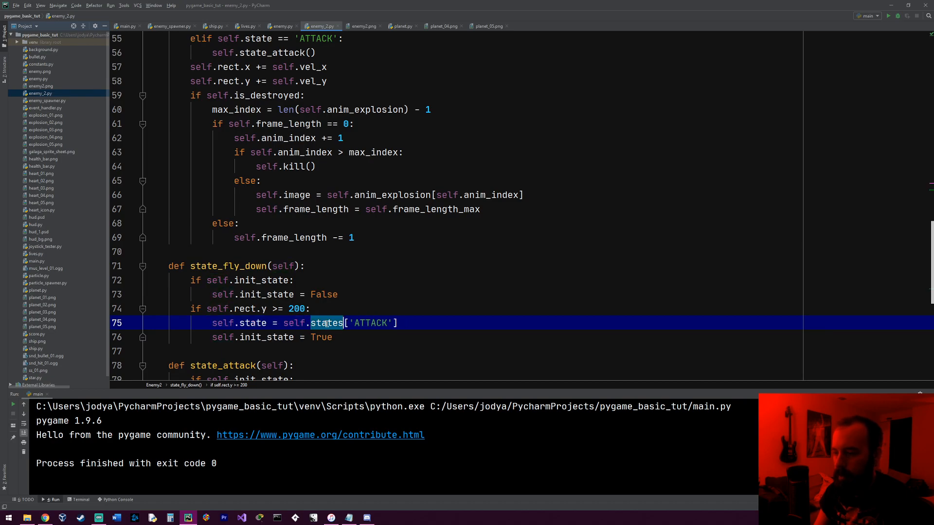
pyautogui.click(413, 323)
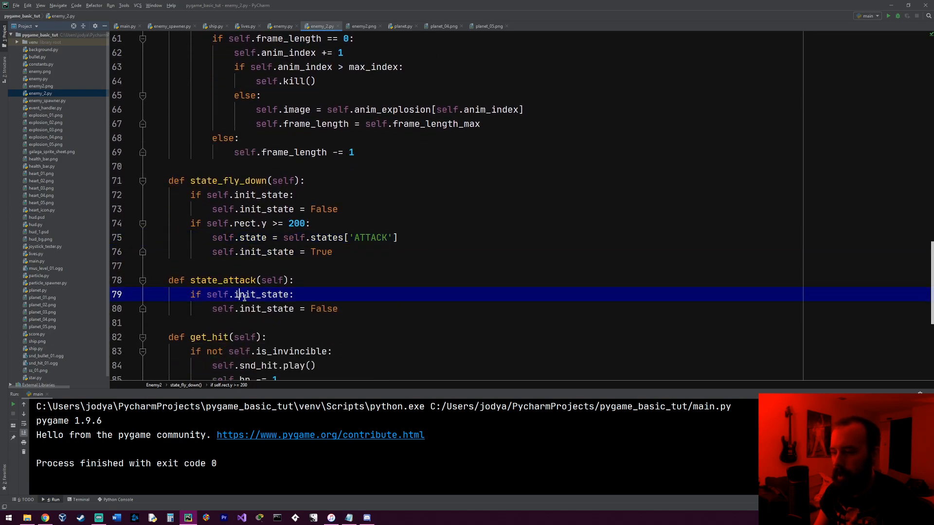
# - Clear stray characters and zero self.vel_y in state_attack's setup
pyautogui.write('fsfsdfsfsfsfsf')
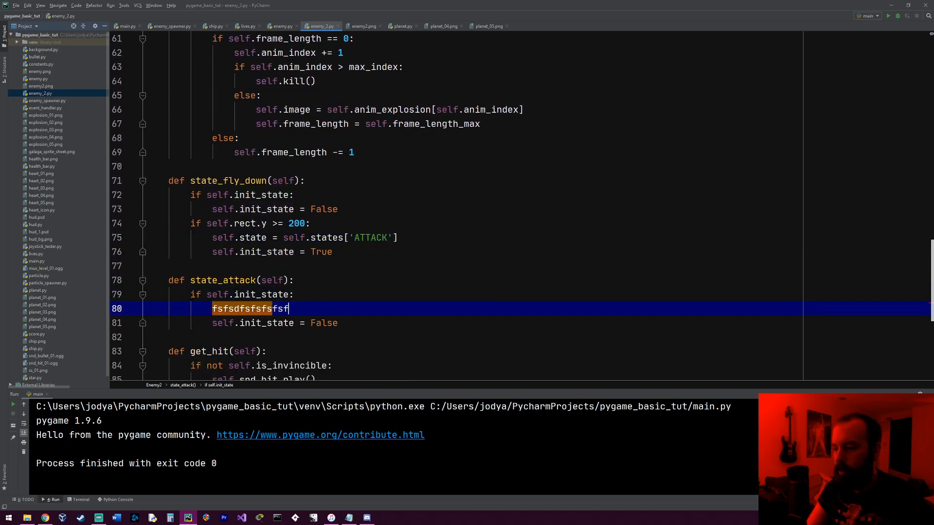
pyautogui.press('Delete')
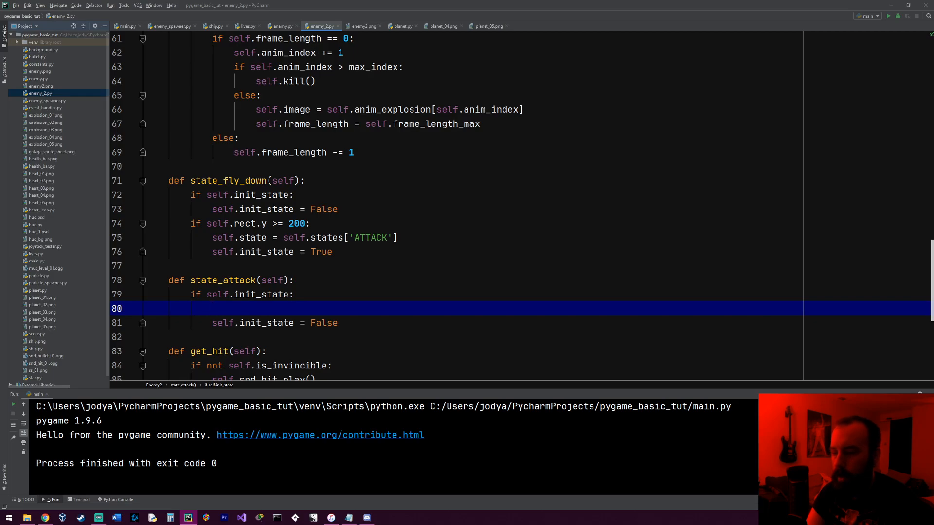
pyautogui.write('s')
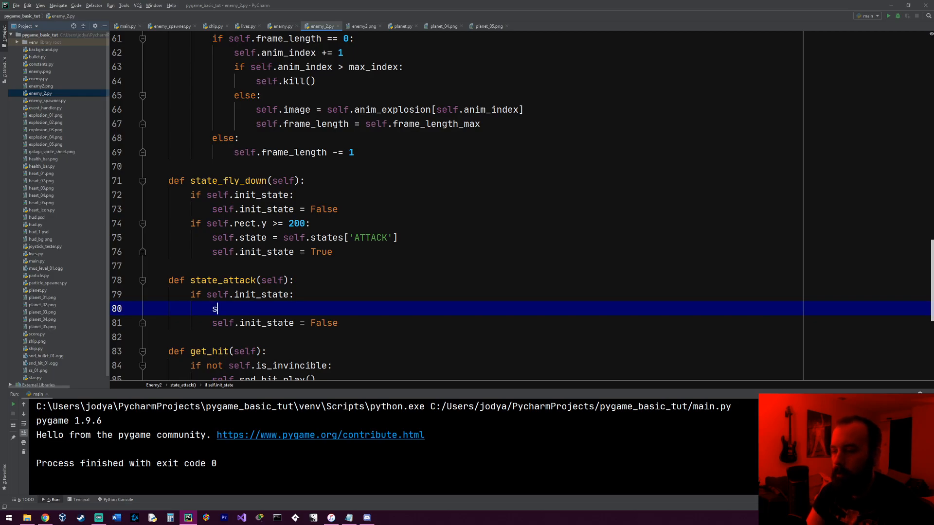
pyautogui.write('elf.vel_y = 0')
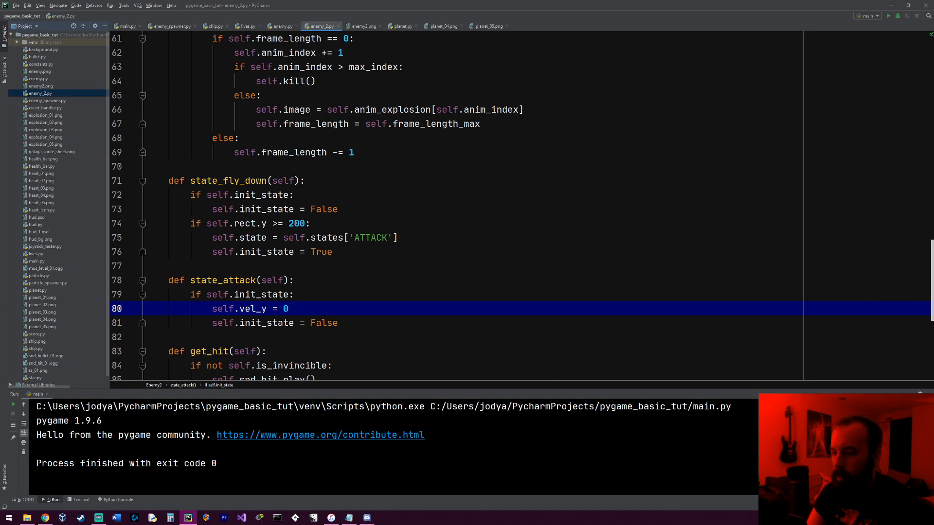
pyautogui.click(357, 323)
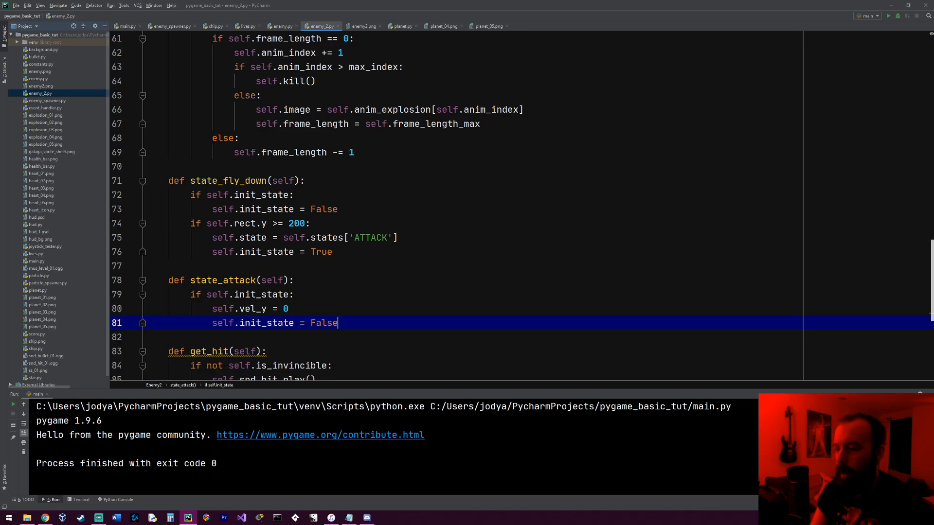
# - Set self.vel_x = random.randrange(-4, 4) when the attack state starts
pyautogui.click(290, 309)
pyautogui.write('self.')
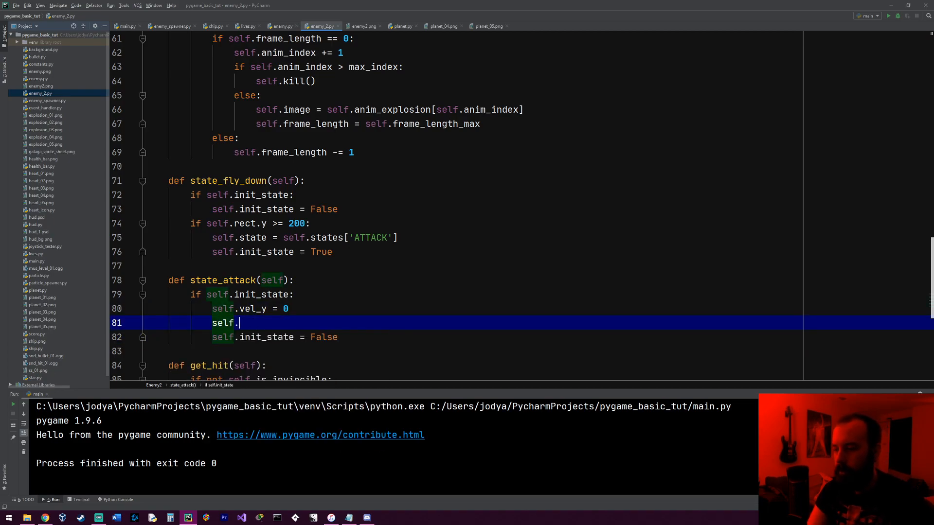
pyautogui.write('vel_x =')
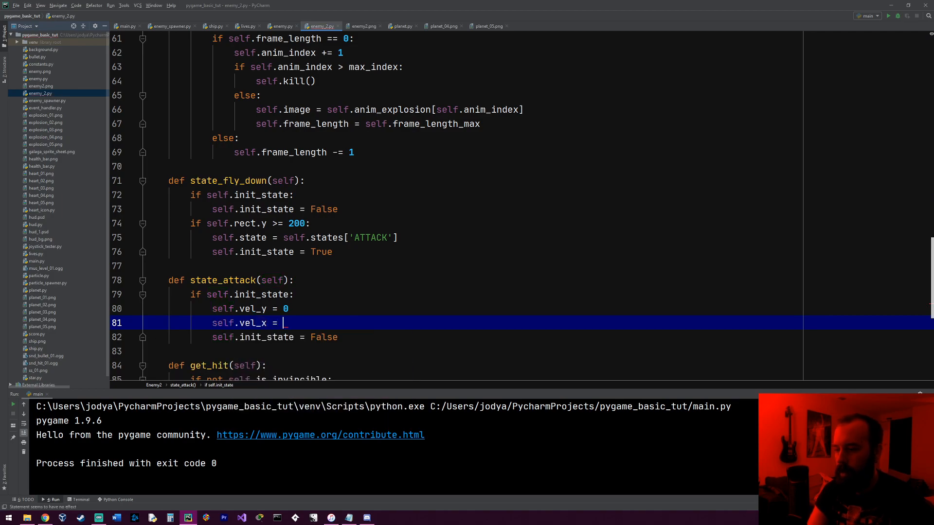
pyautogui.write('random.n')
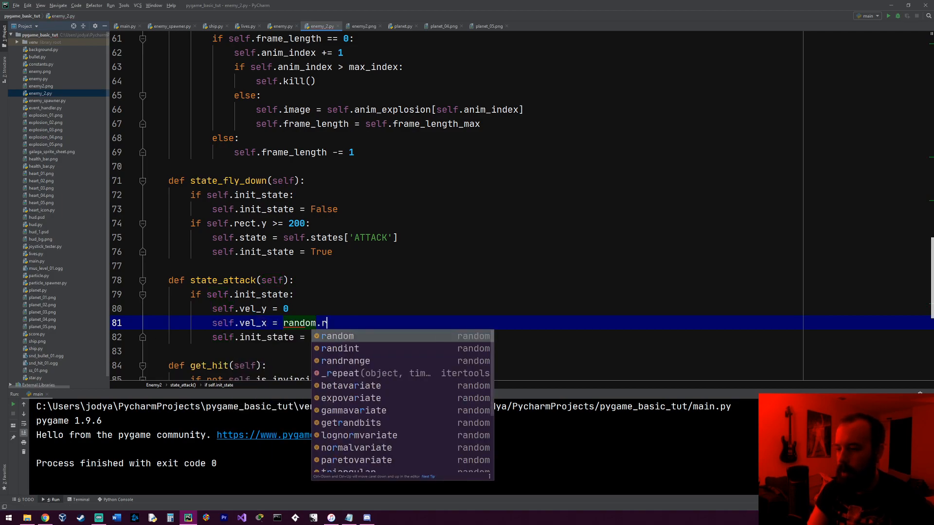
pyautogui.click(345, 361)
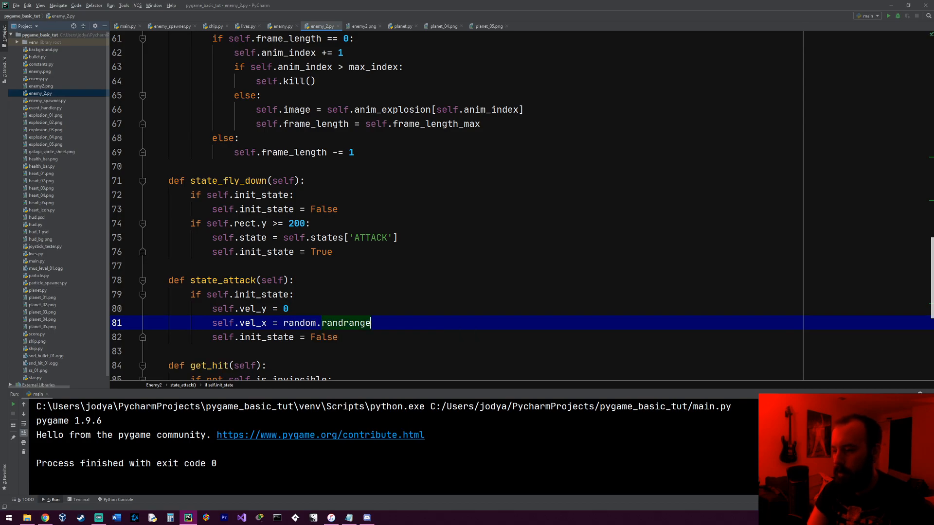
pyautogui.write('(-')
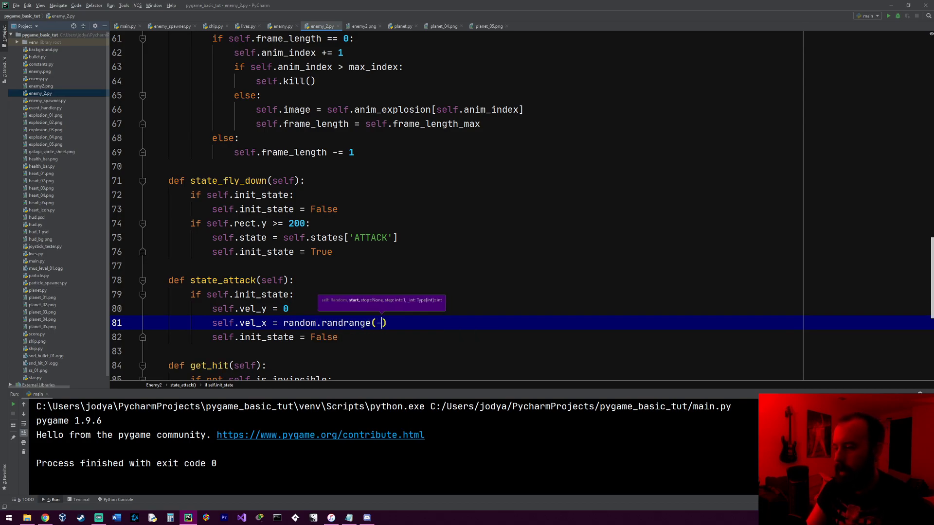
pyautogui.write('4, 4')
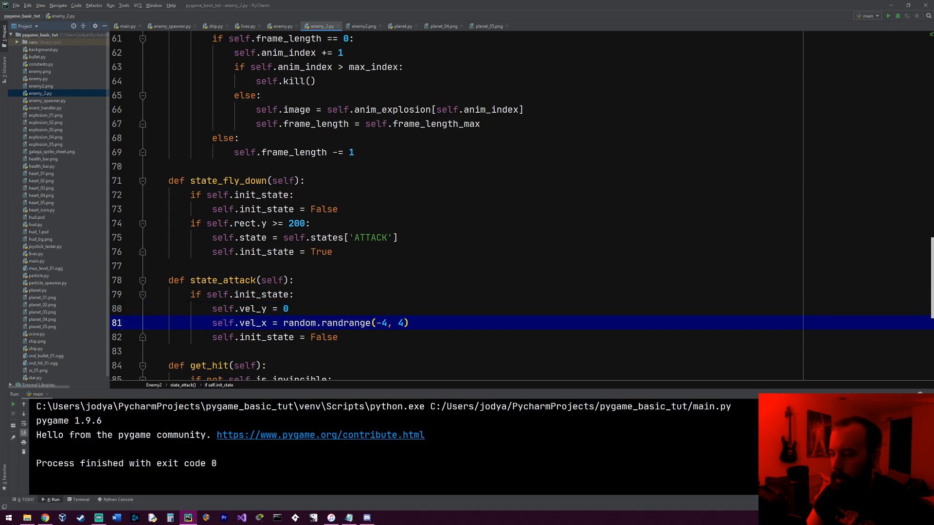
# - Wrap the randrange assignment in while self.vel_x == 0: so vel_x re-rolls until nonzero
pyautogui.write('if')
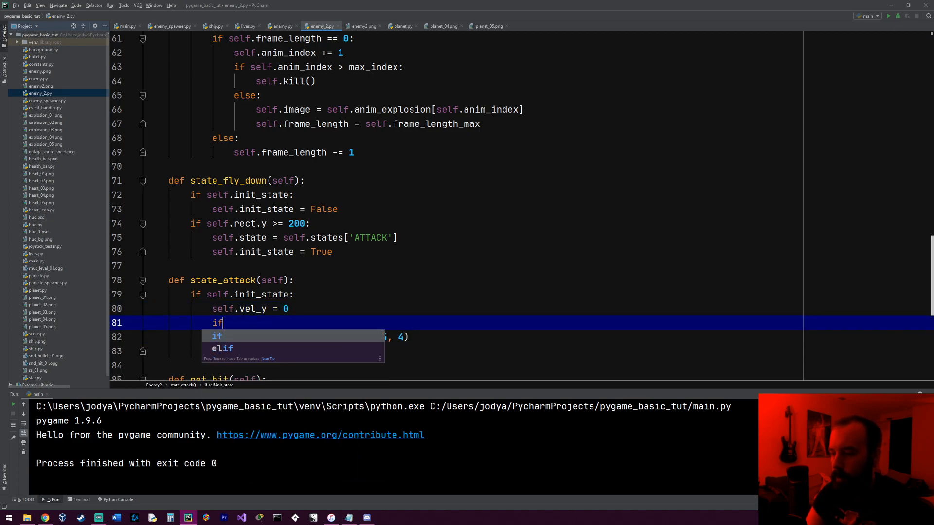
pyautogui.write('vel')
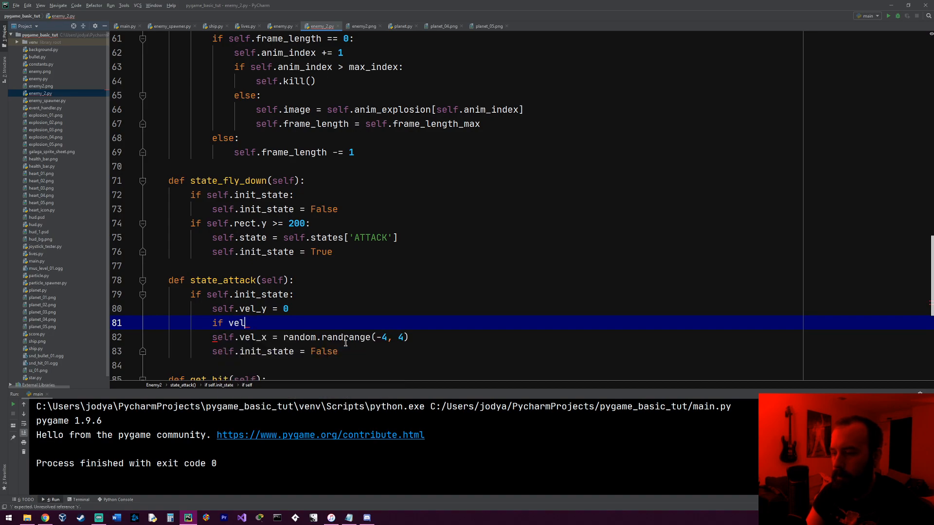
pyautogui.write('_x ==')
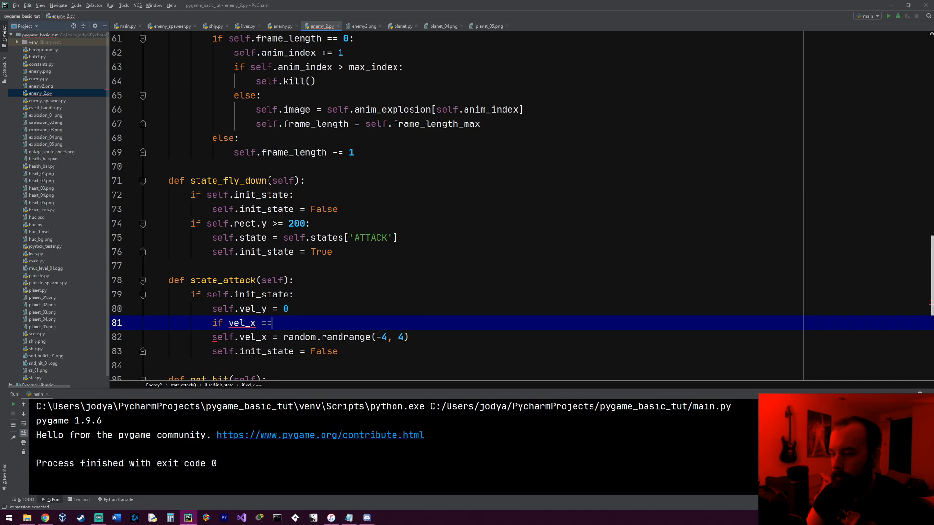
pyautogui.write('self.vel_')
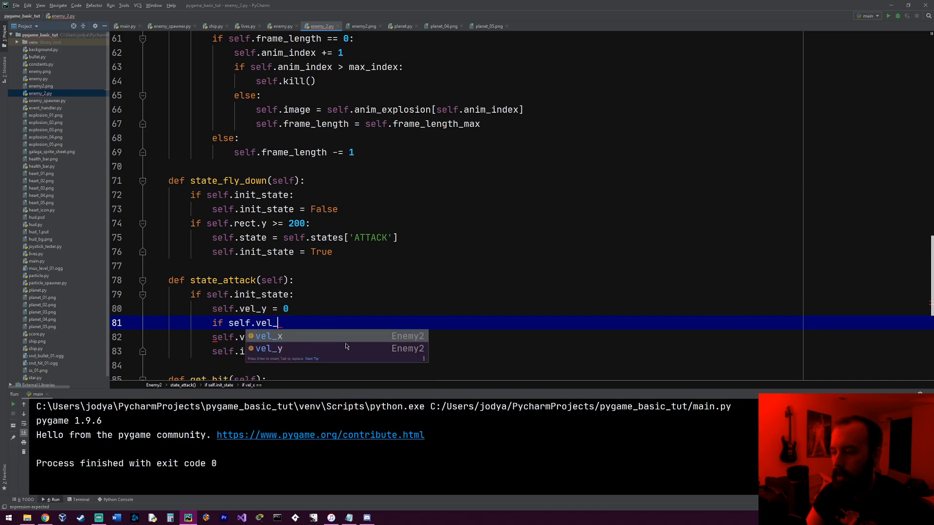
pyautogui.write('x == 0:')
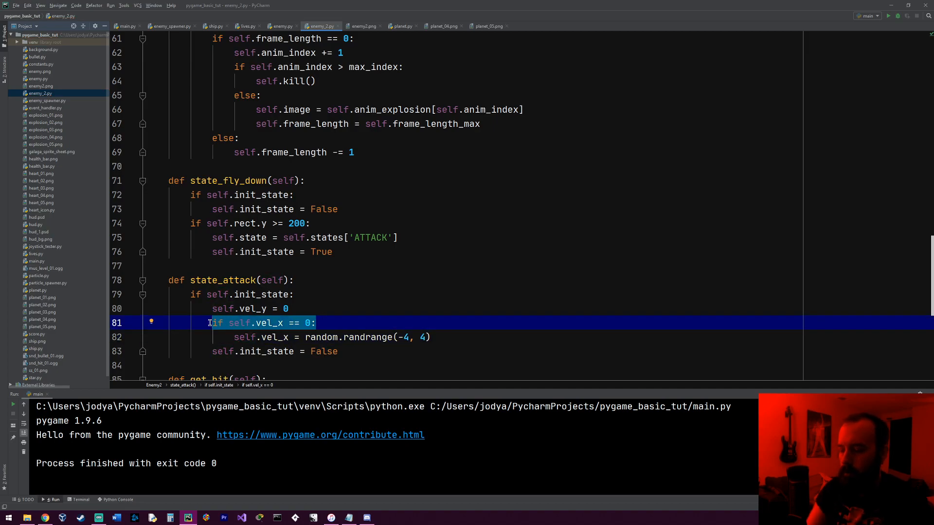
pyautogui.write('while s')
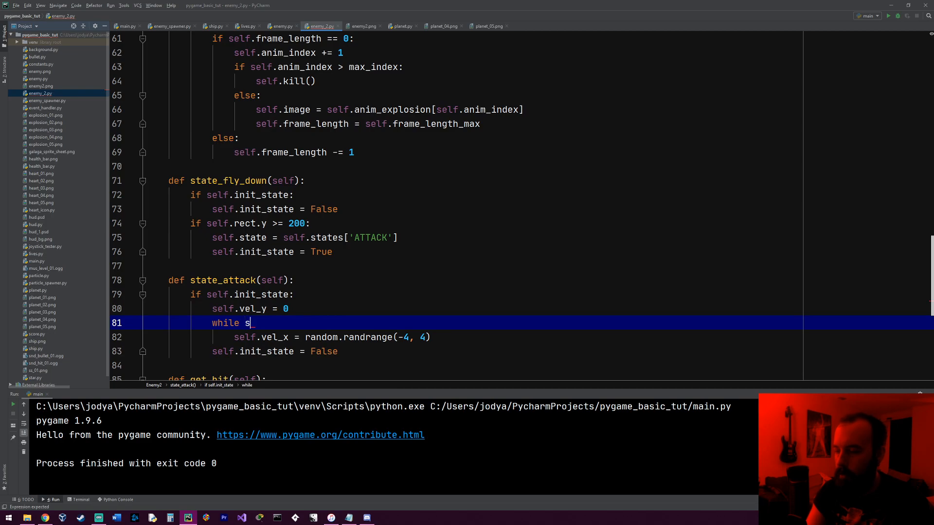
pyautogui.write('elf.vel_x ==')
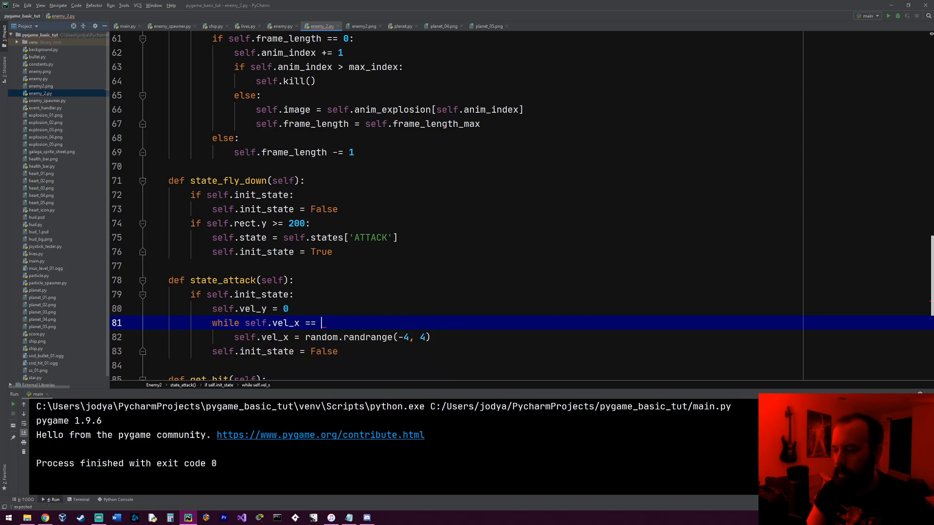
pyautogui.write('0:')
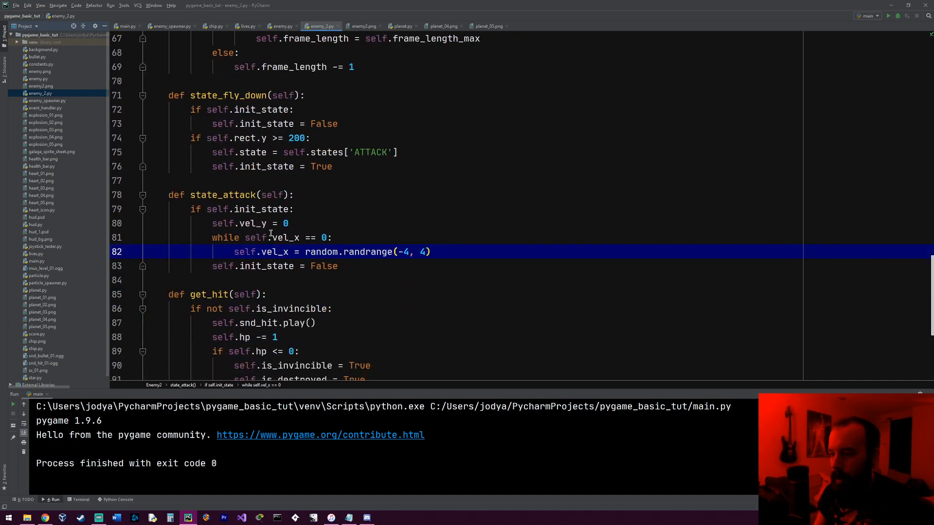
pyautogui.moveTo(451, 248)
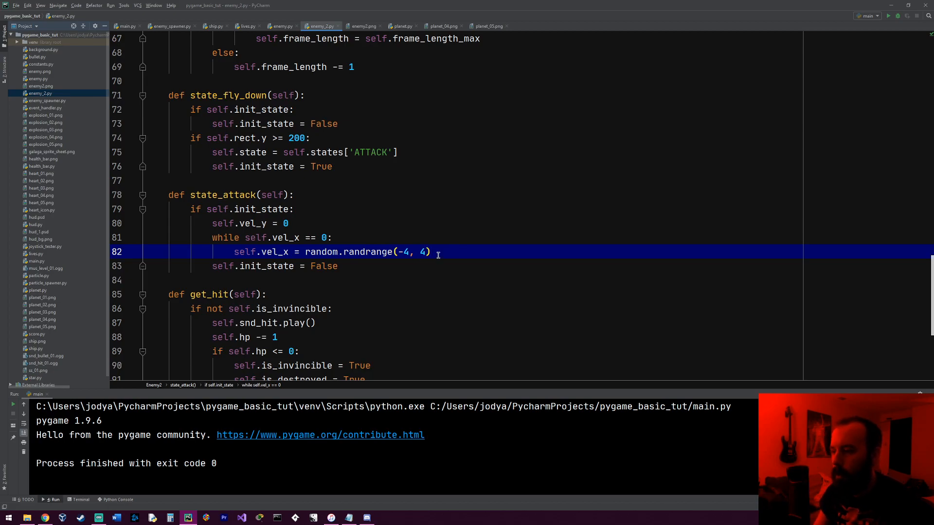
pyautogui.moveTo(149, 207)
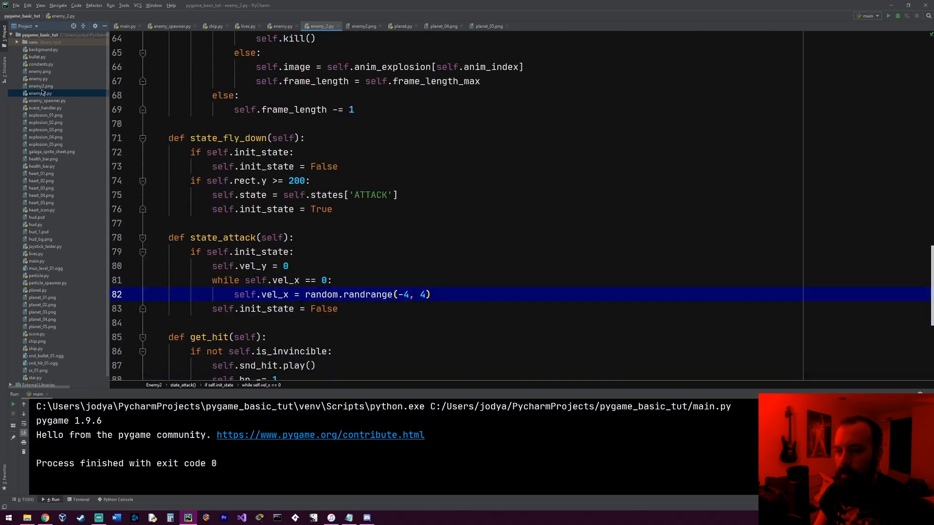
# - Add 'from enemy_2 import Enemy2' below the Enemy import in enemy_spawner.py
pyautogui.click(47, 100)
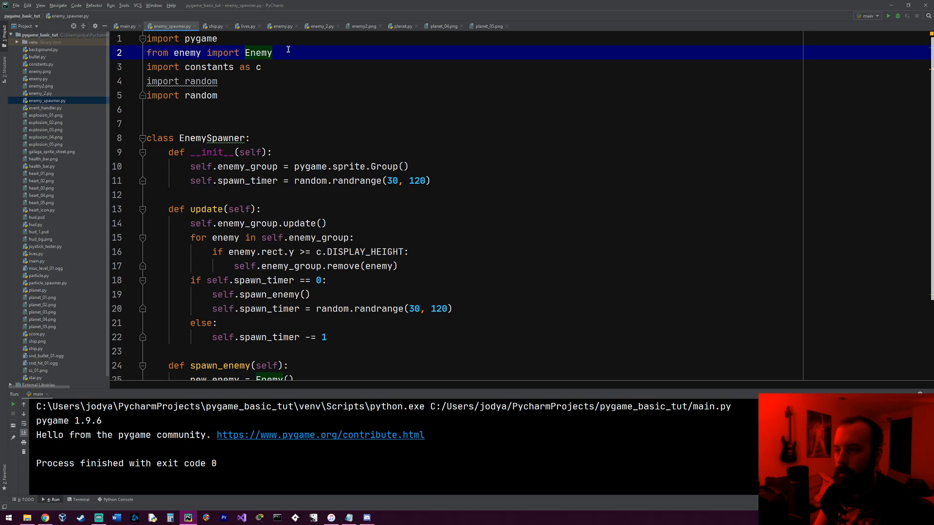
pyautogui.write('from')
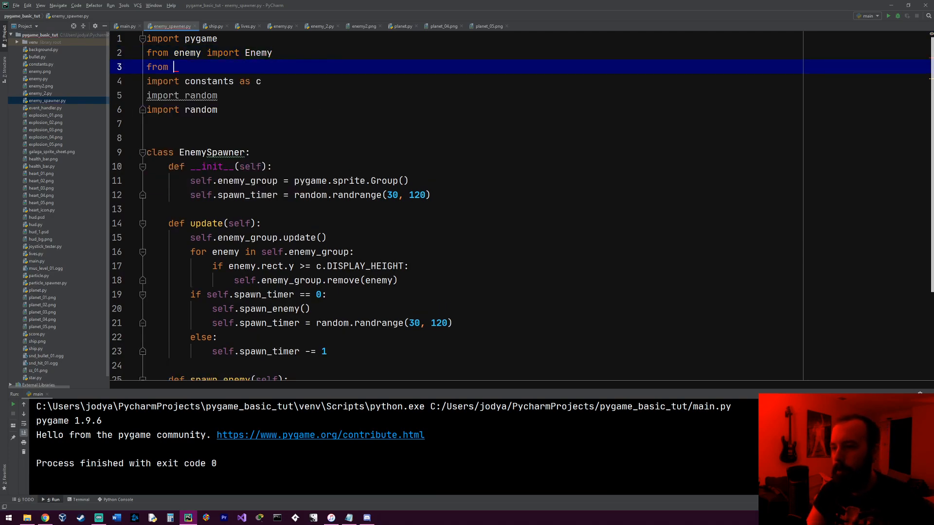
pyautogui.write('enemy_2_import')
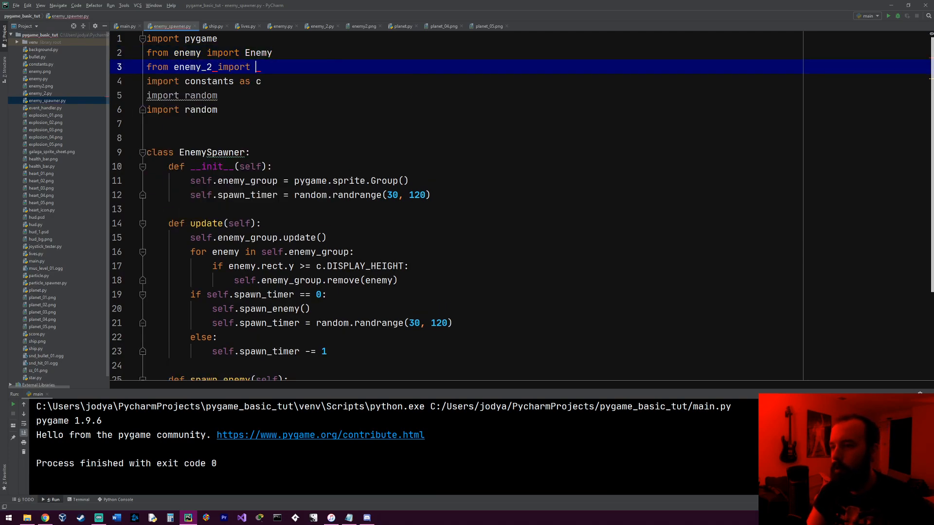
pyautogui.write('Enemy2')
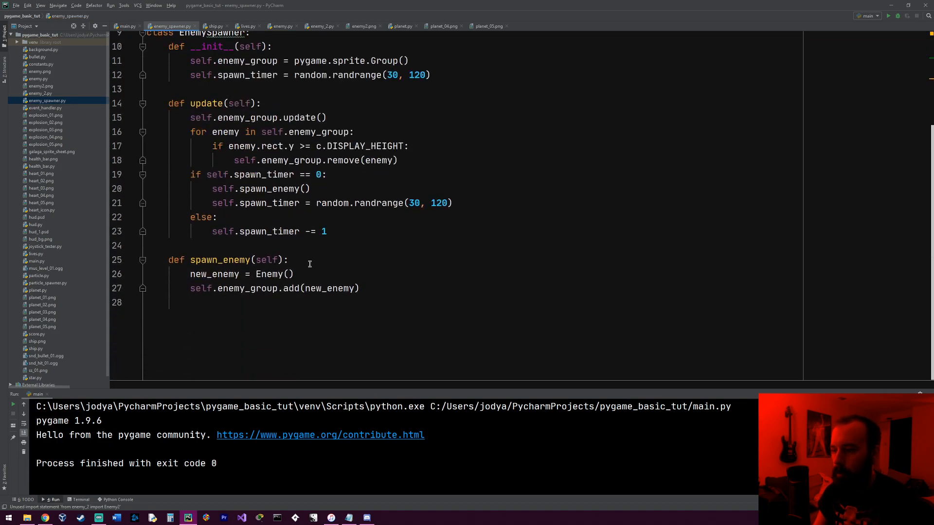
# - Roll a random_number in spawn_enemy and begin the branch for rolls <= 75
pyautogui.click(306, 260)
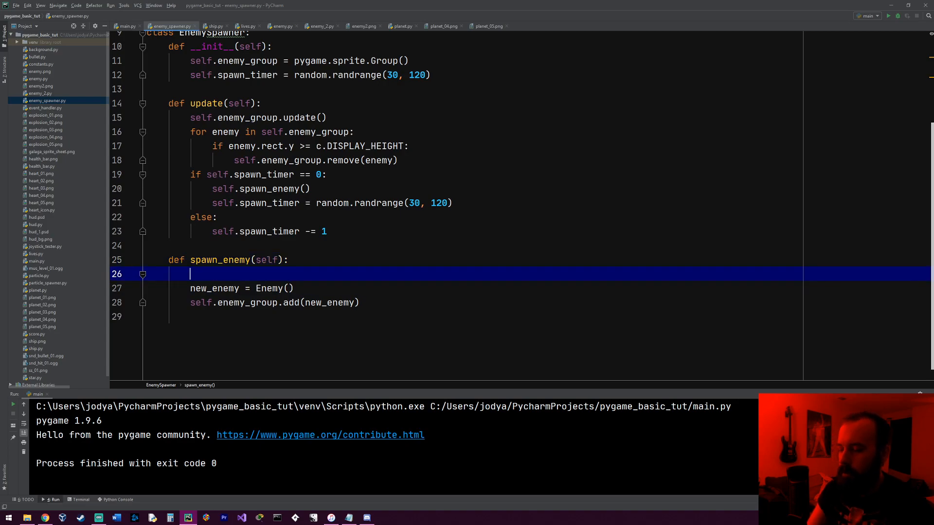
pyautogui.write('random_nu')
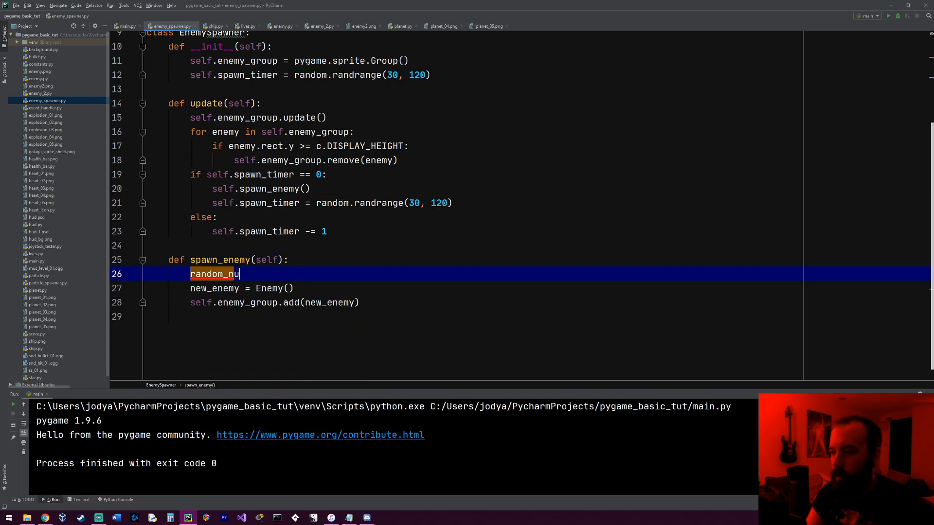
pyautogui.write('mber = _random.randrange(0, 100')
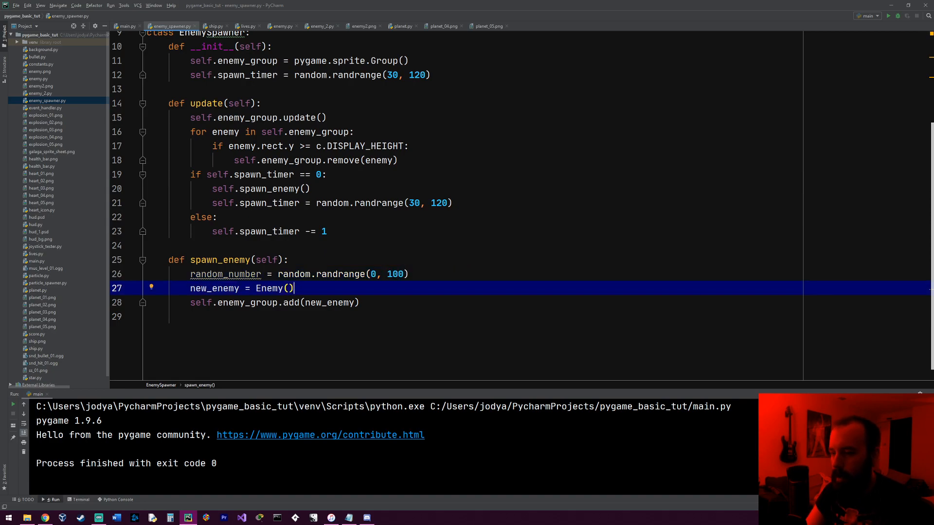
pyautogui.press('Enter')
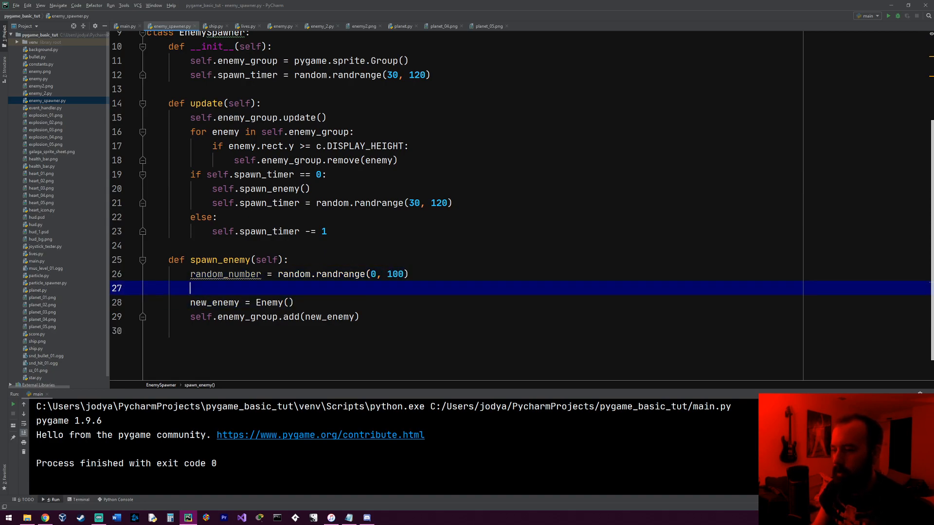
pyautogui.write('if')
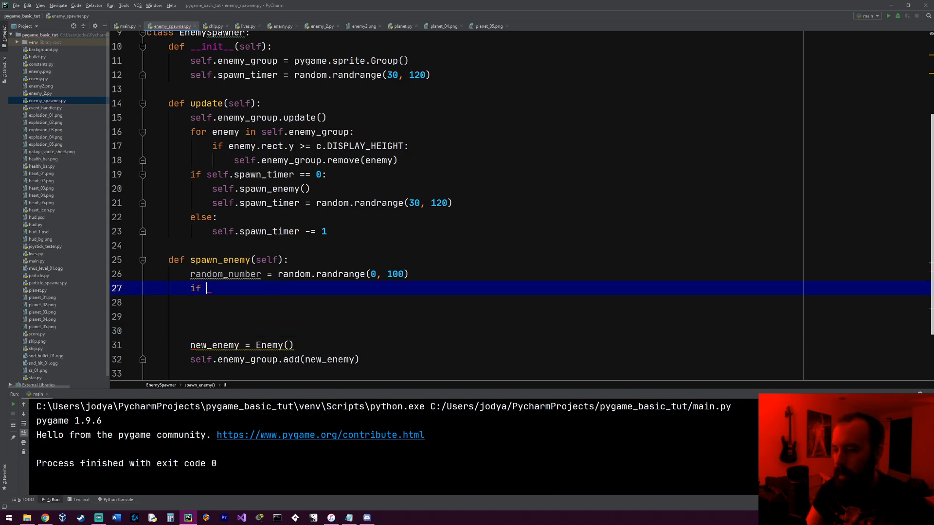
pyautogui.write('random_number')
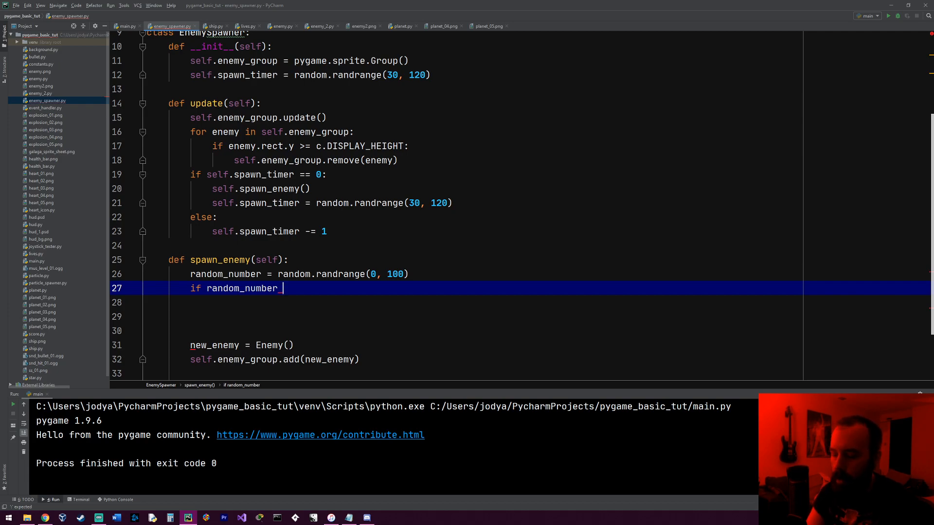
pyautogui.write('<= 7')
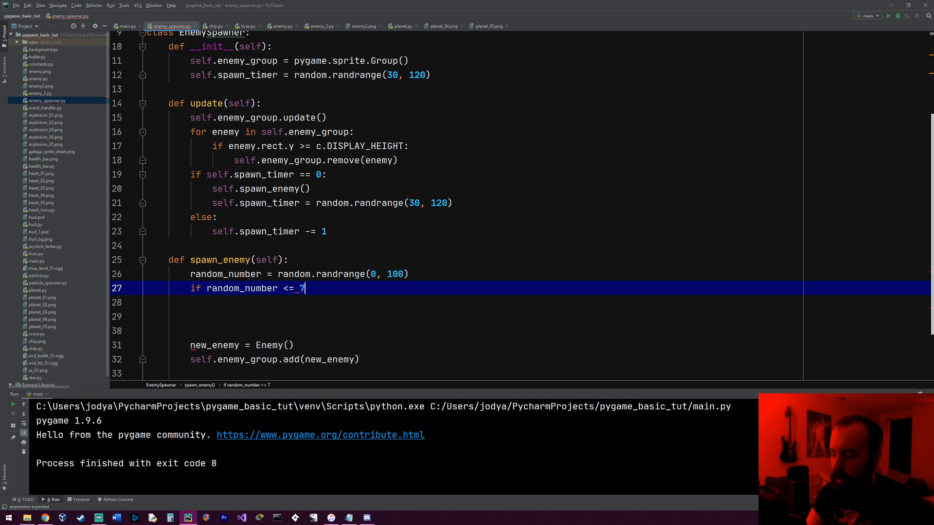
pyautogui.press('enter')
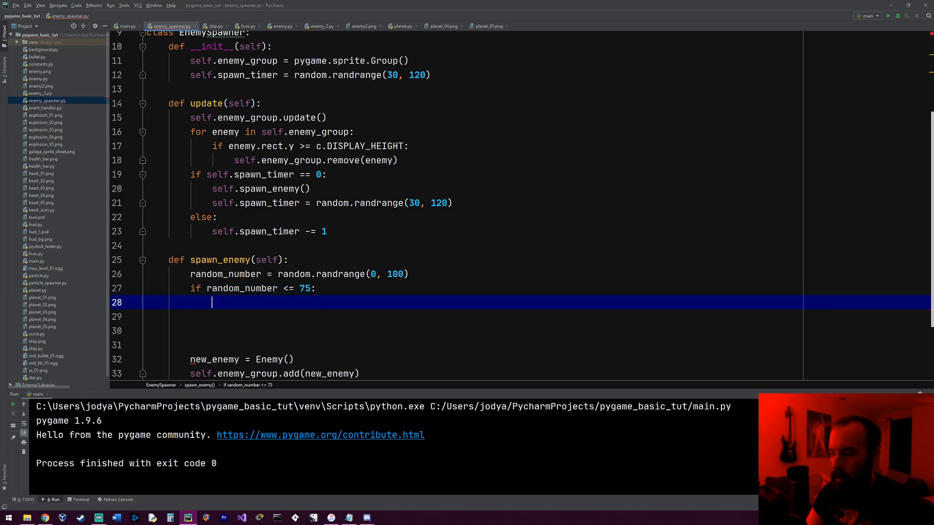
# - Create Enemy for <= 75, Enemy2 for >= 76, and add new_enemy to enemy_group
pyautogui.write('ne')
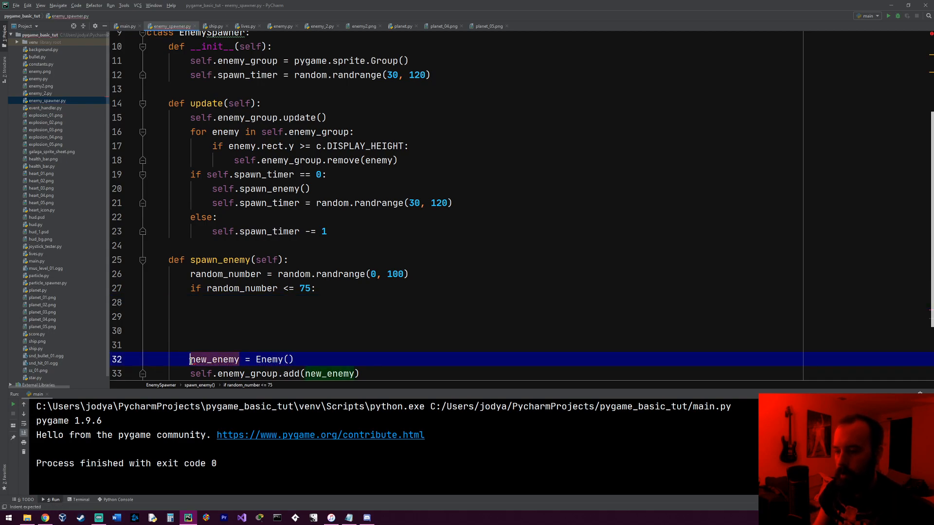
pyautogui.press('Delete')
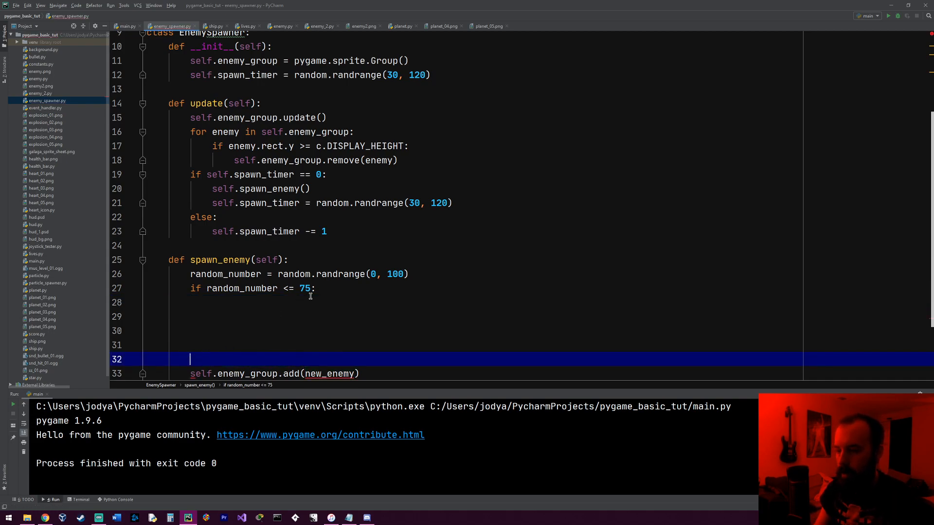
pyautogui.write('new_enemy = Enemy()')
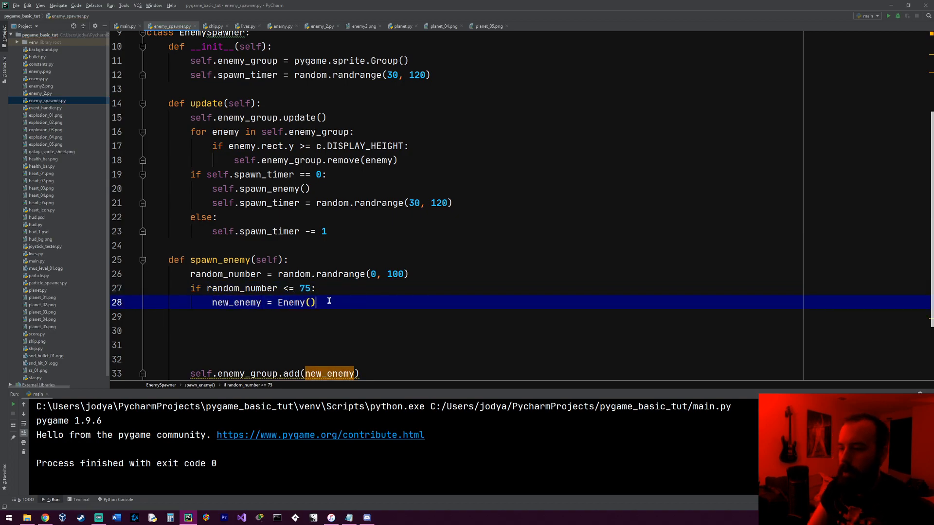
pyautogui.write('elif')
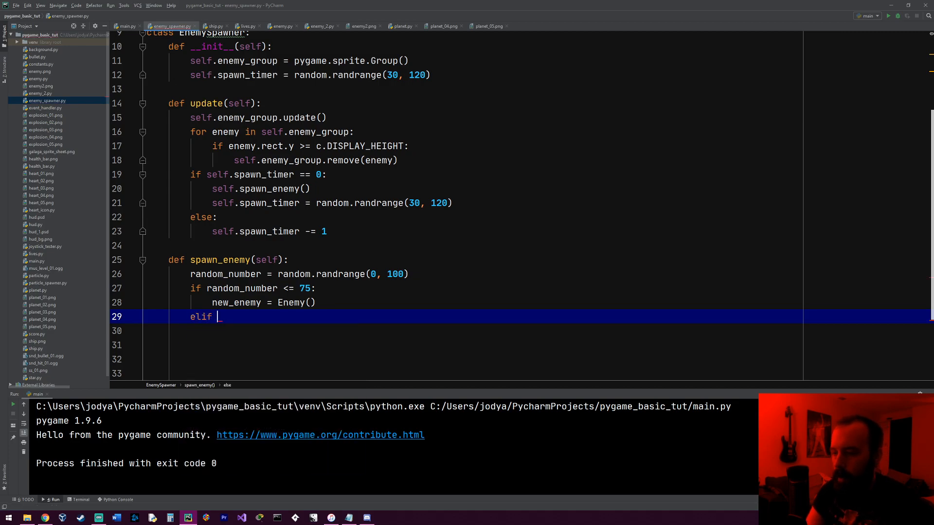
pyautogui.write('random_number')
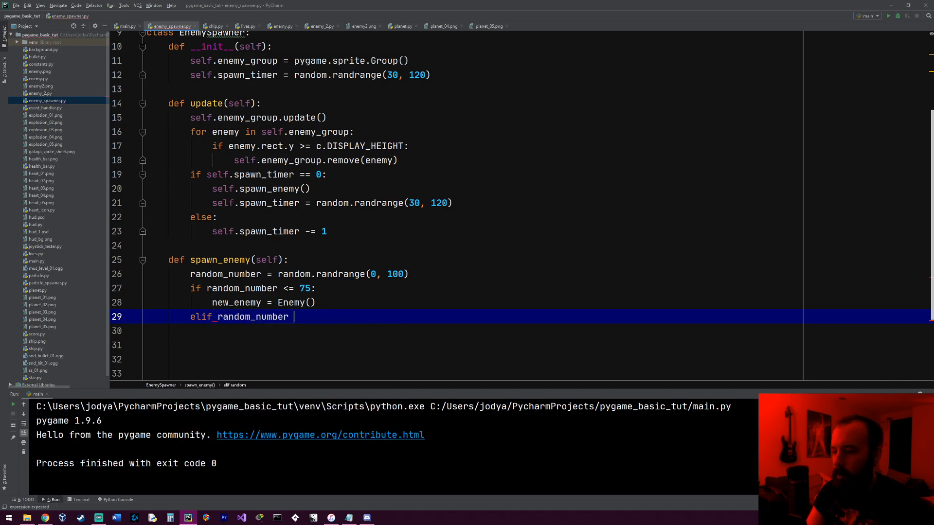
pyautogui.write('>= 76:')
pyautogui.click(472, 330)
pyautogui.write('new_enemy = Enemy2(')
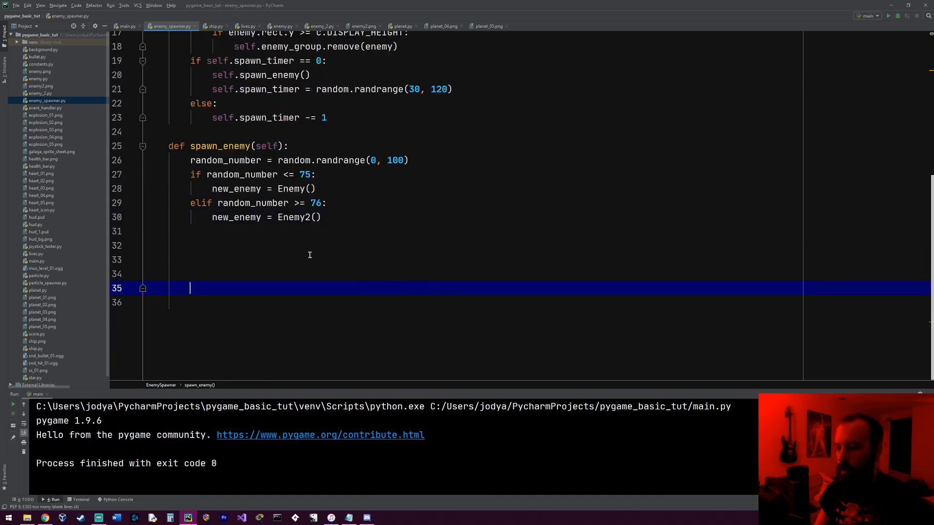
pyautogui.write('self.enemy_group.add(new_enemy)')
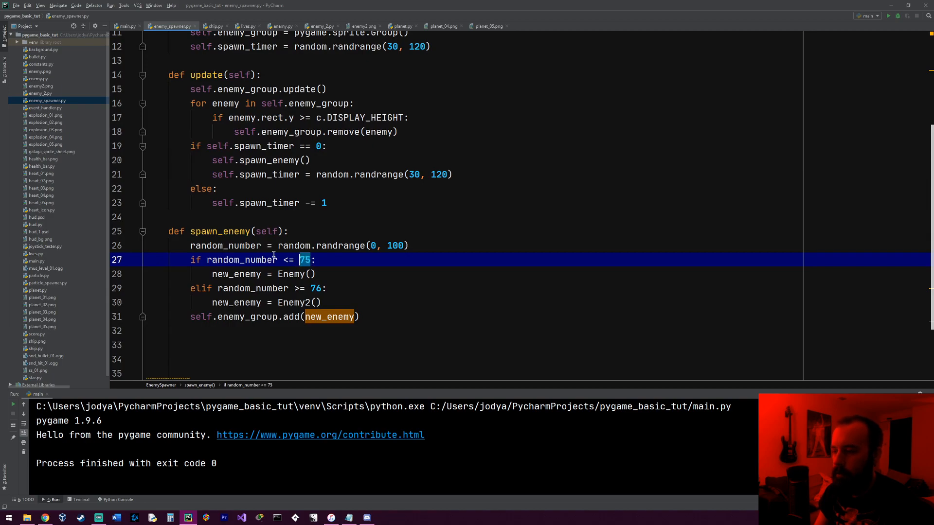
pyautogui.click(309, 287)
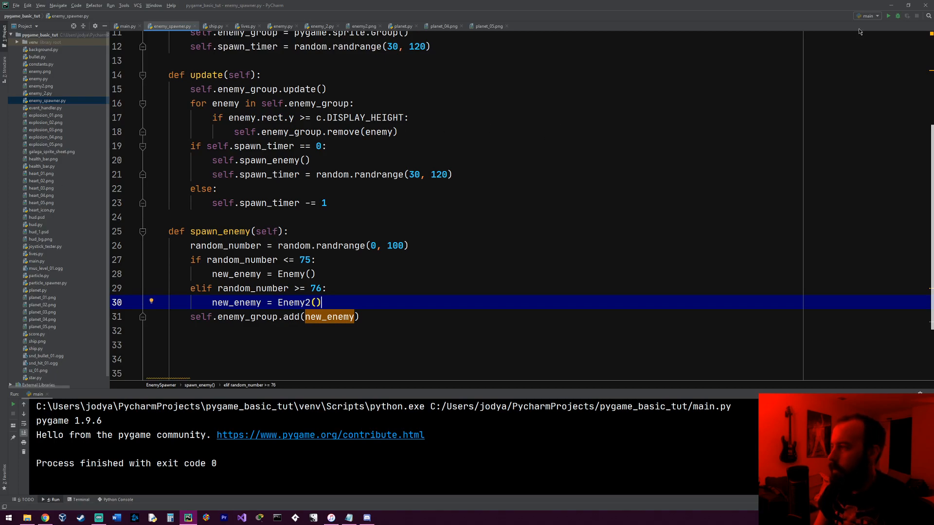
pyautogui.moveTo(891, 18)
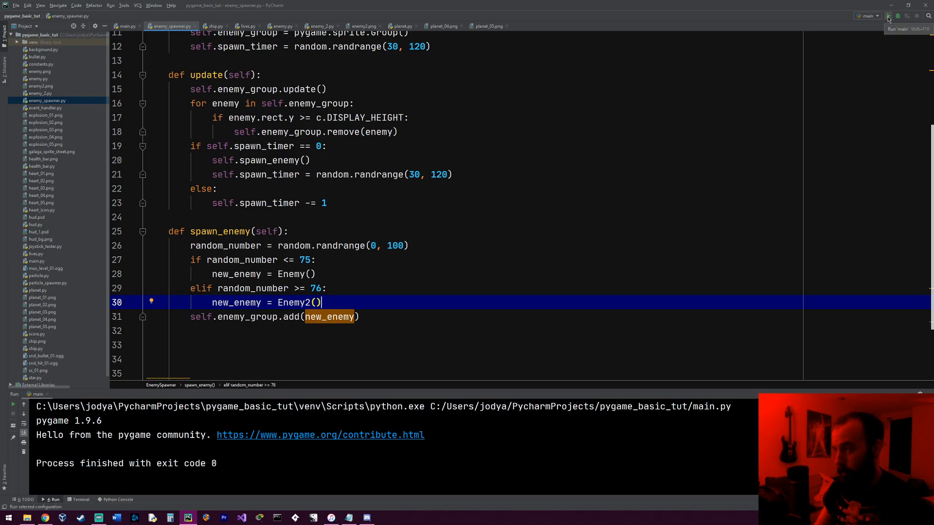
pyautogui.click(891, 17)
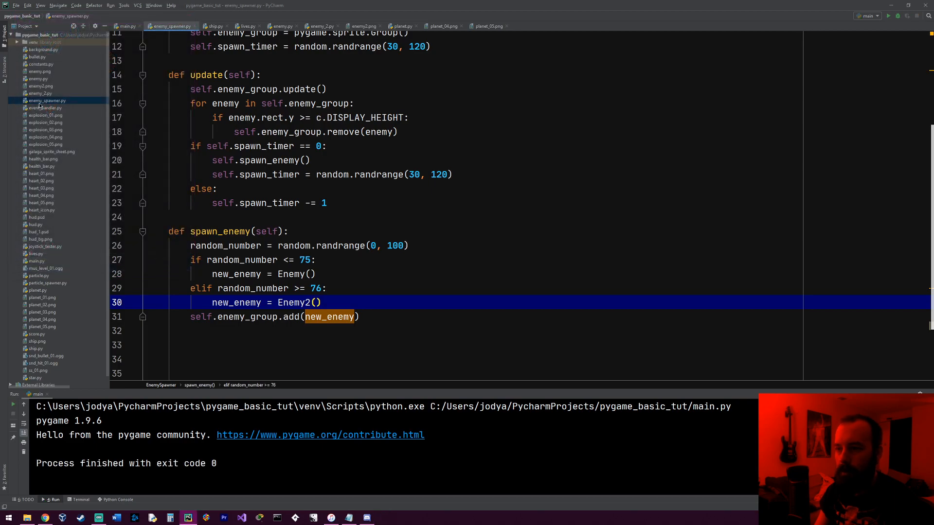
# - Change Enemy2's vel_y range from randrange(3, 8) to randrange(3, 4)
pyautogui.click(322, 25)
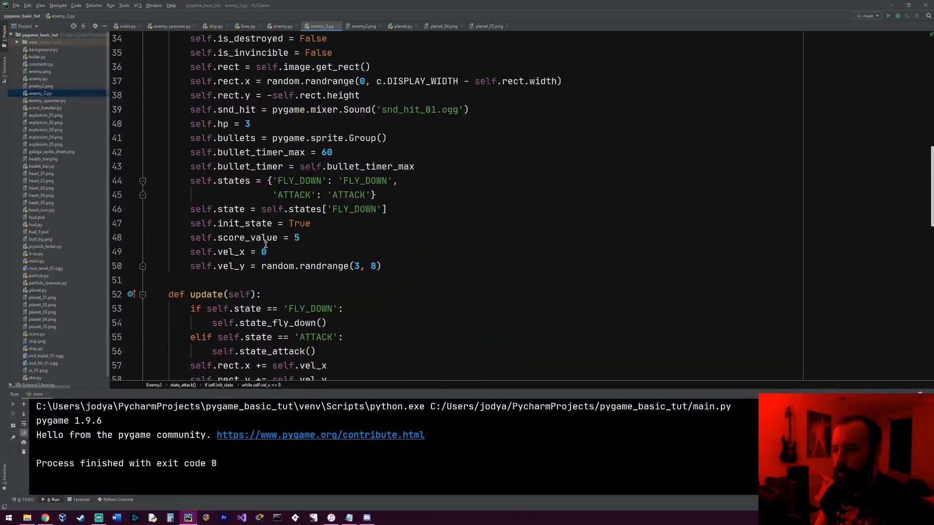
pyautogui.moveTo(288, 266)
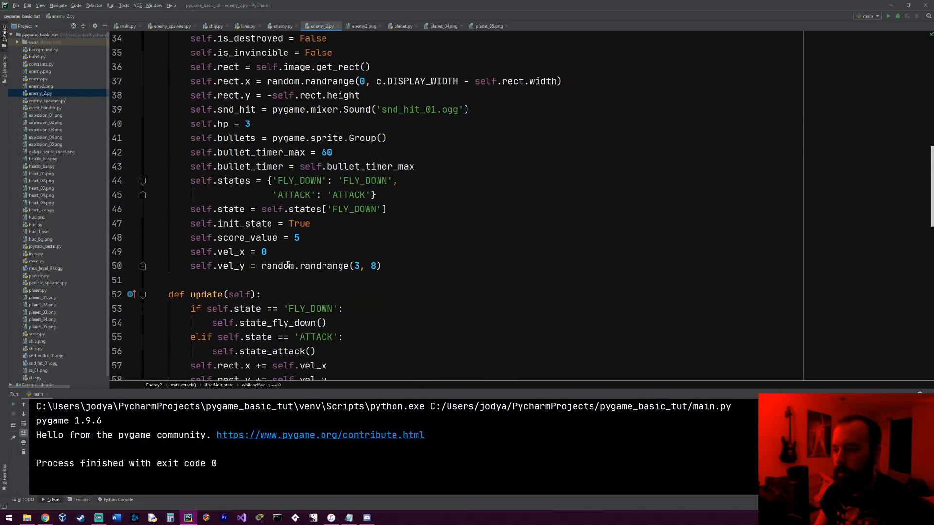
pyautogui.click(374, 265)
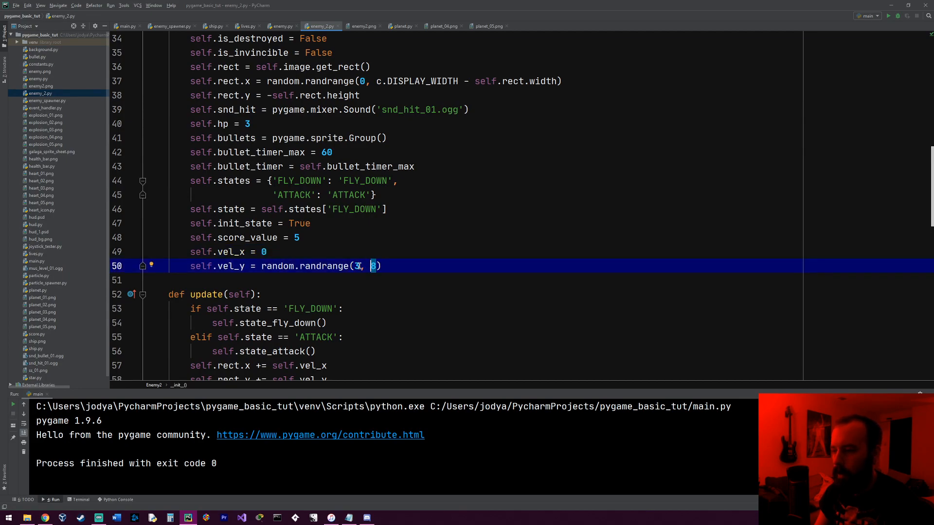
pyautogui.write('4')
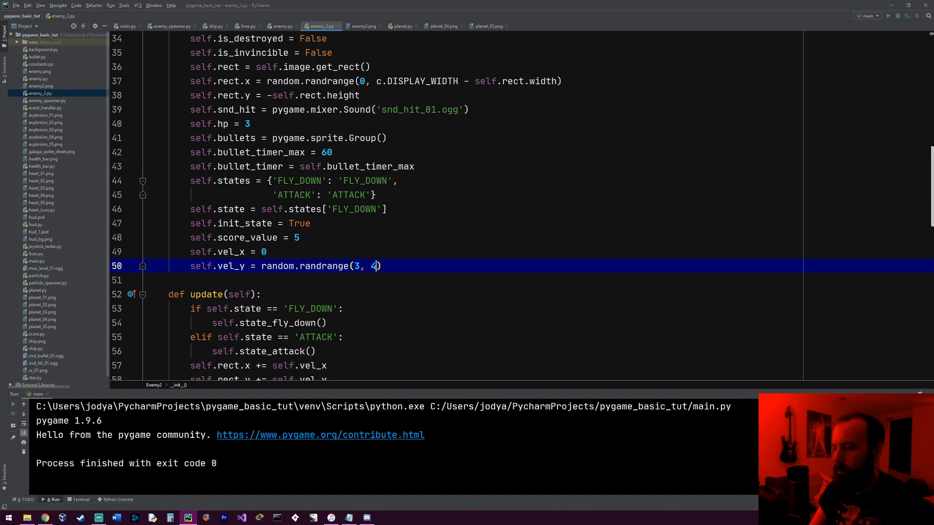
pyautogui.moveTo(686, 182)
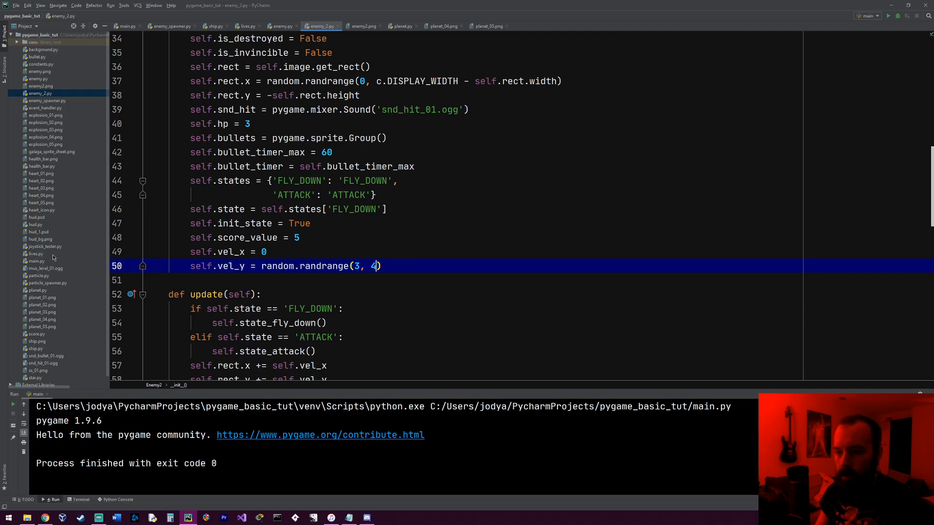
# - Add print(random_number) after the roll and run the game to see logged rolls
pyautogui.click(170, 25)
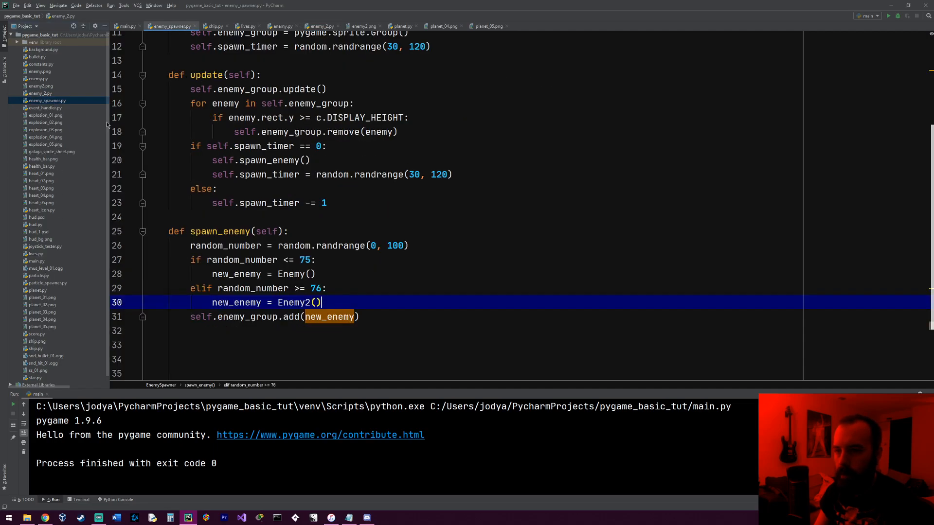
pyautogui.press('Enter')
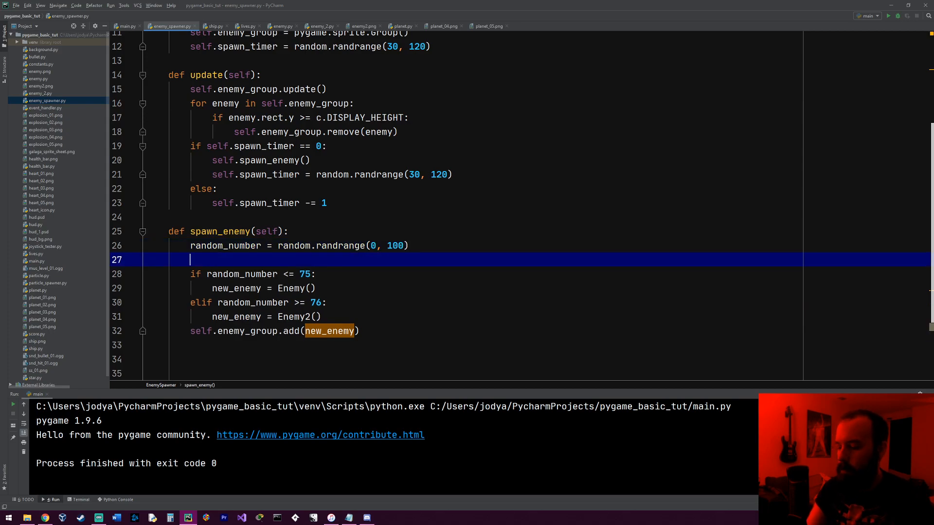
pyautogui.write('print(r')
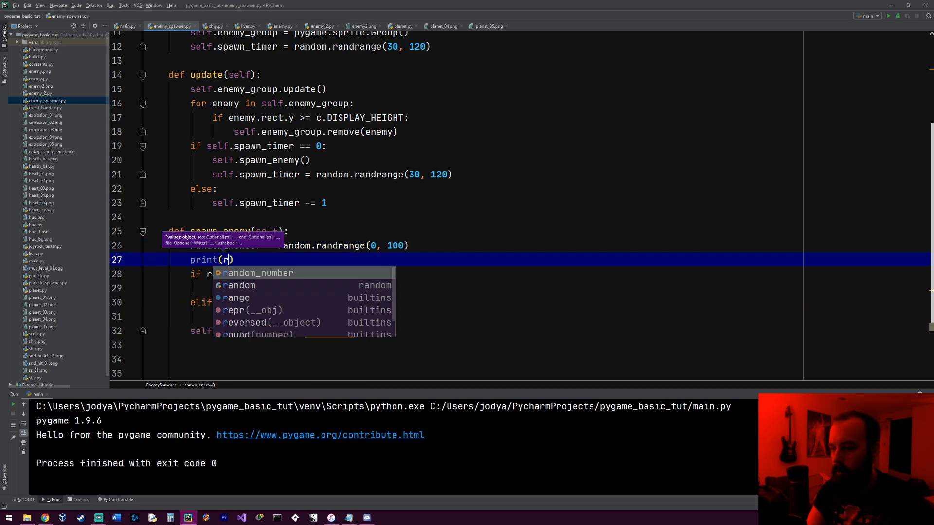
pyautogui.press('Tab')
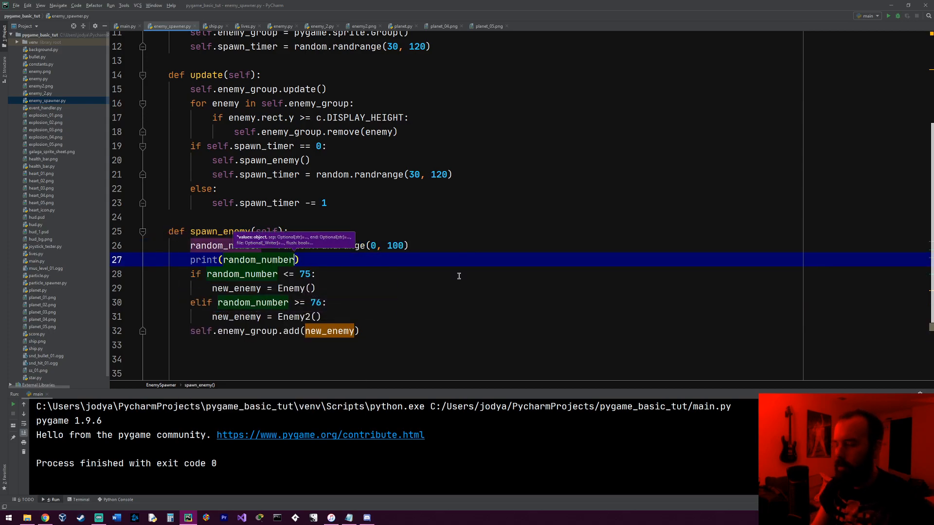
pyautogui.click(891, 15)
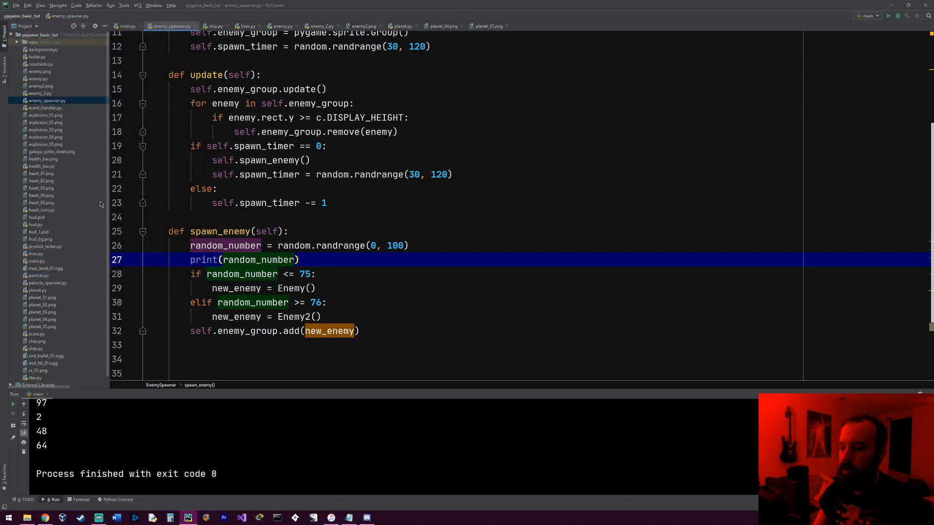
pyautogui.click(40, 85)
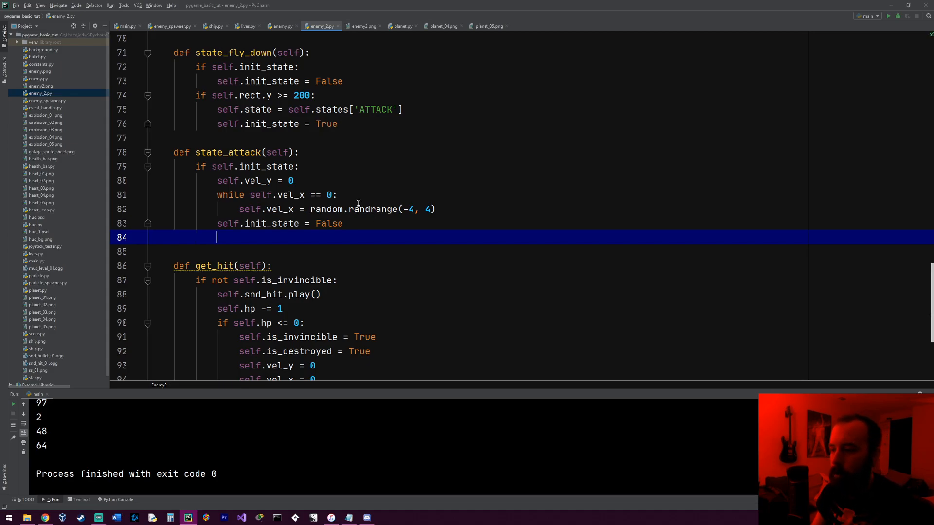
pyautogui.moveTo(233, 238)
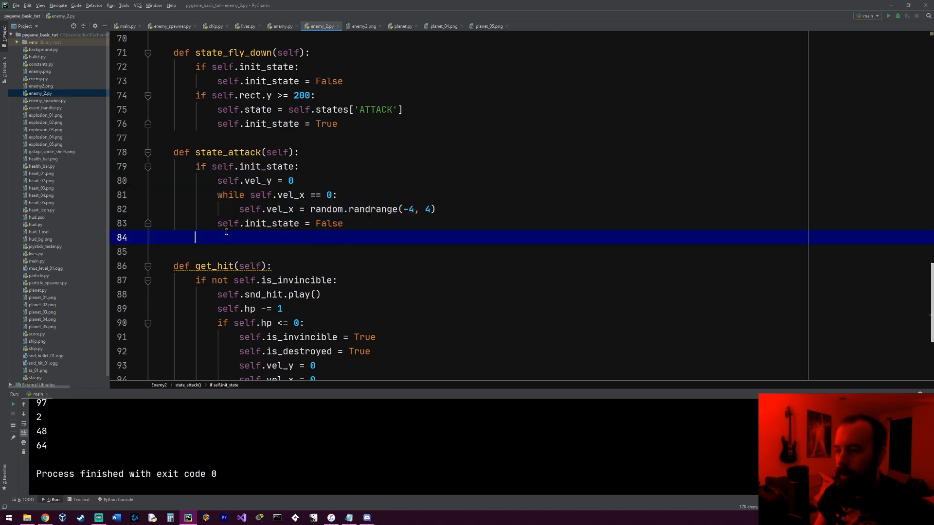
# - In state_attack, reverse vel_x when self.rect.x <= 0 at the left edge
pyautogui.write('if self.')
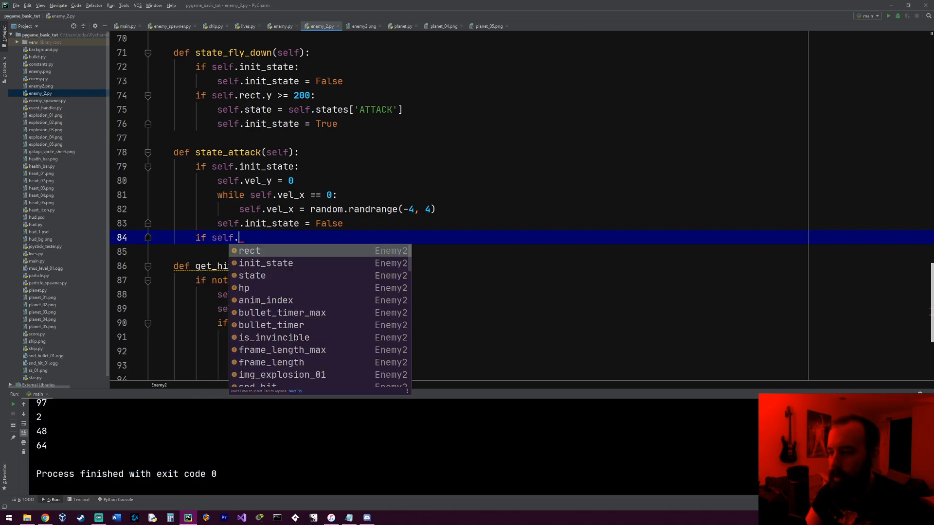
pyautogui.write('rect.x <=0:')
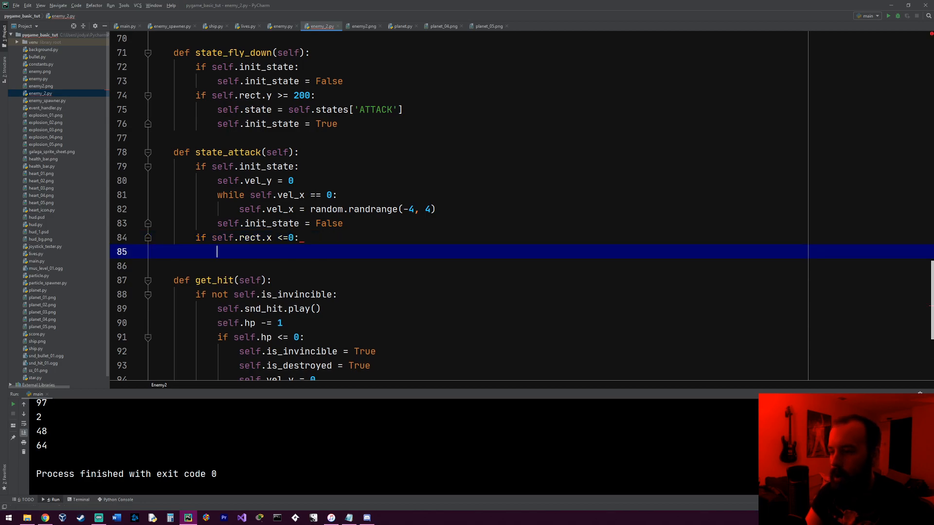
pyautogui.write('self.vel_x *')
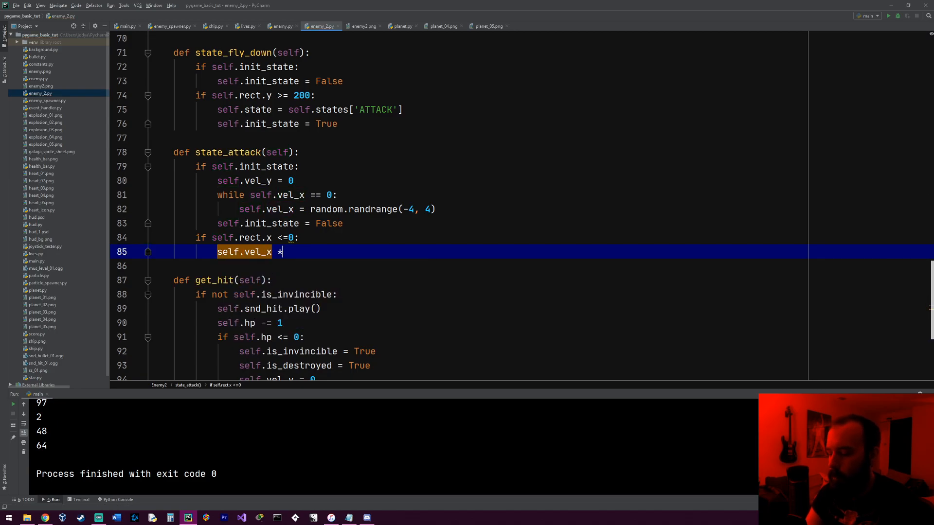
pyautogui.write('= -1')
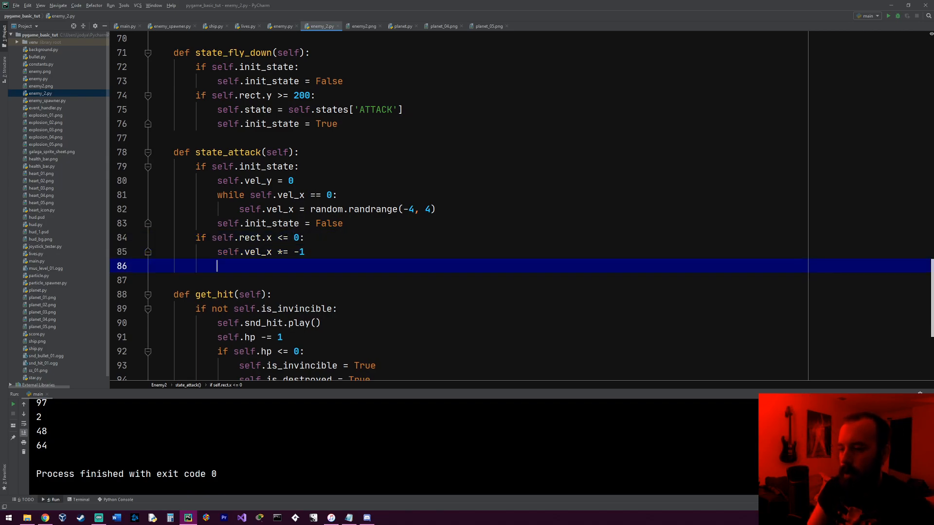
# - Reverse vel_x when rect.x + rect.width >= c.DISPLAY_WIDTH at the right edge
pyautogui.write('elif self.rect')
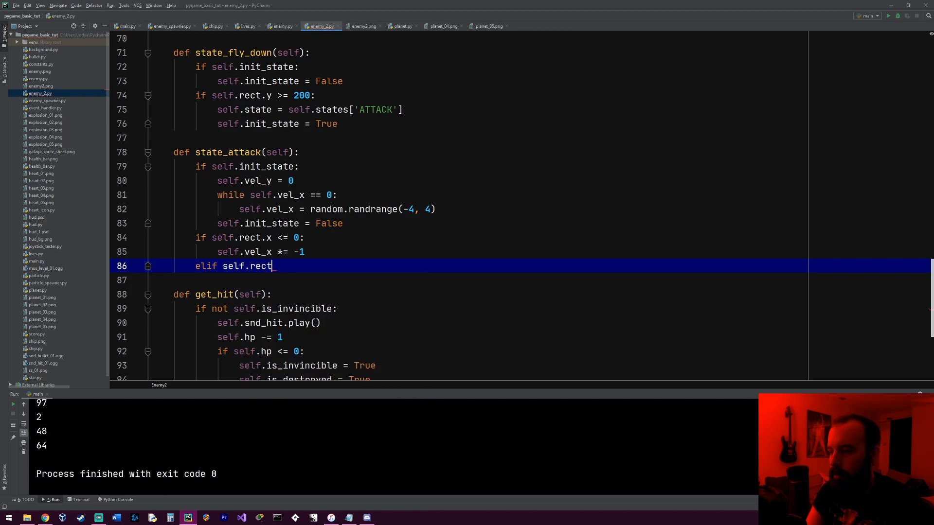
pyautogui.write('.x + sel')
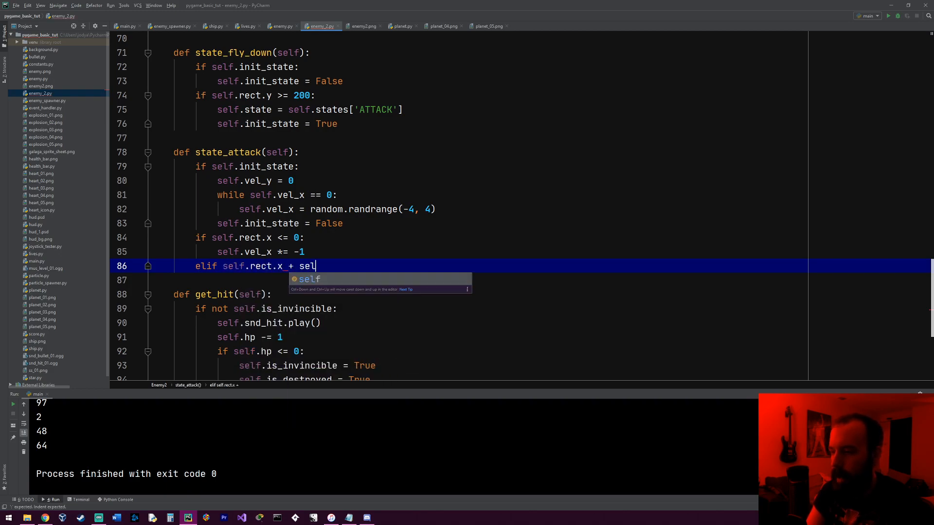
pyautogui.write('.')
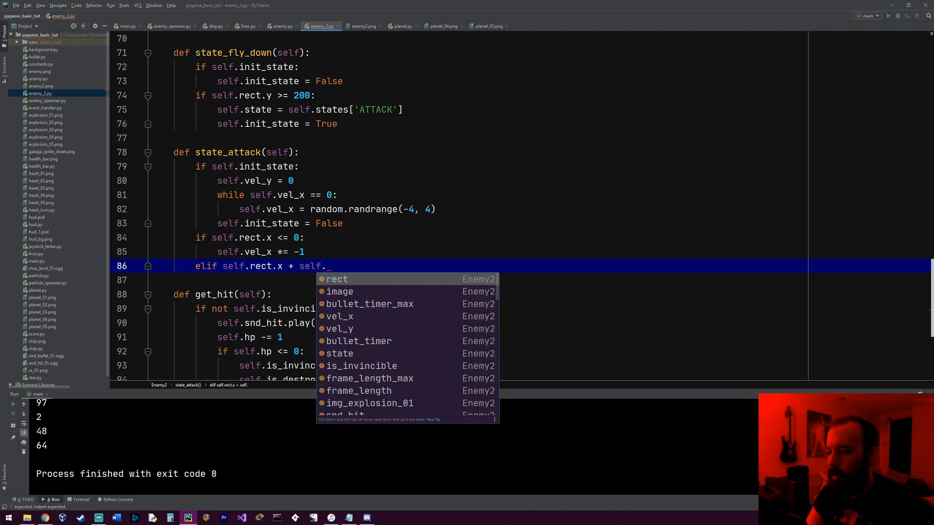
pyautogui.write('rect.width')
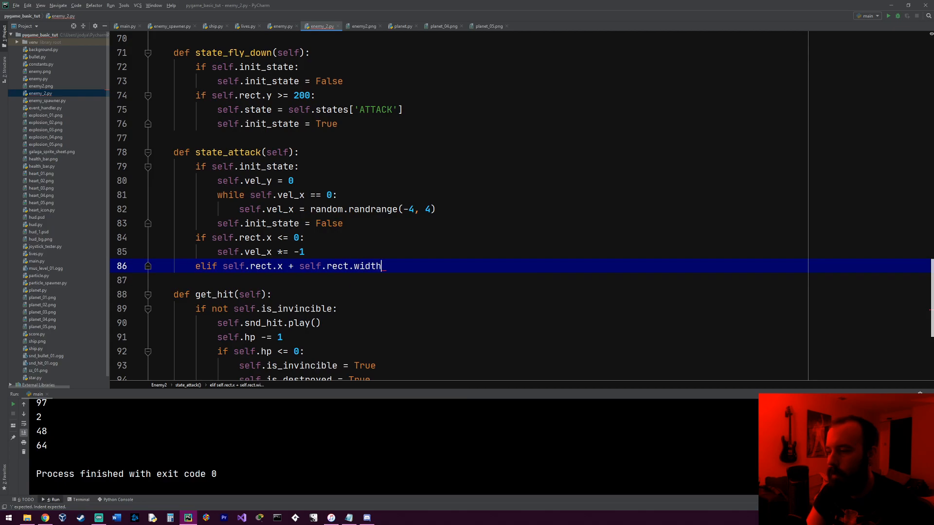
pyautogui.write('>')
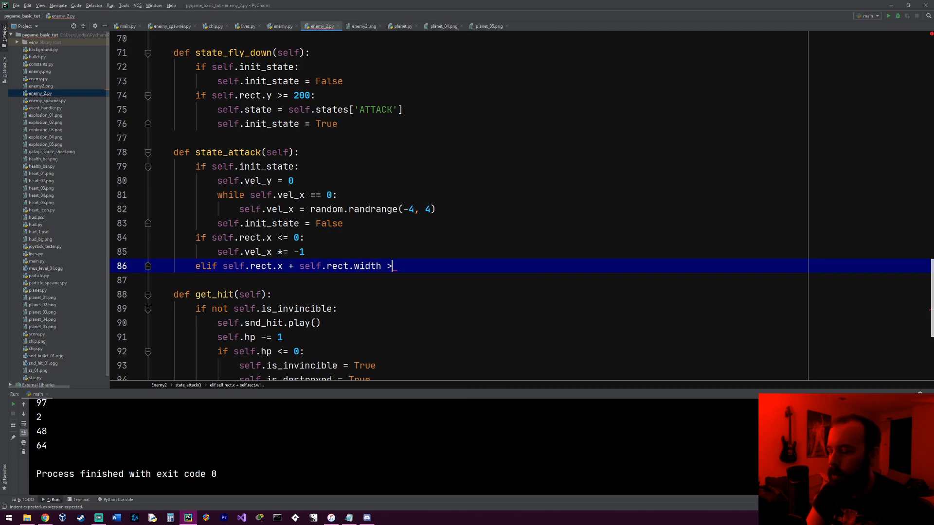
pyautogui.write('= c.DISPLAY_WIDTH:')
pyautogui.write('self.vel_x')
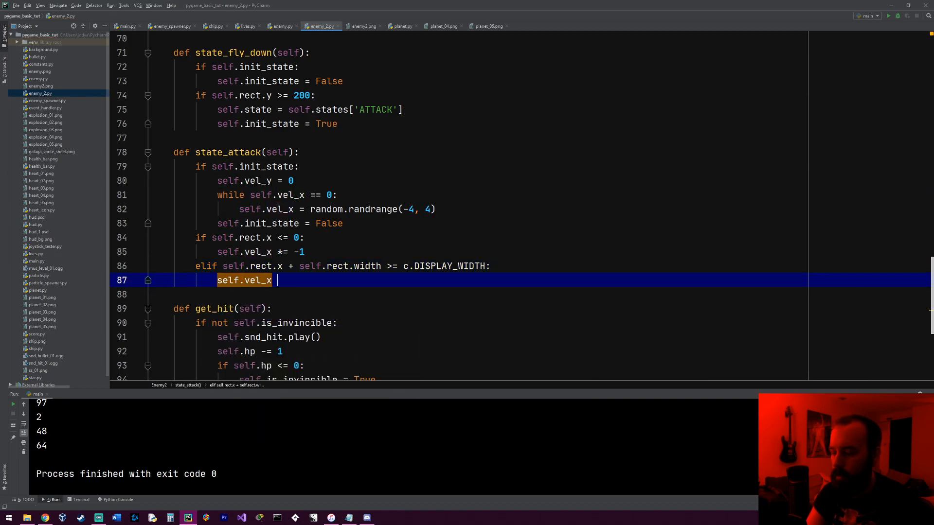
pyautogui.write('*= -1')
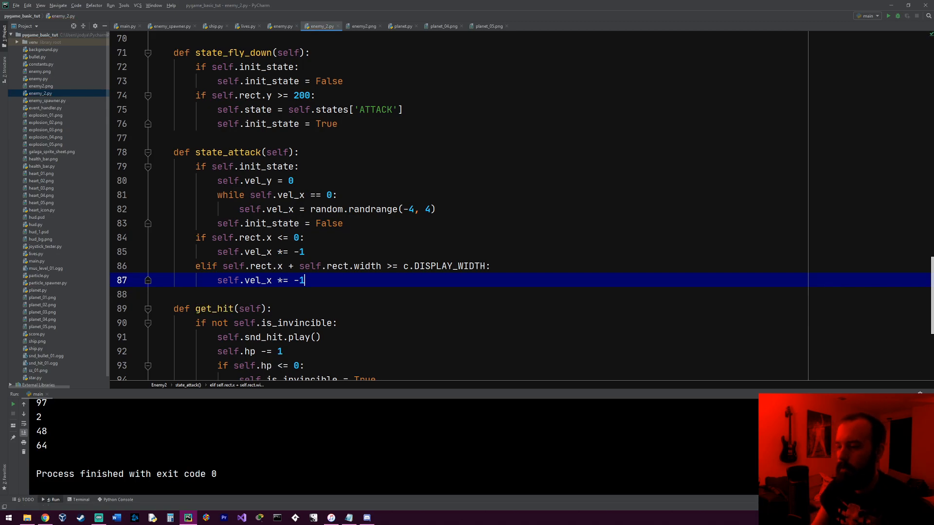